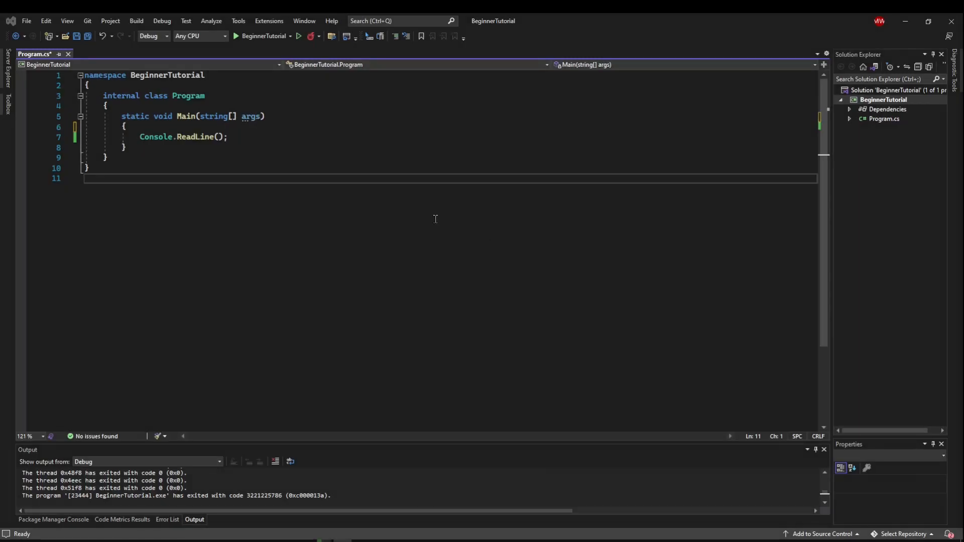
- Insert a blank line after Main's closing brace, inside the Program class
left_click_drag(125, 126, 127, 148)
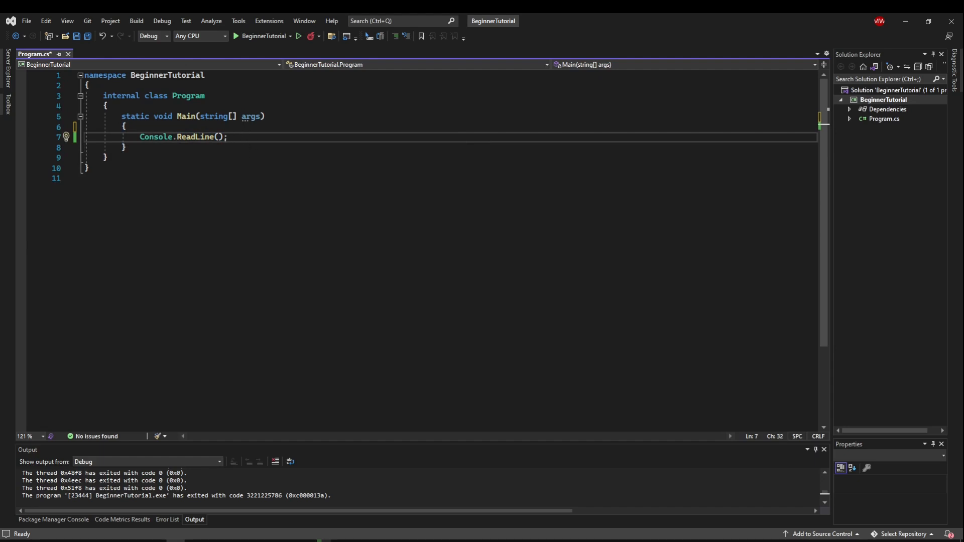
key("enter")
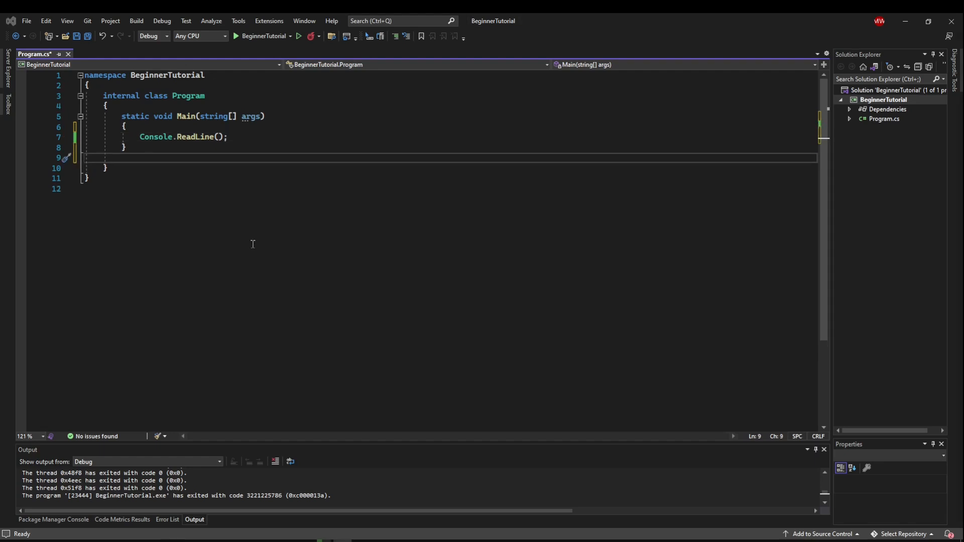
mouse_move(192, 198)
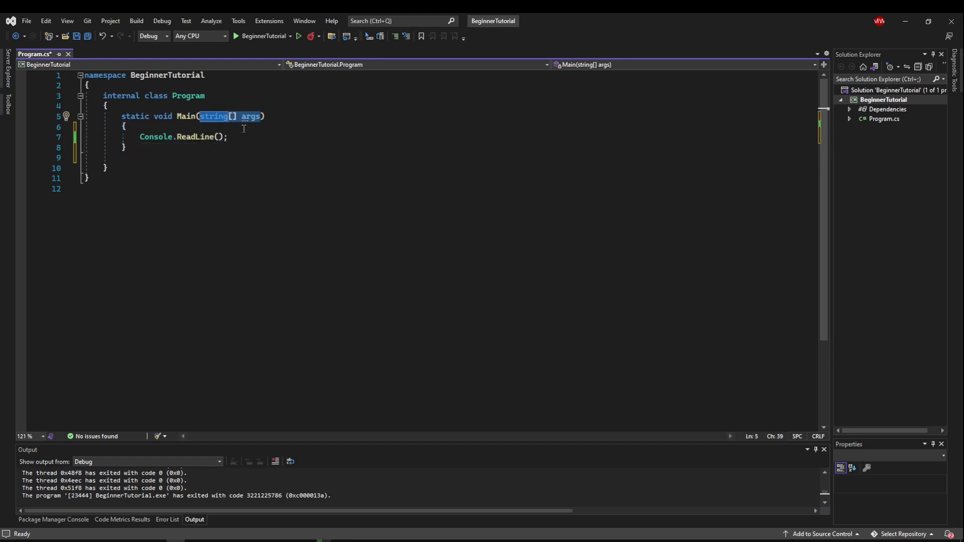
left_click(126, 126)
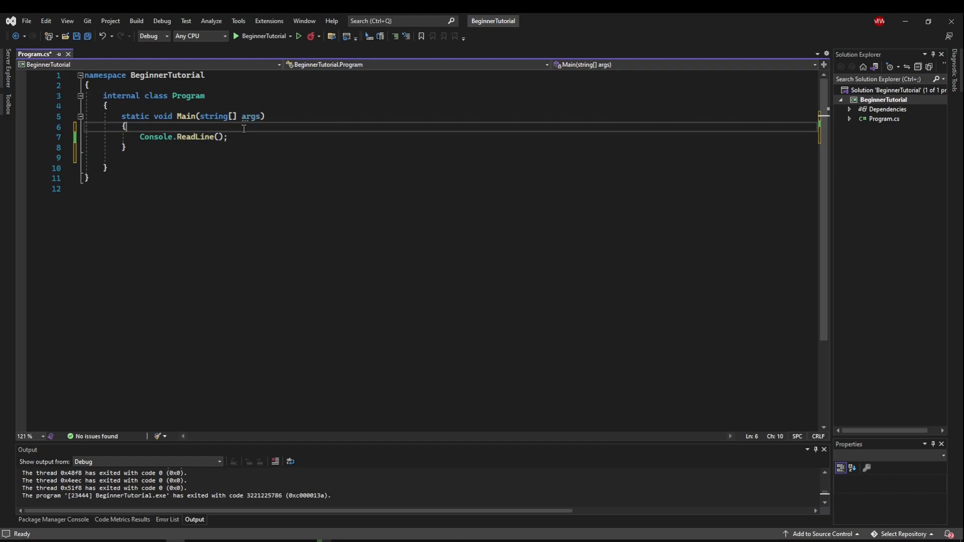
double_click(231, 116)
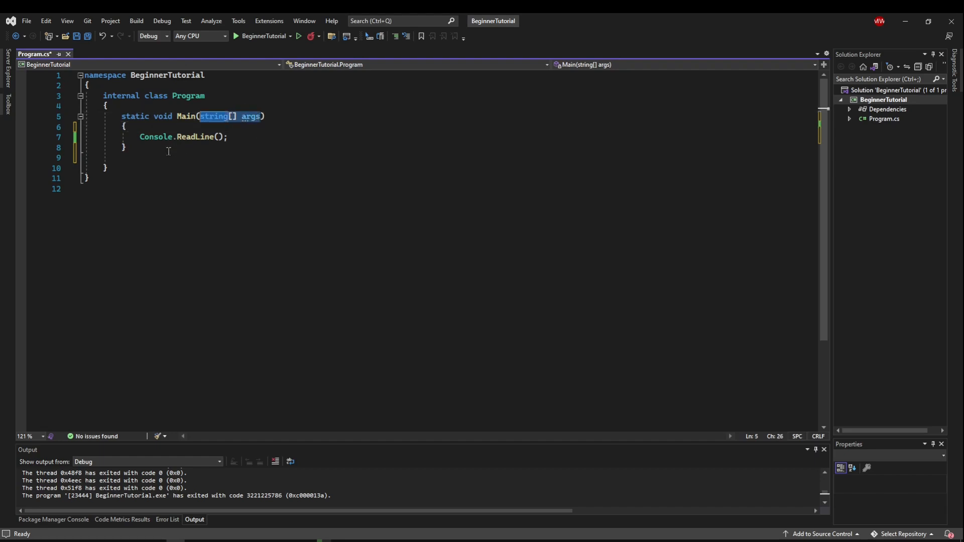
- Write the declaration static void OurMethod() on the blank line below Main
left_click(172, 159)
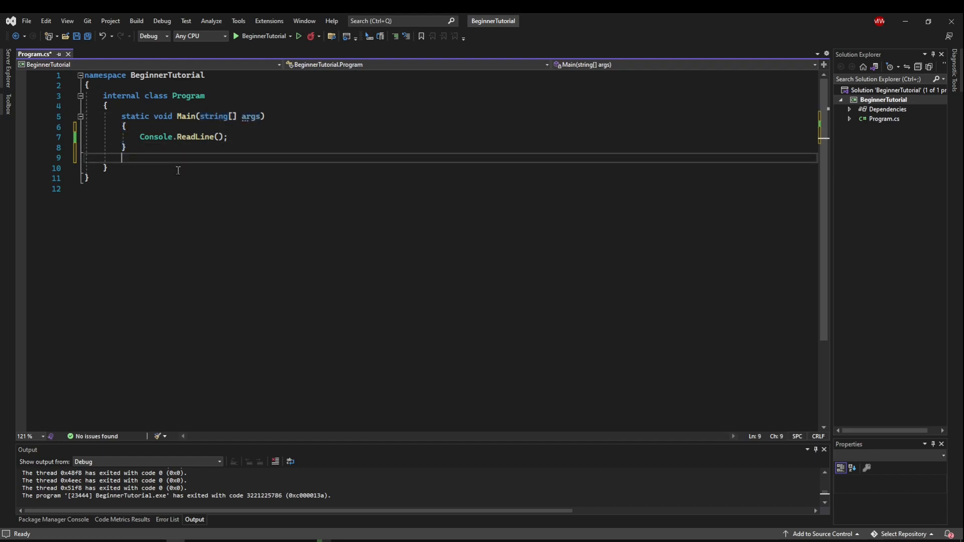
type("static")
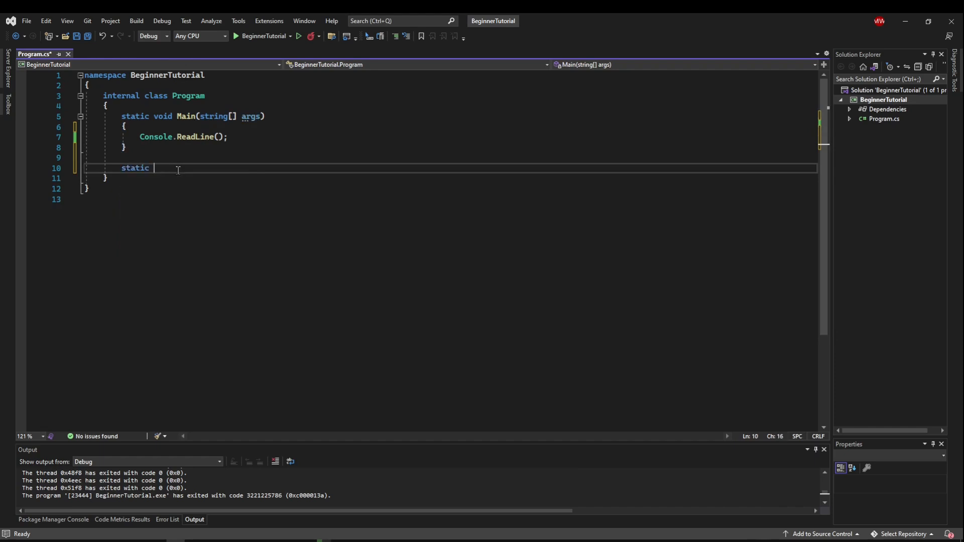
type("void")
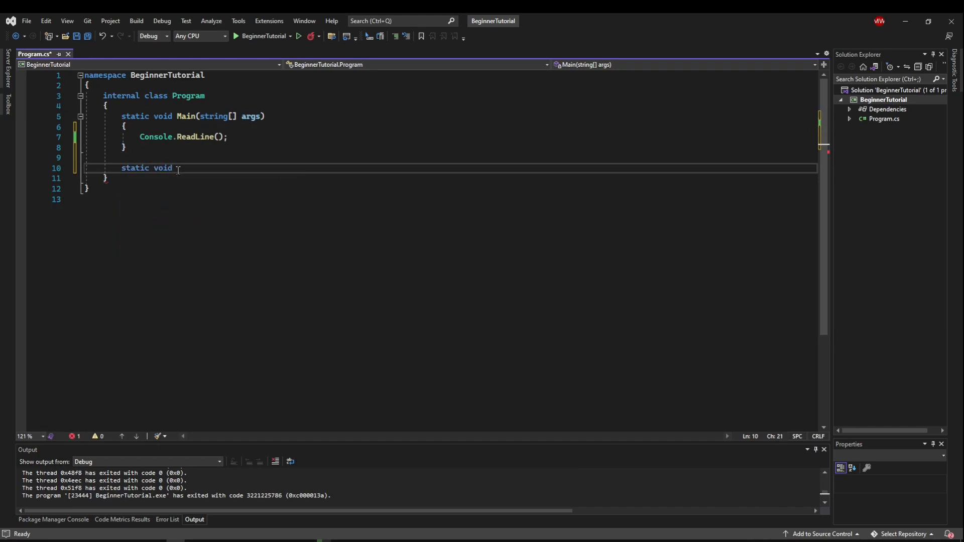
type("OurMethod()")
type("//static -")
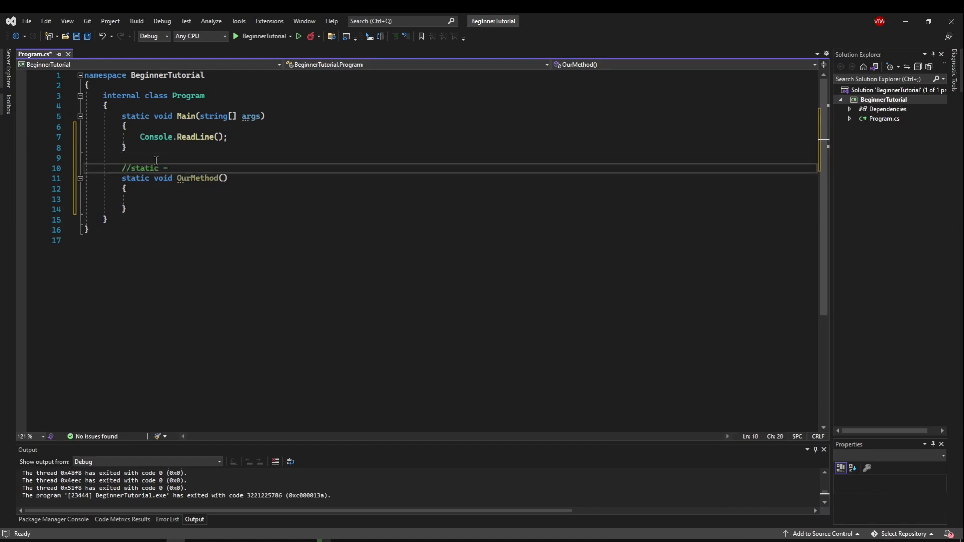
- Comment that static is a modifier you just have to have for now
type("modifier, don't worry about this yet,")
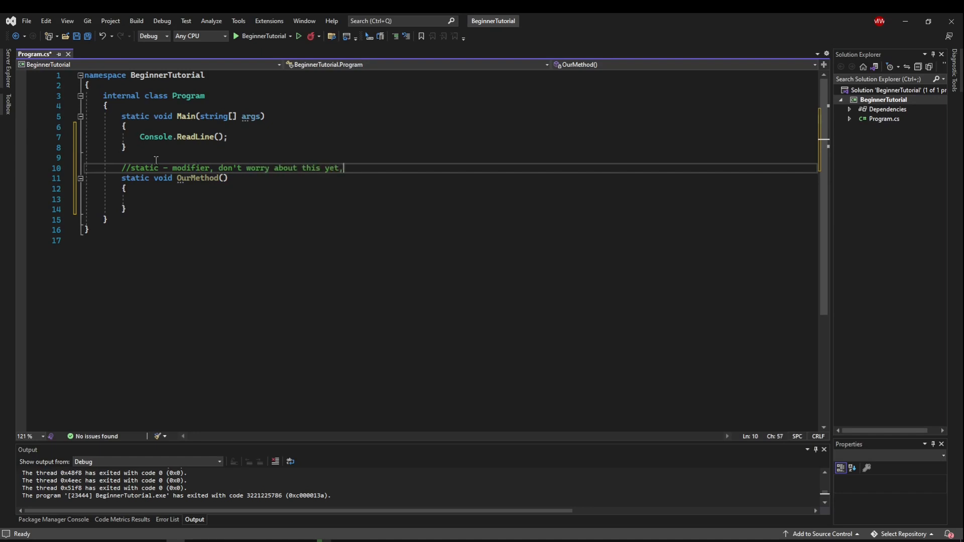
type("you just have to h")
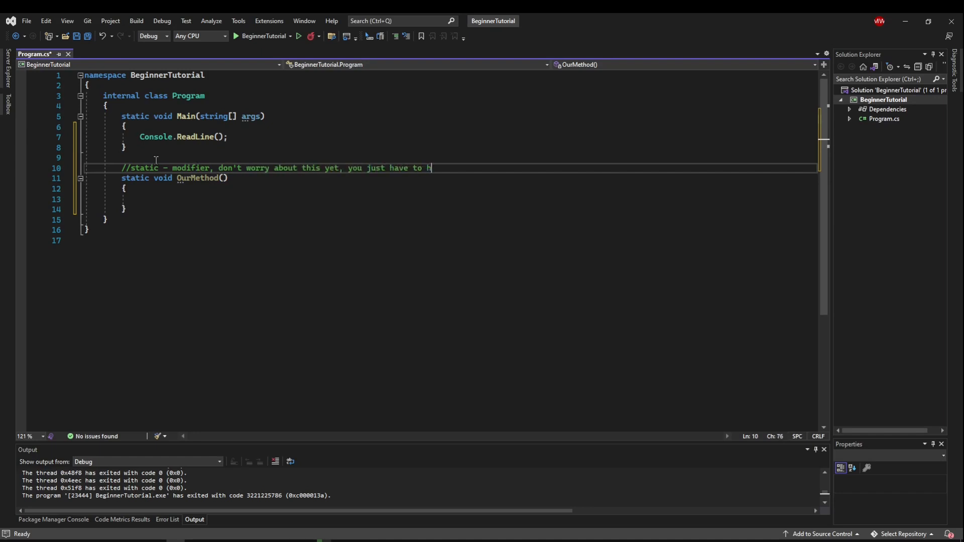
type("ave it for now")
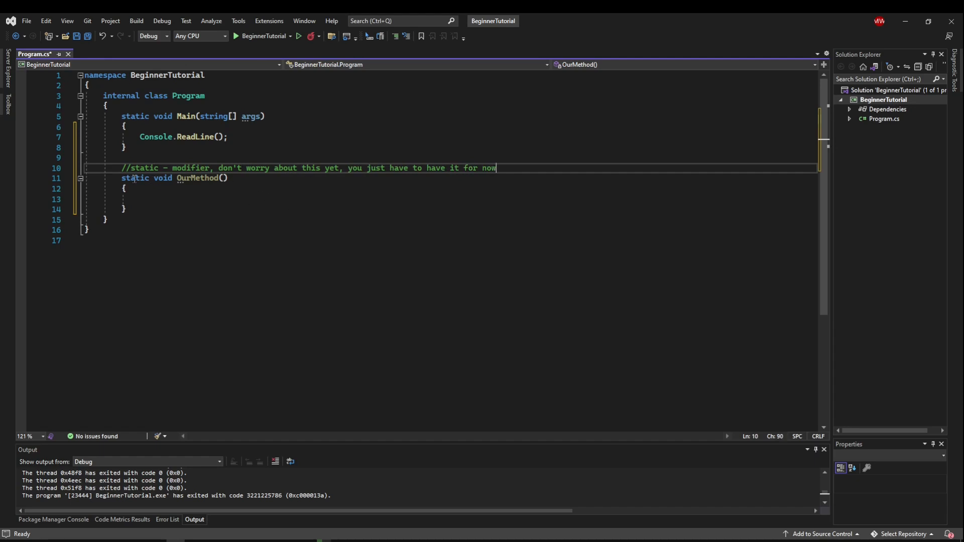
left_click(124, 209)
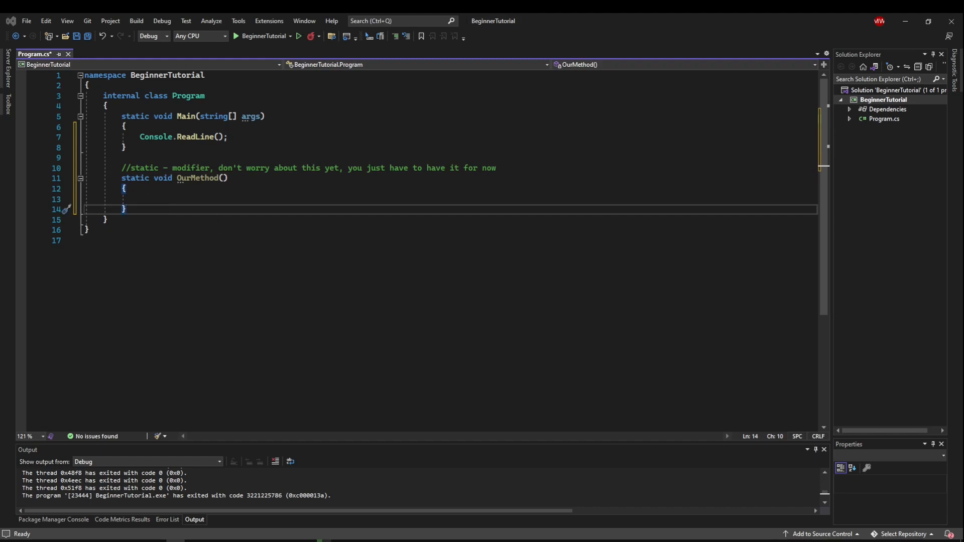
- Comment that void is the return type, what our method gives back
left_click(495, 167)
type("//")
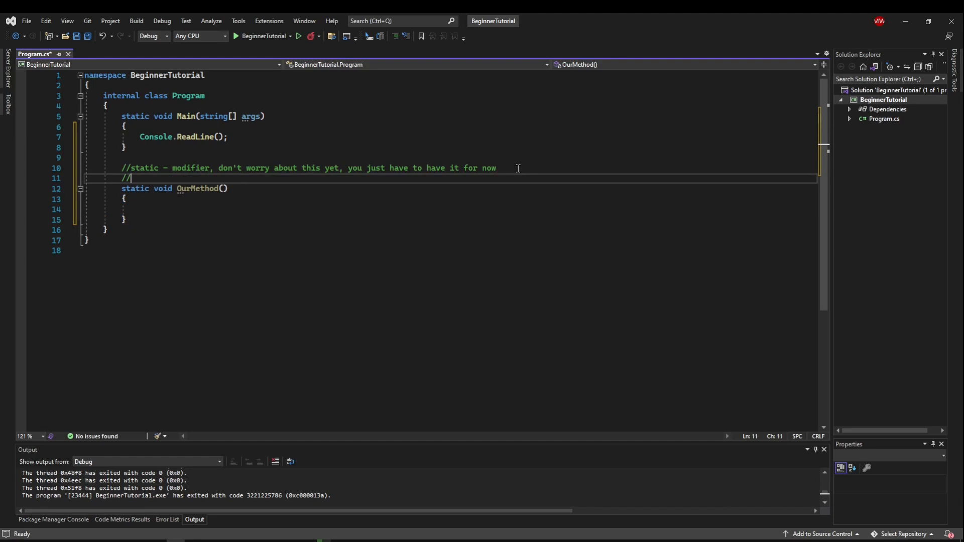
type("void - return")
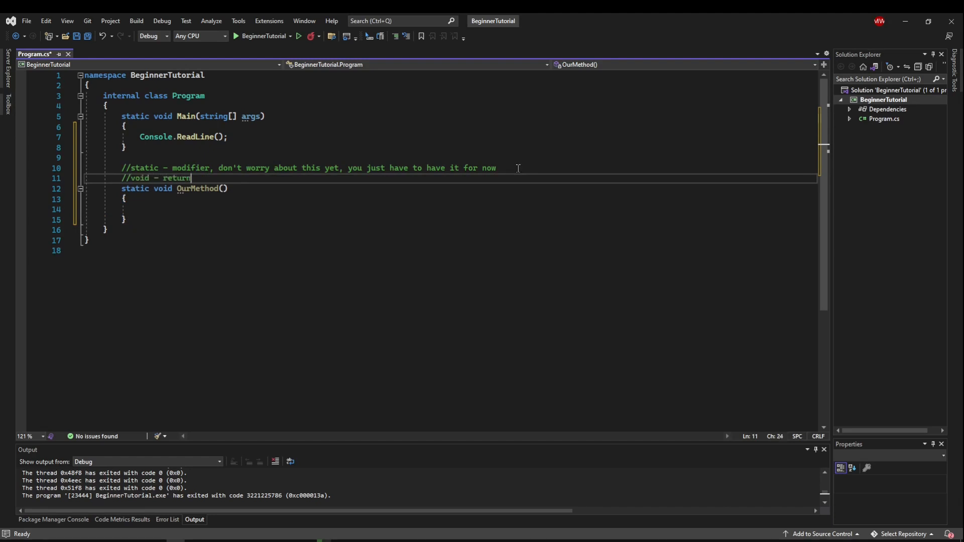
type("type,")
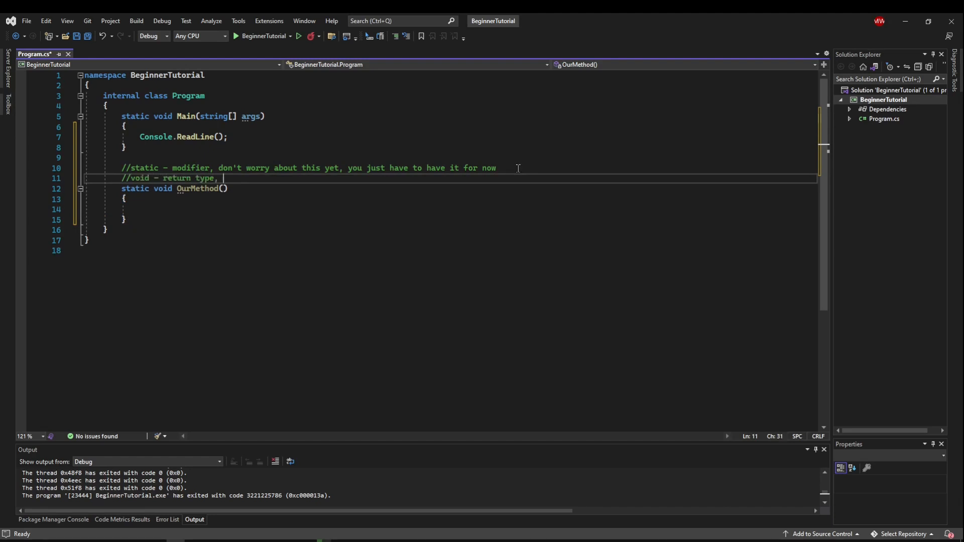
type("what our method")
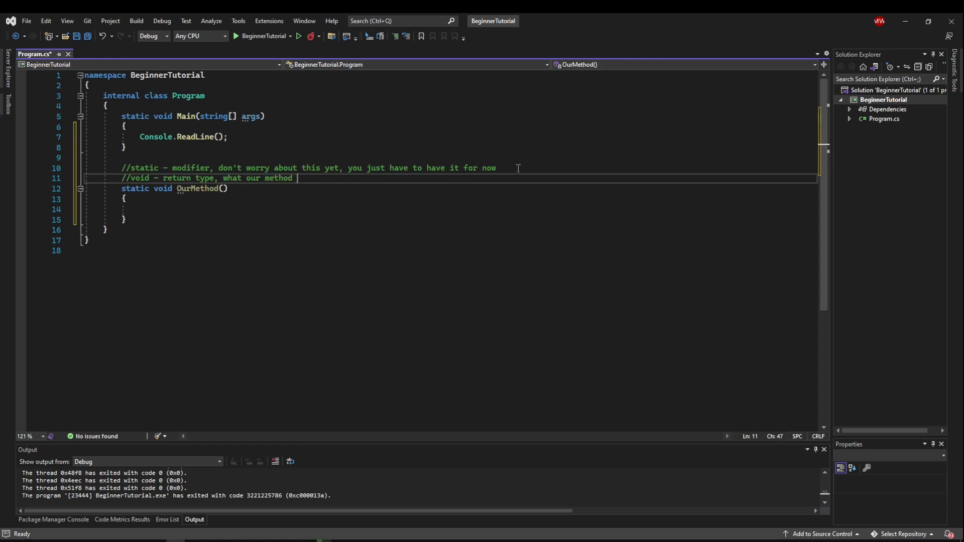
type("gives back")
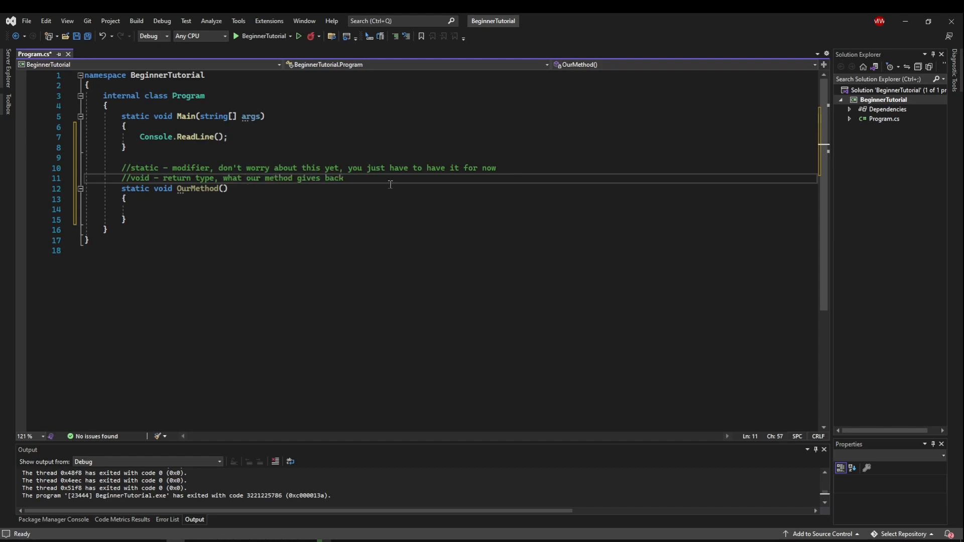
mouse_move(156, 137)
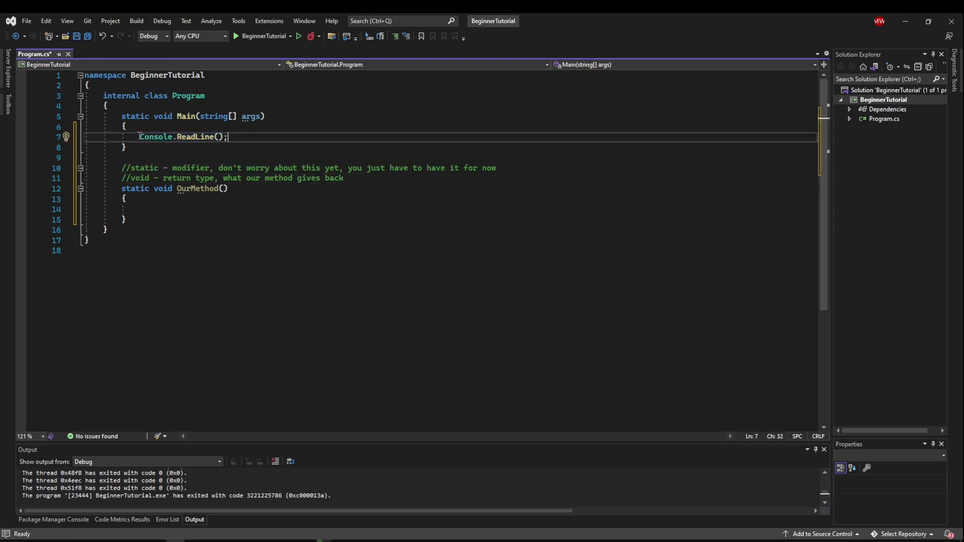
- Save Console.ReadLine() into string input and extend the void comment with ', it can…'
double_click(156, 136)
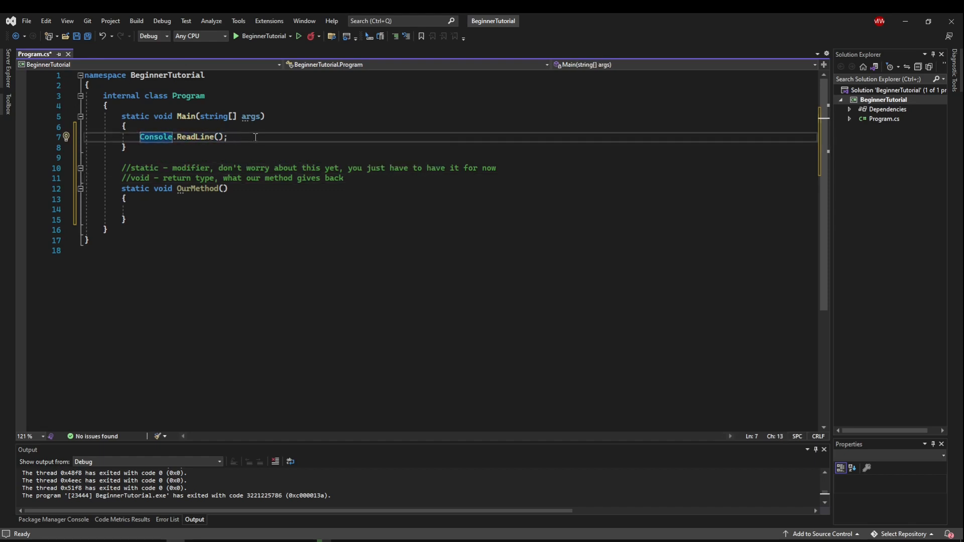
mouse_move(357, 144)
type("string input = ")
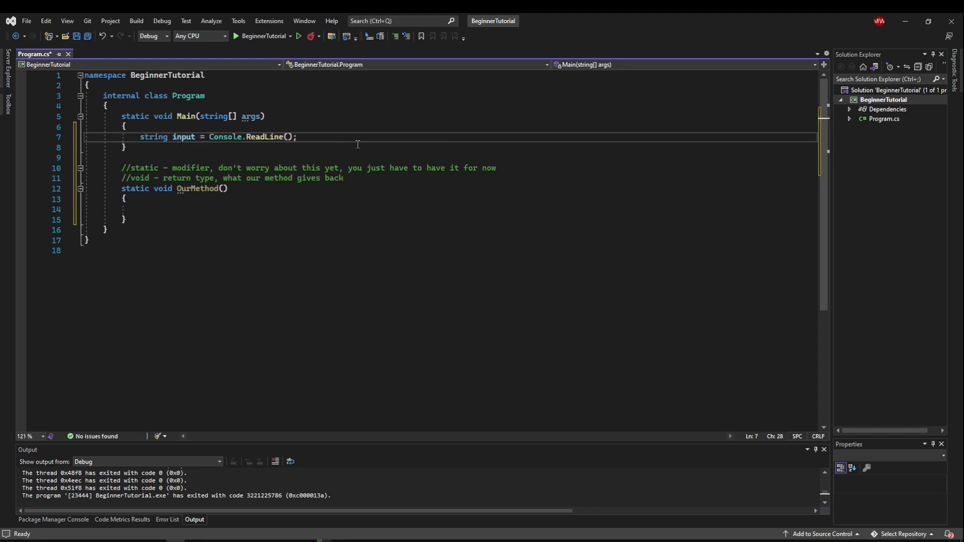
double_click(225, 136)
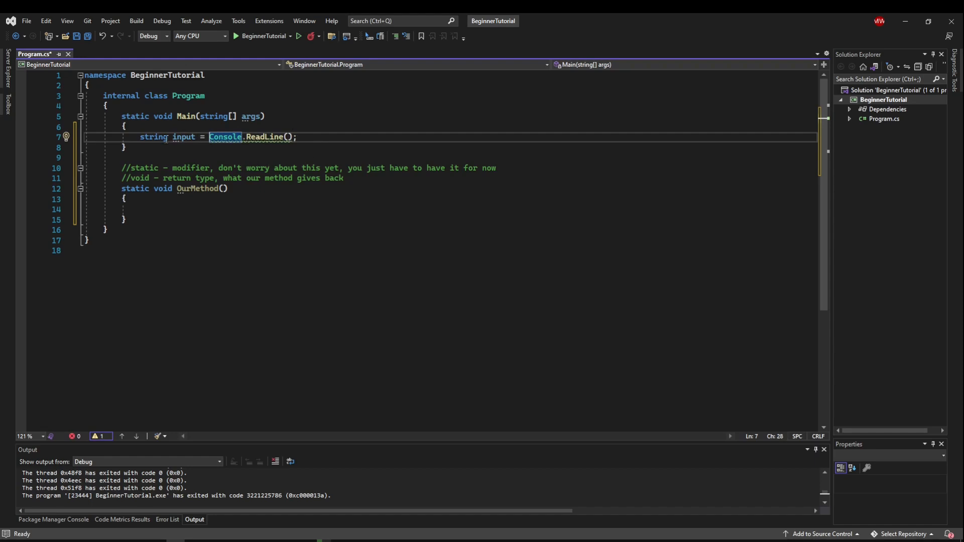
left_click(177, 137)
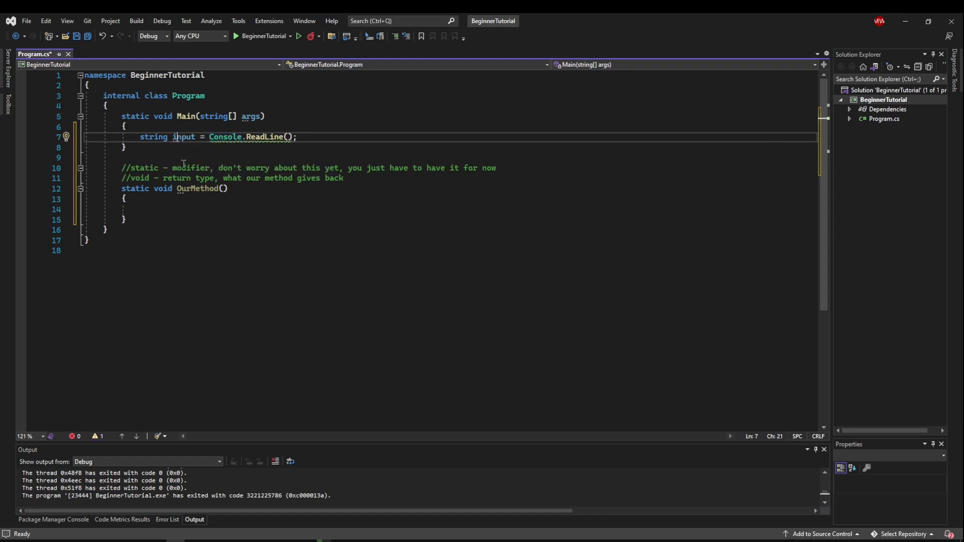
double_click(182, 137)
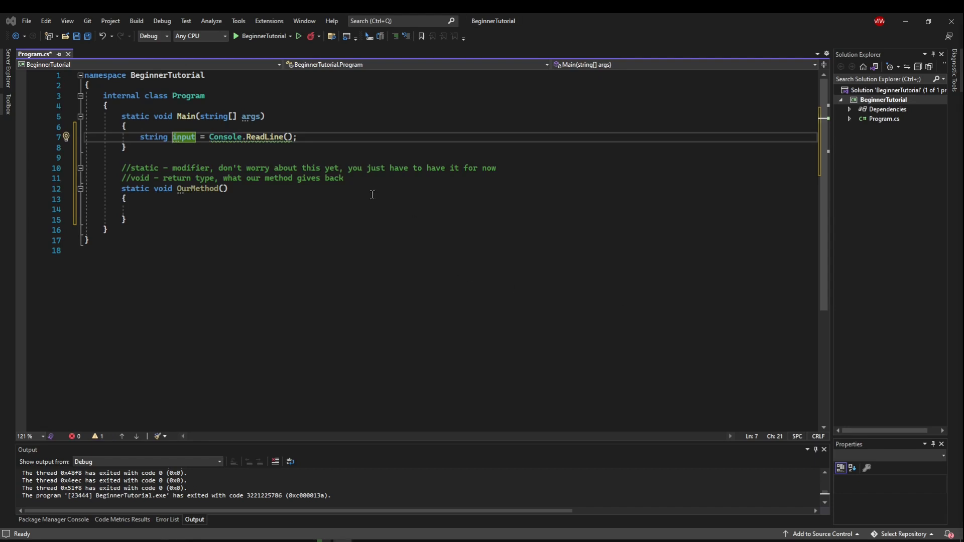
type(", it can be any type, but if you want to return nothing, use void")
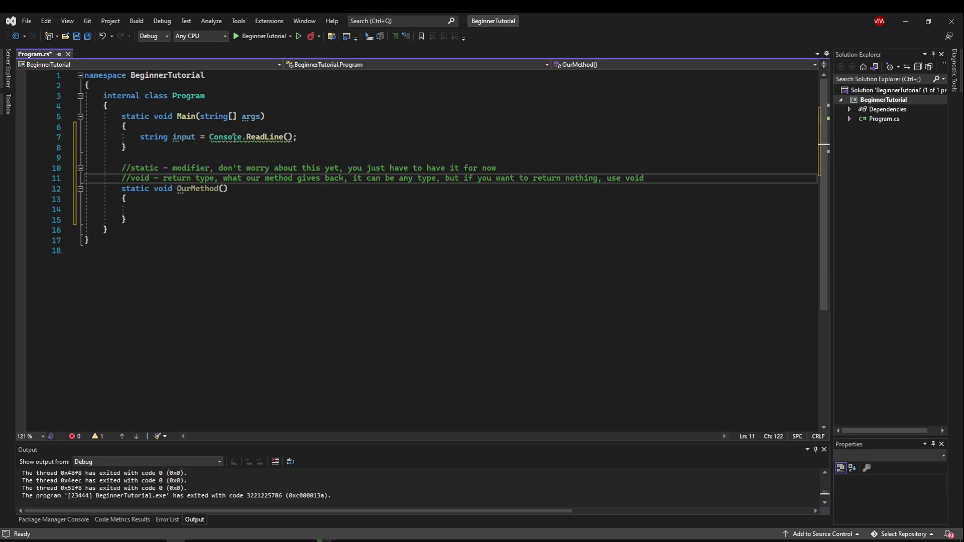
- Add a method name comment: case sensitive, can be anything
left_click(654, 178)
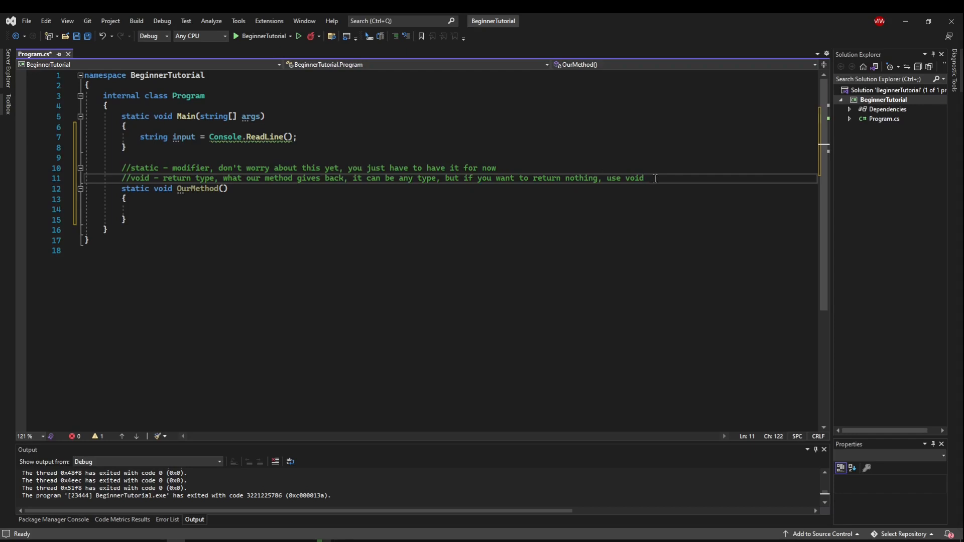
type("//method name,")
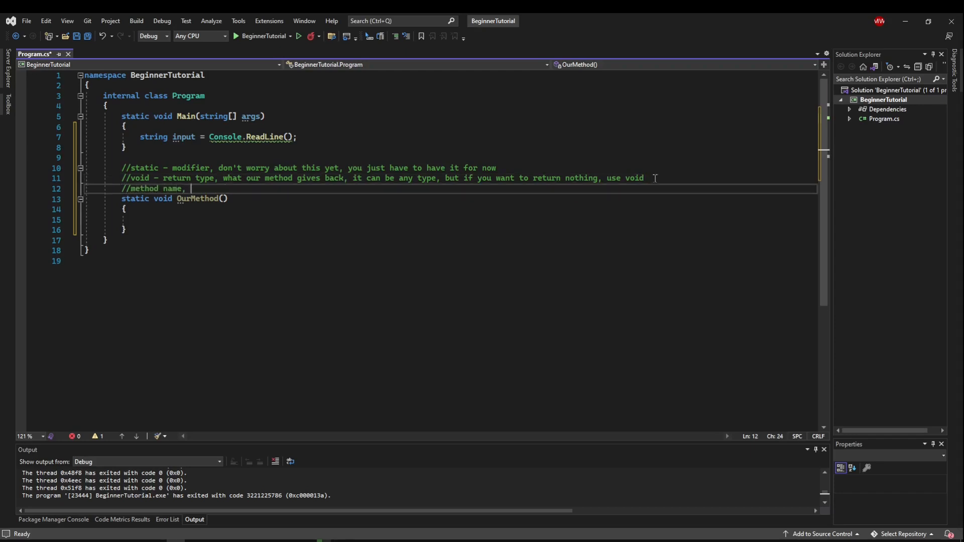
type("case sensi")
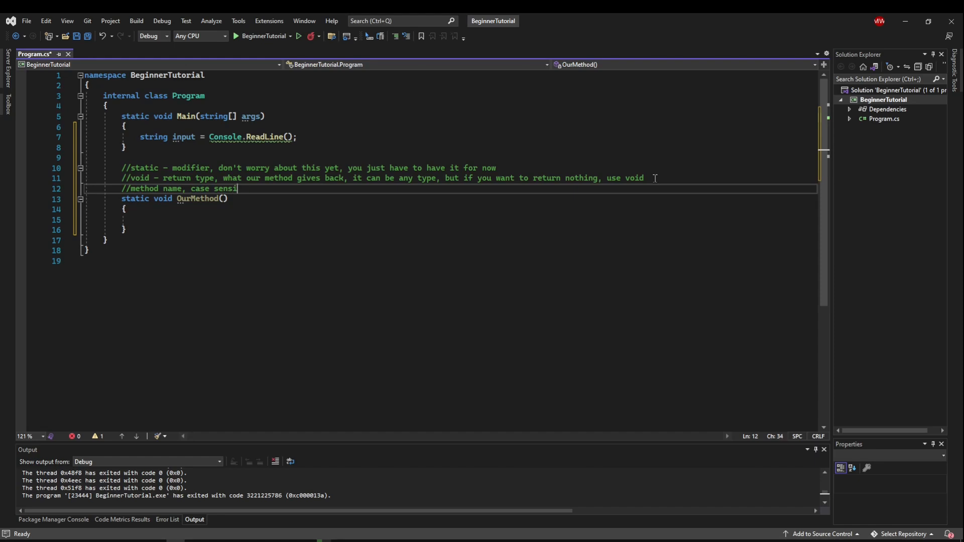
type("tive, can be anything (not reser")
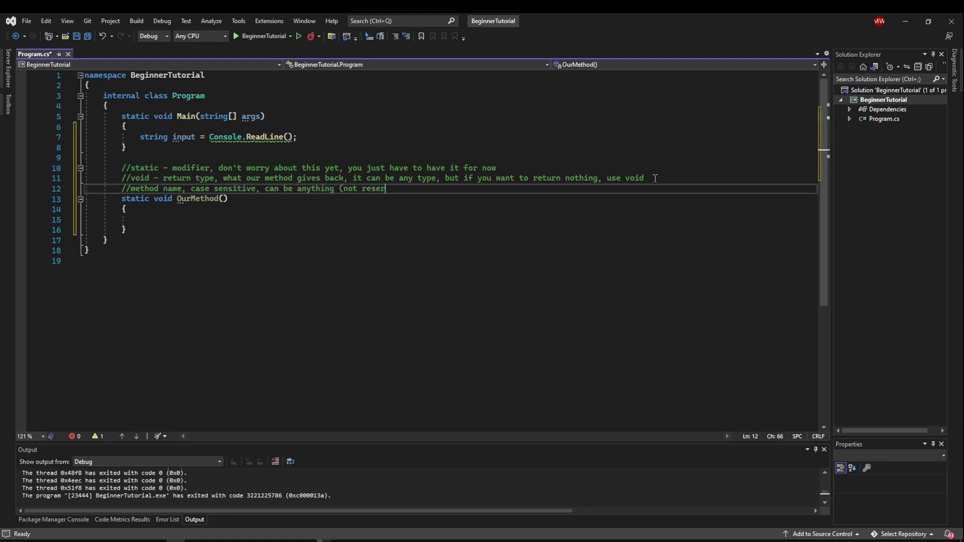
type("ved)")
type("//p")
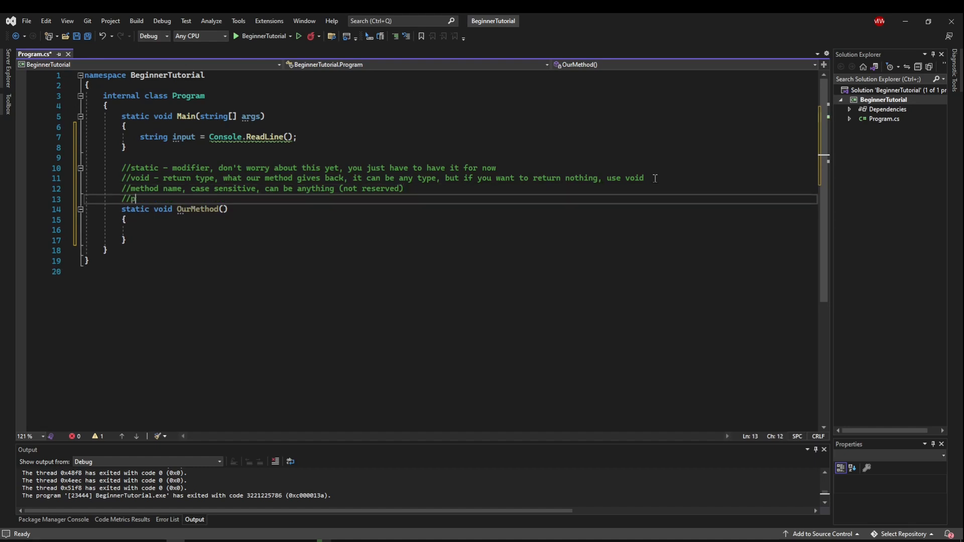
- Add comments '//parameter list (arguments), dont worry about these yet' and '//method's code block'
type("arameter list (")
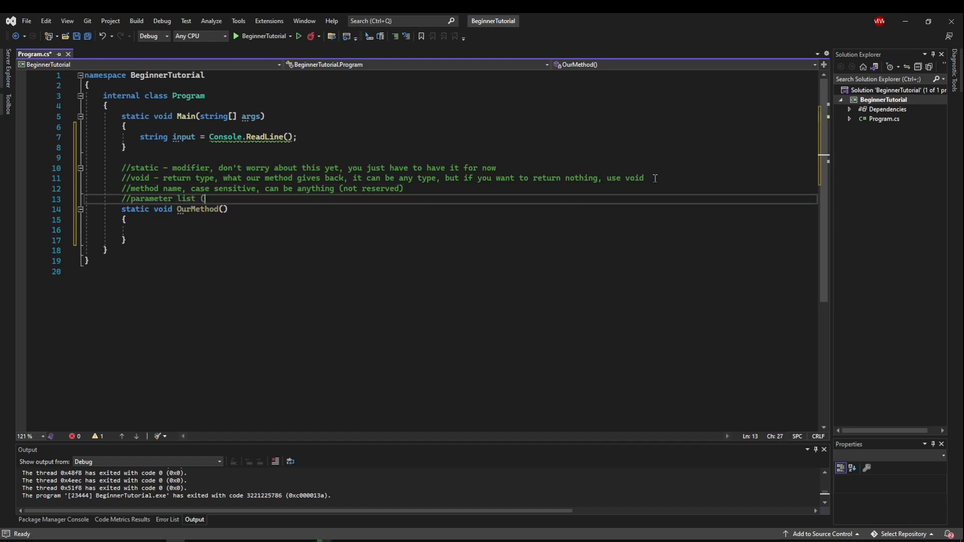
type("arguments), dont")
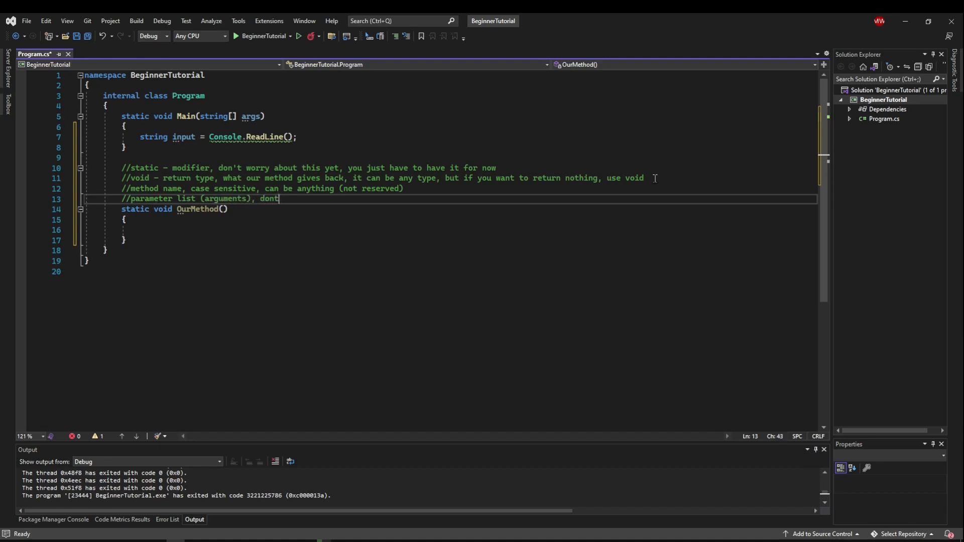
type("worry about these yet")
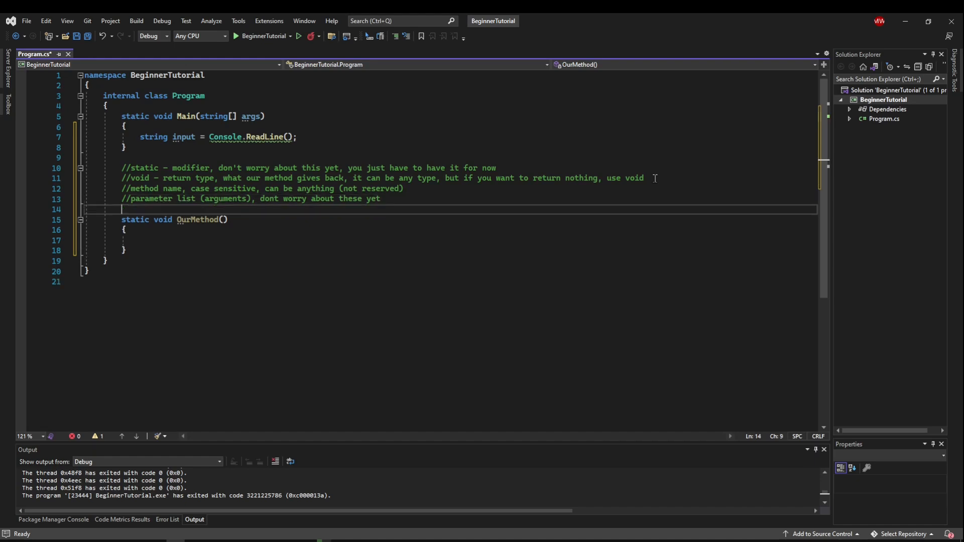
type("//method's code")
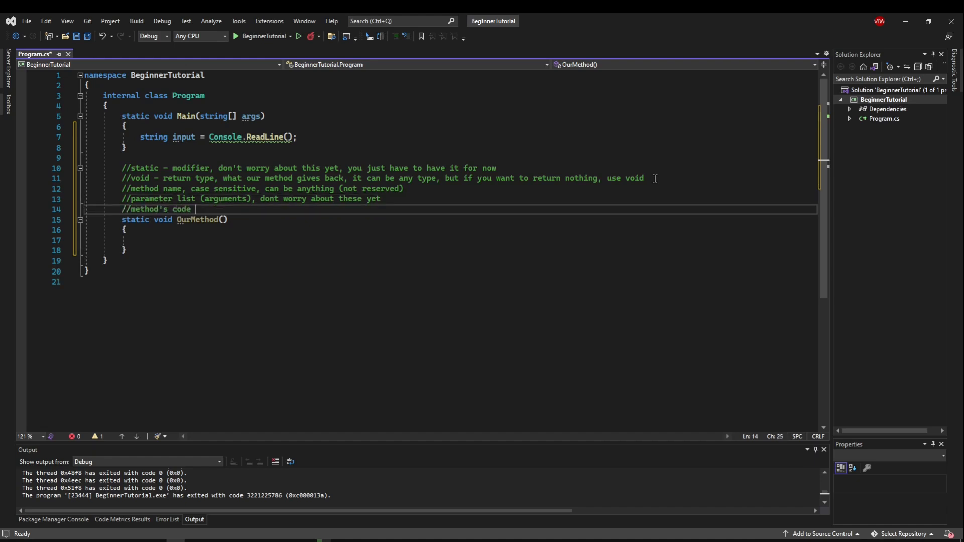
type("block")
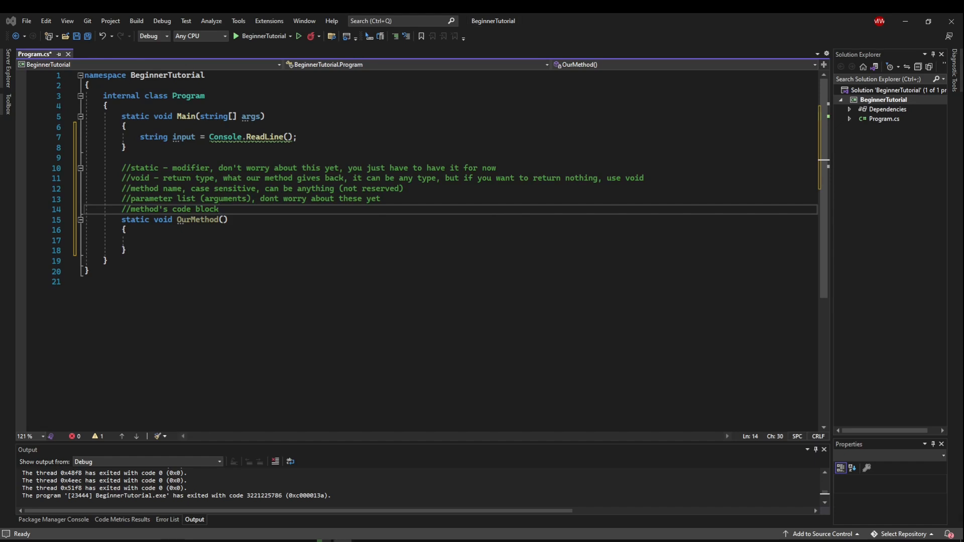
mouse_move(172, 257)
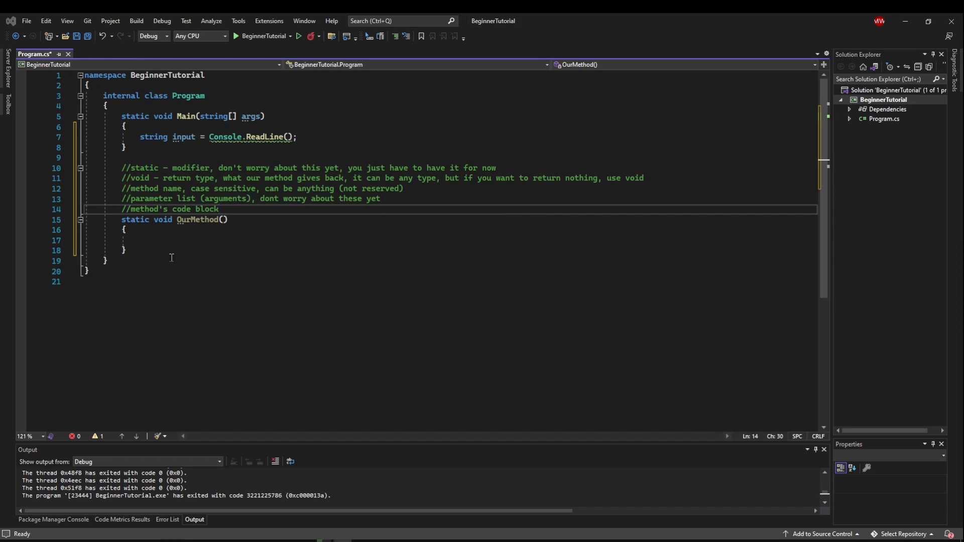
mouse_move(175, 255)
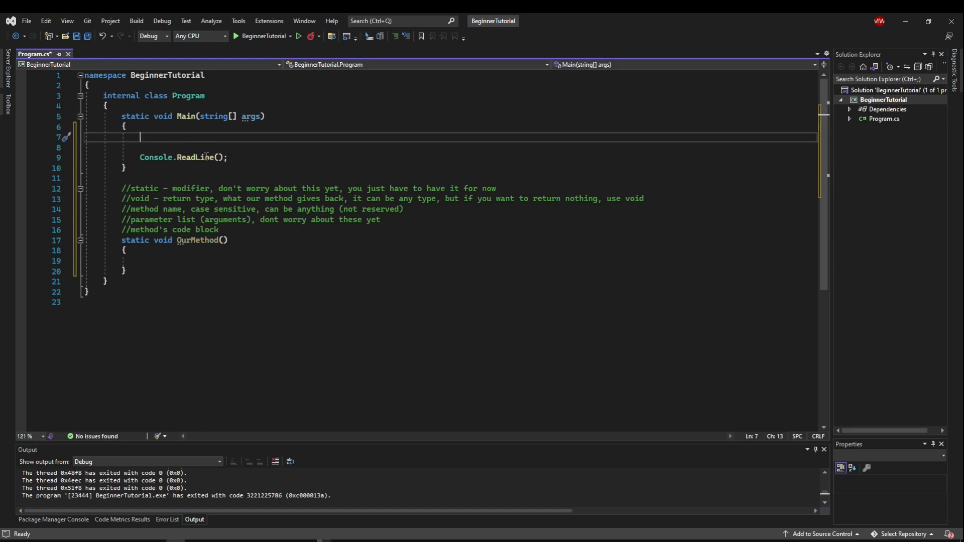
mouse_move(178, 140)
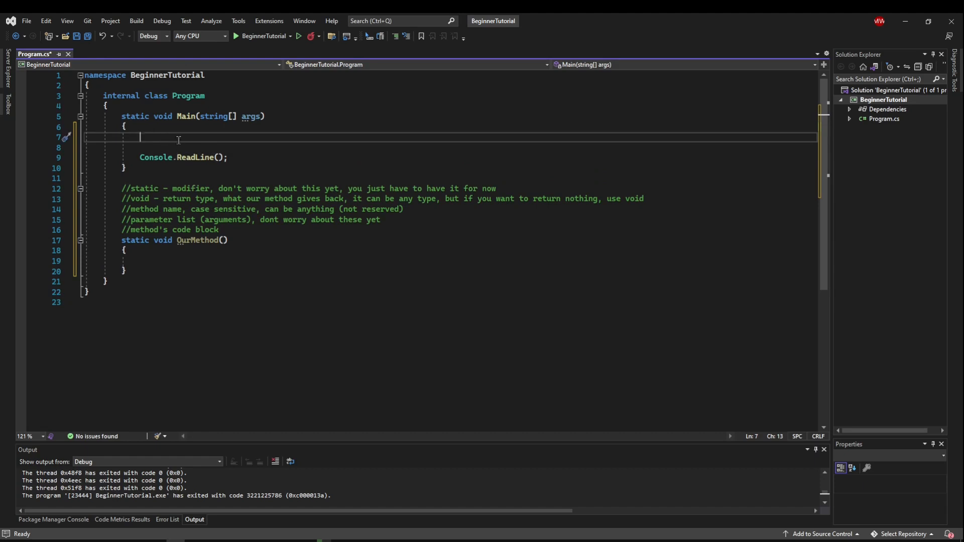
- Call OurMethod(); in Main before Console.ReadLine(), trying then dropping the Program. prefix
type("OurMethod();")
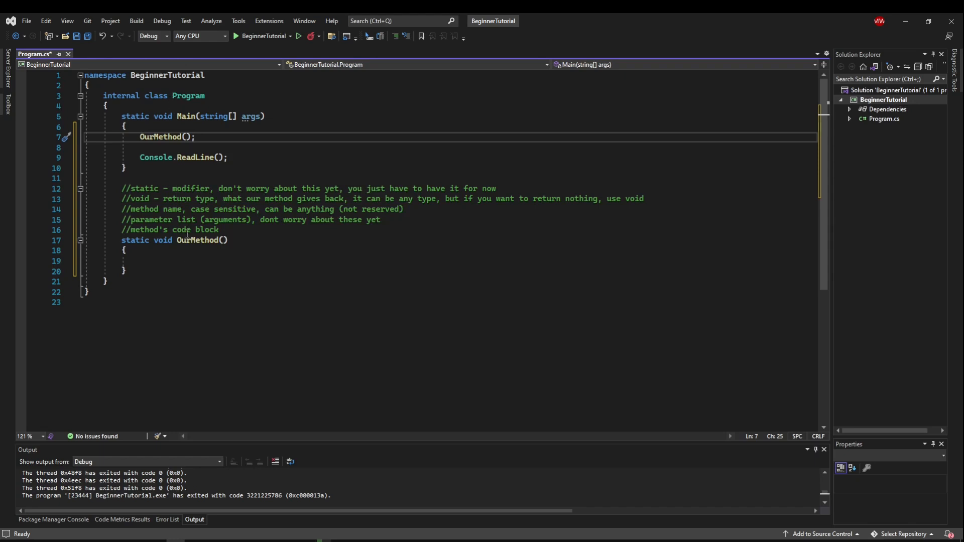
double_click(188, 96)
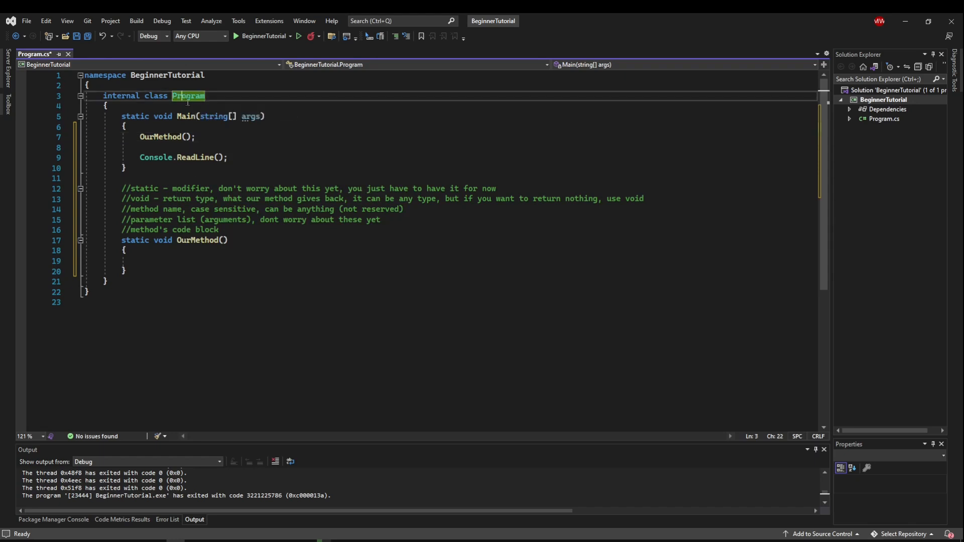
mouse_move(189, 95)
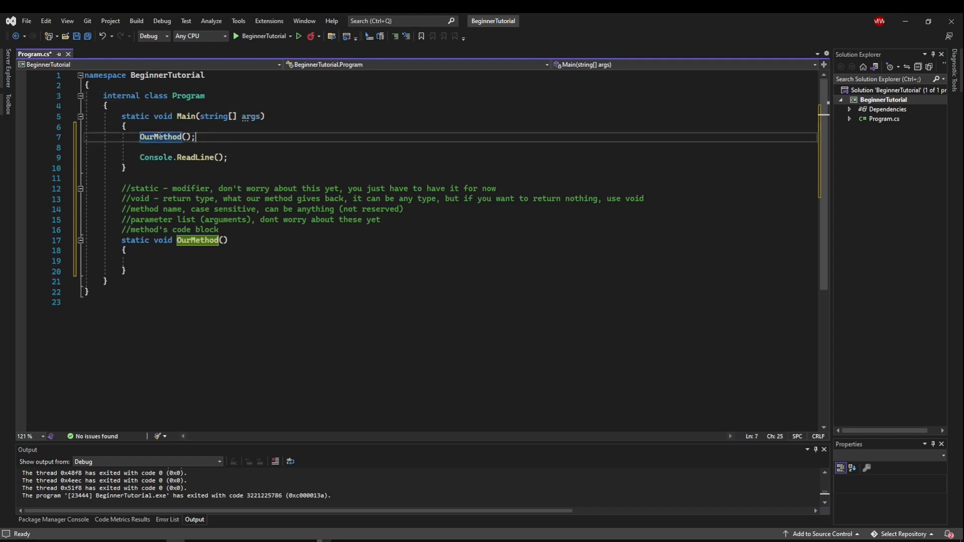
type("Program.")
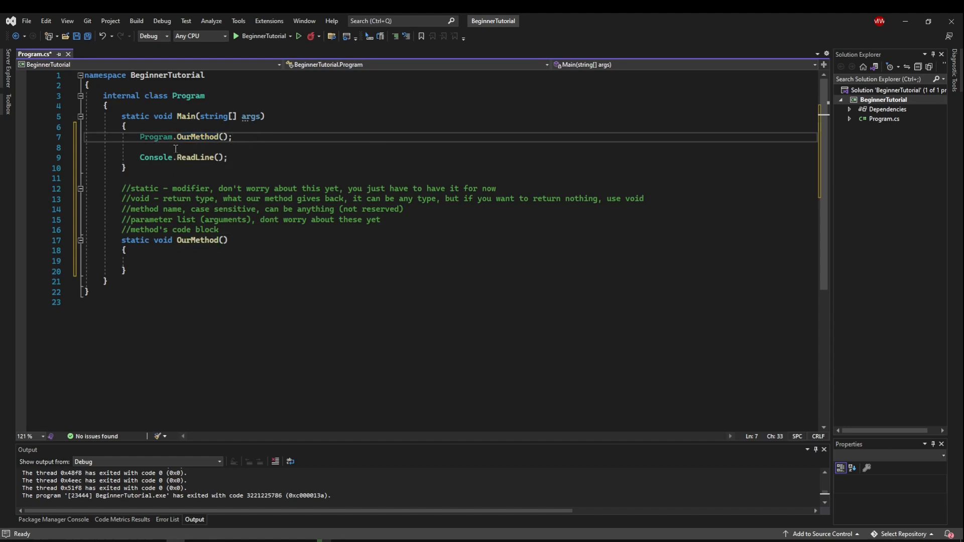
mouse_move(156, 136)
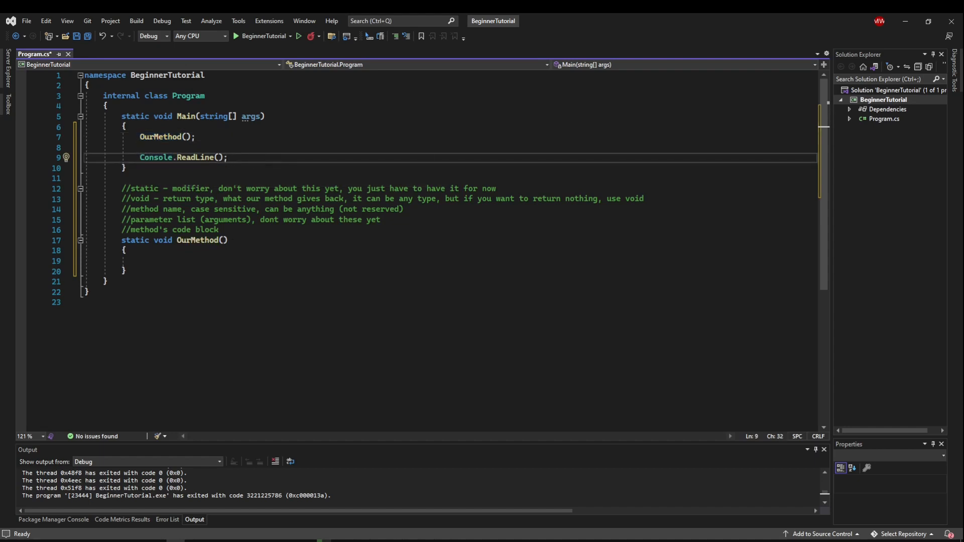
mouse_move(161, 136)
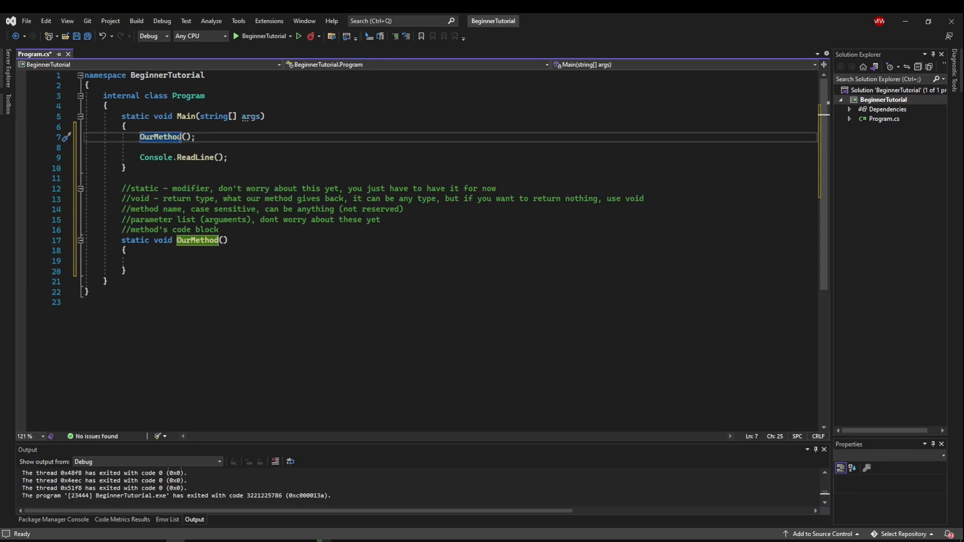
left_click_drag(123, 127, 129, 168)
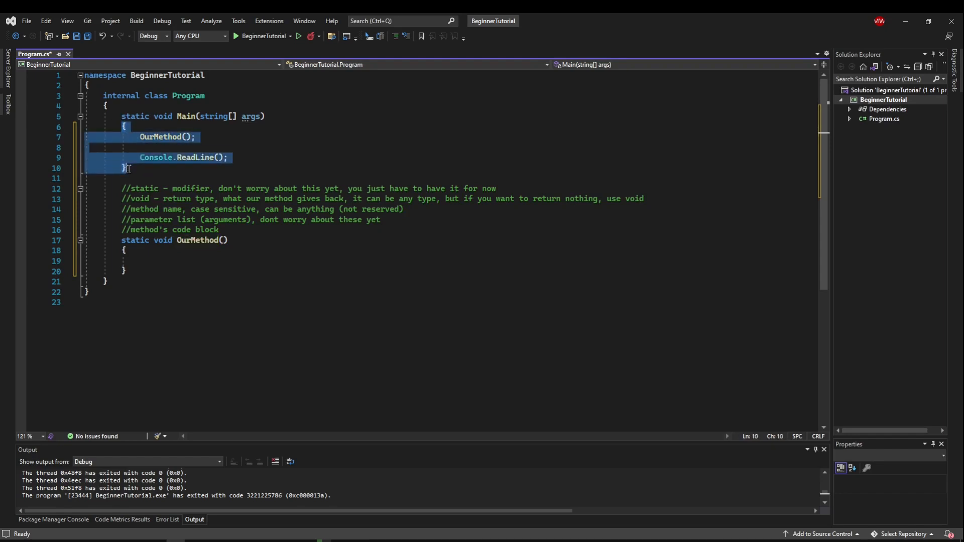
double_click(161, 137)
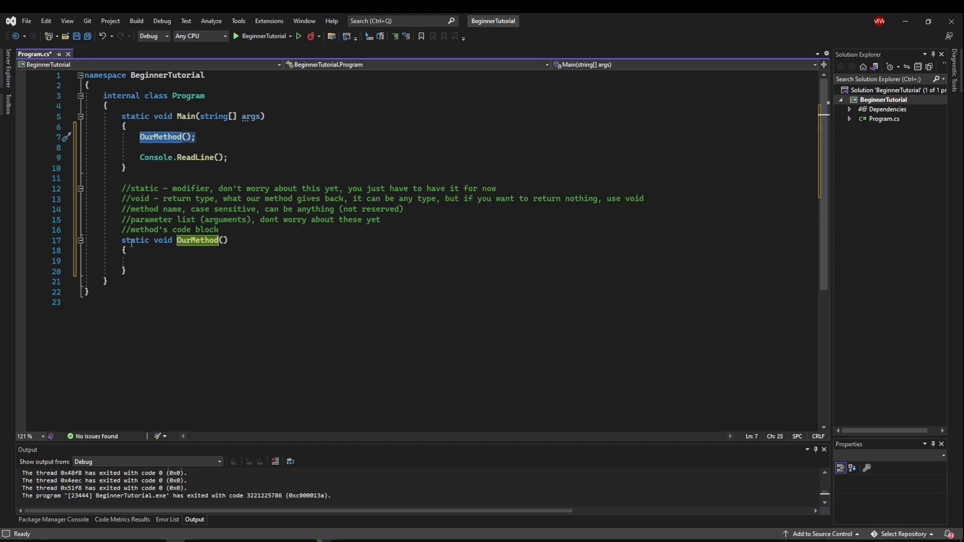
left_click(129, 250)
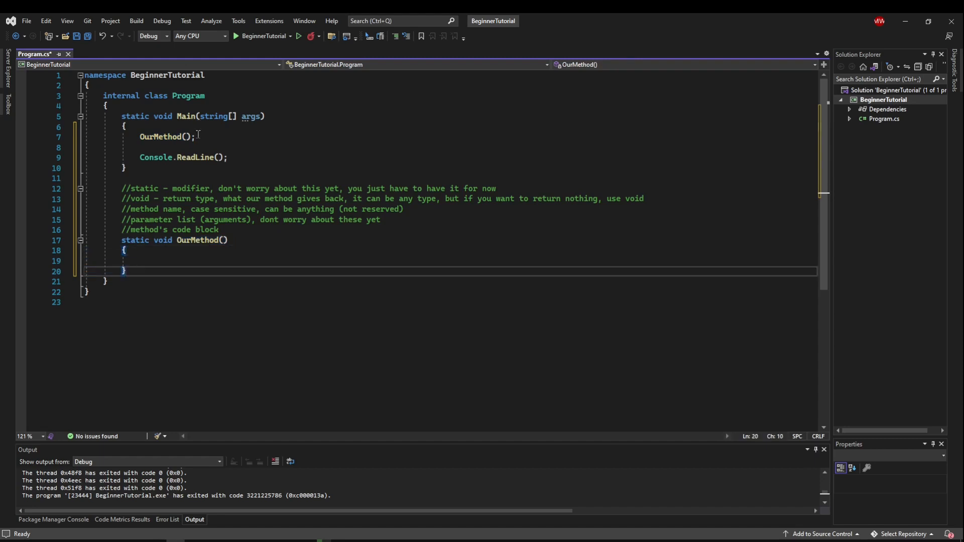
left_click(142, 147)
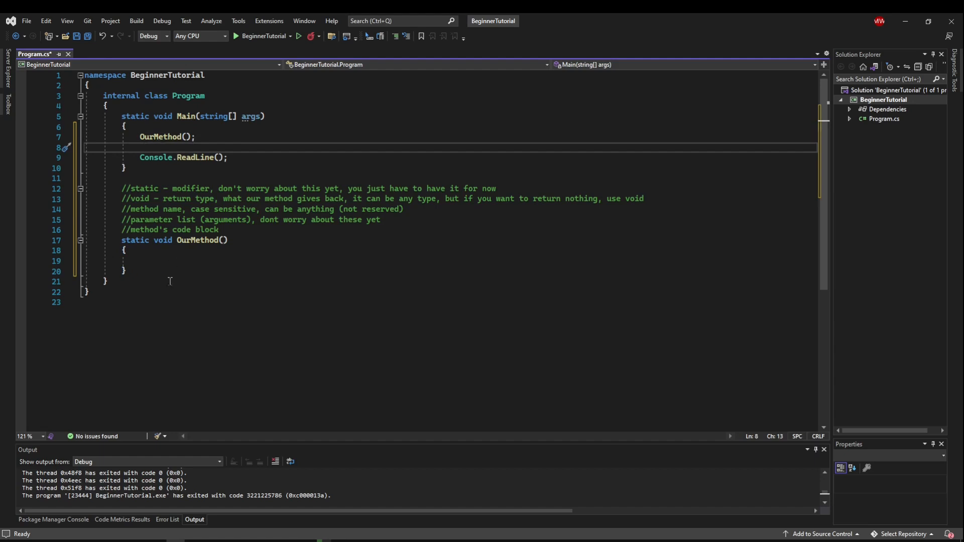
- Make OurMethod print "our method here" and run the program to check the console
type("Console.WriteLine(")
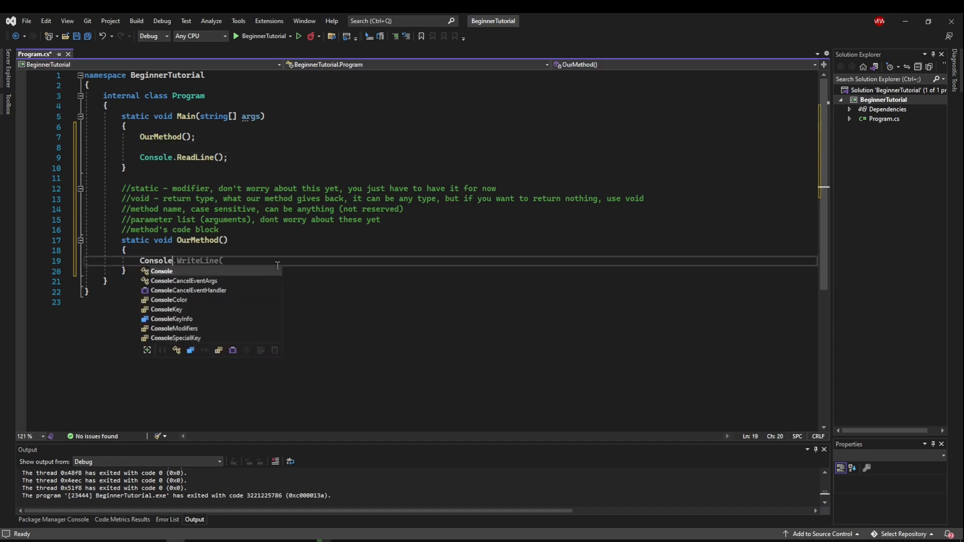
type("\"our method here\");")
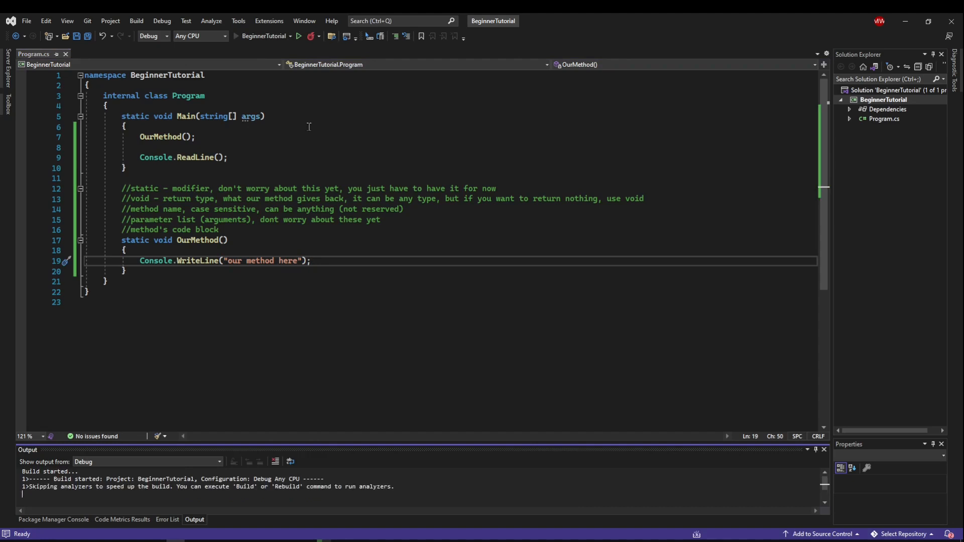
left_click(298, 36)
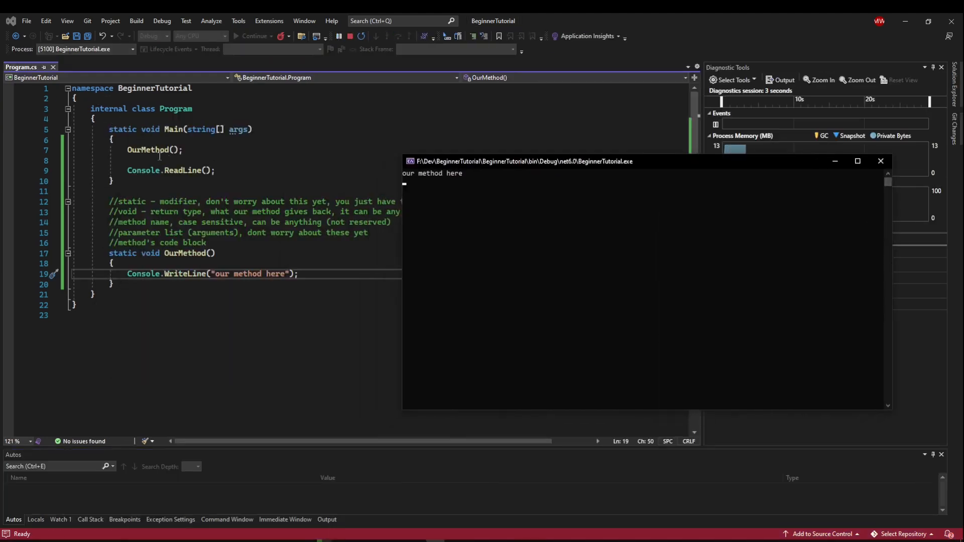
mouse_move(144, 273)
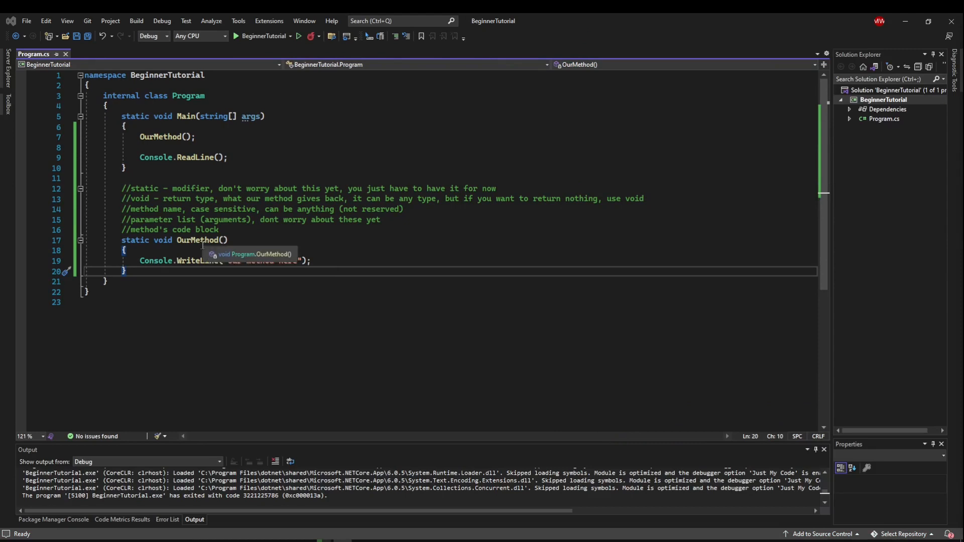
mouse_move(232, 157)
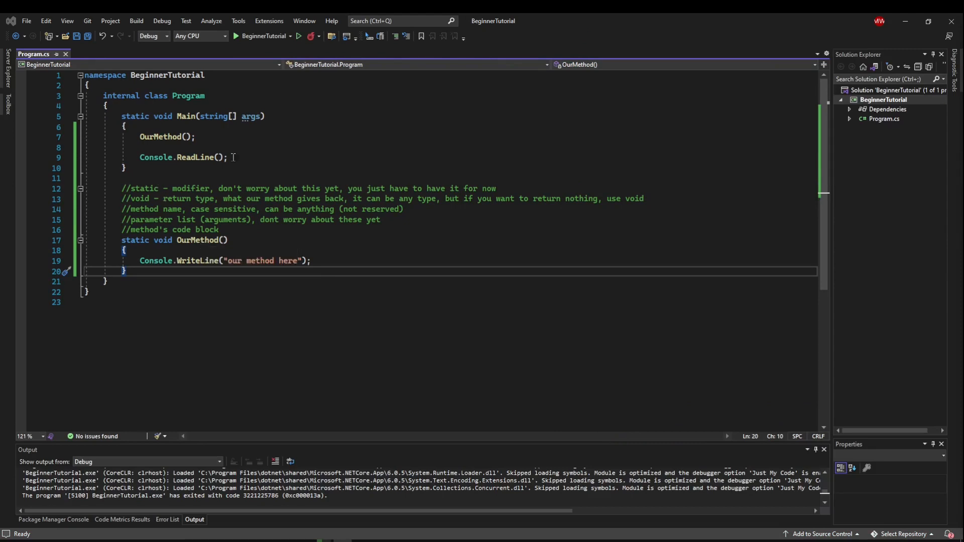
mouse_move(141, 137)
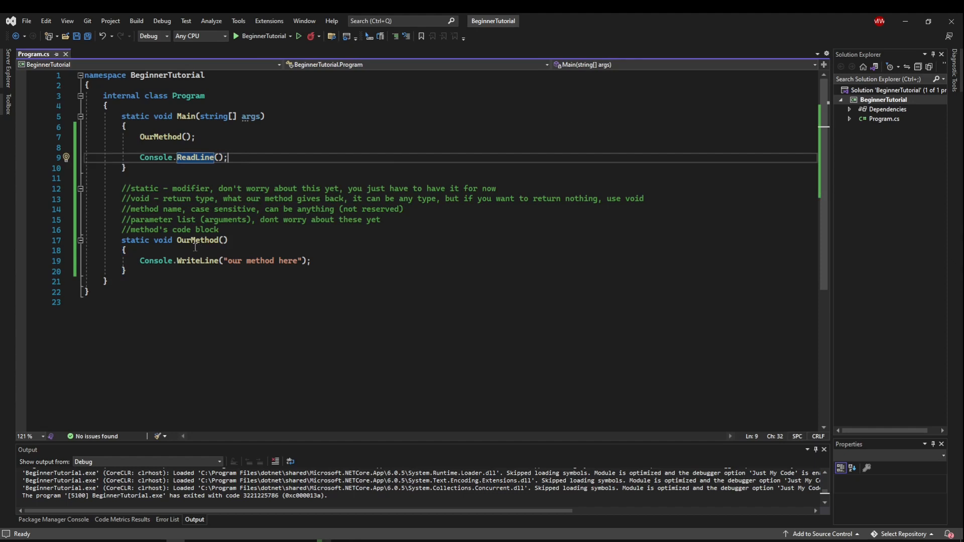
left_click(238, 240)
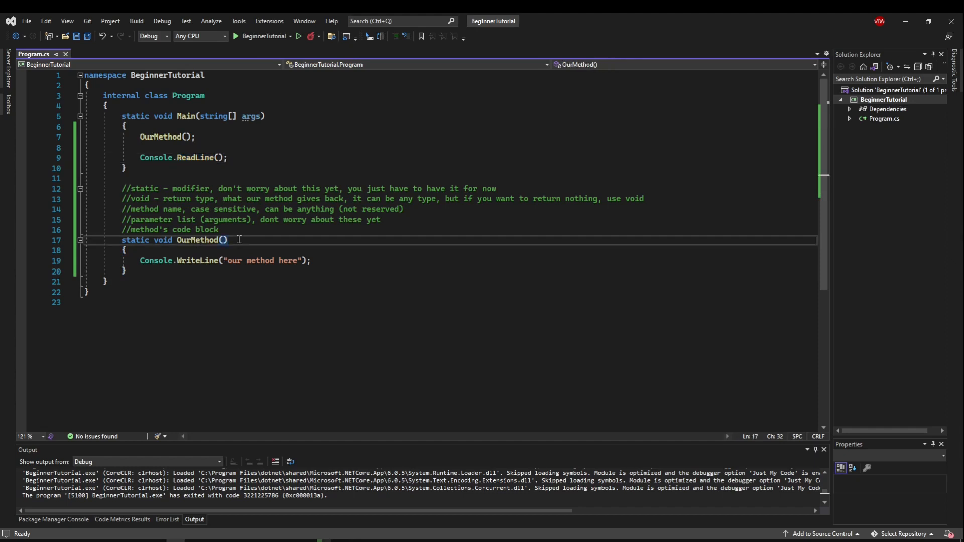
double_click(199, 240)
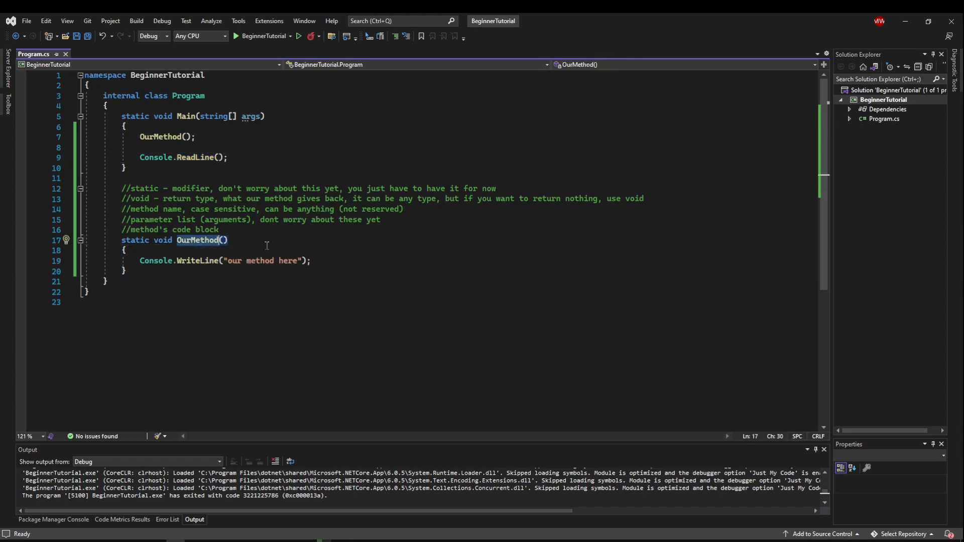
type("Pi")
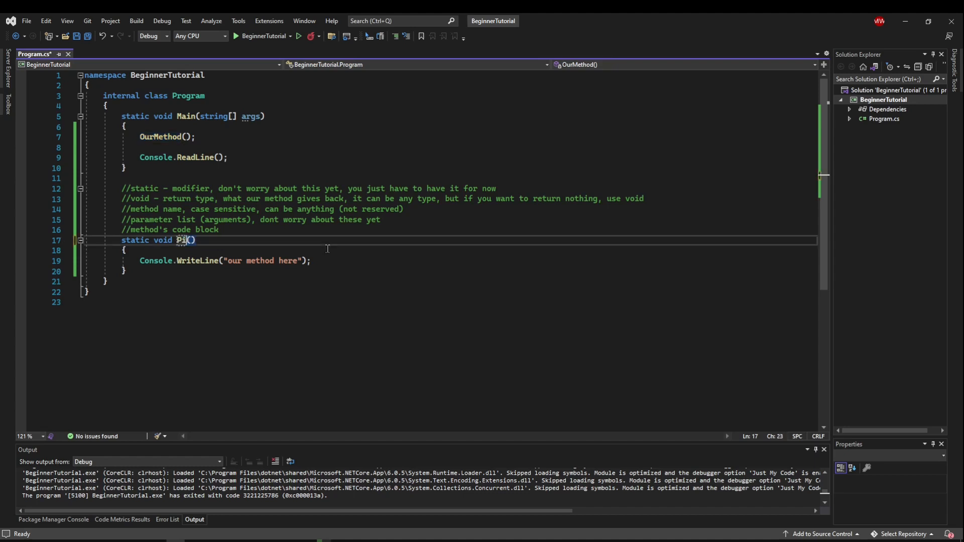
type("PrintHeader")
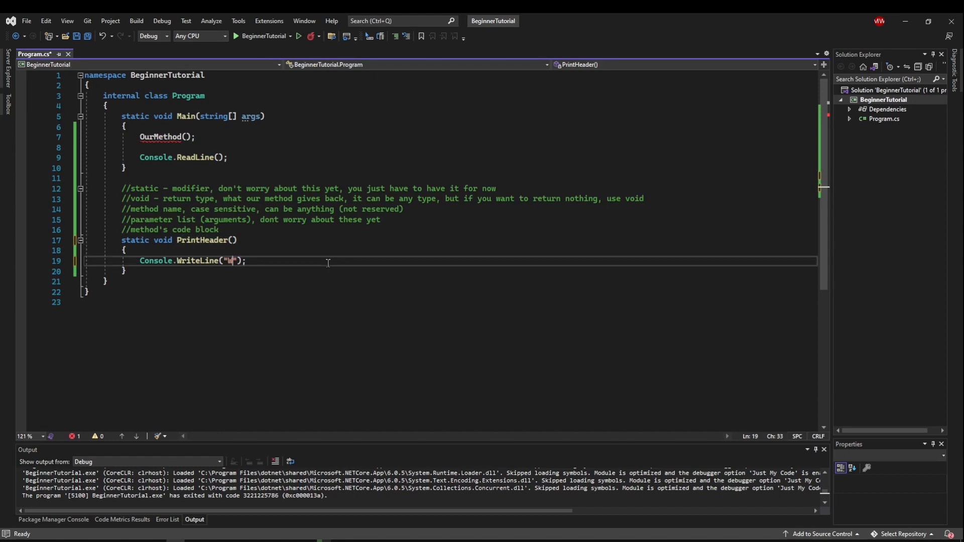
type("Welcome to our program!")
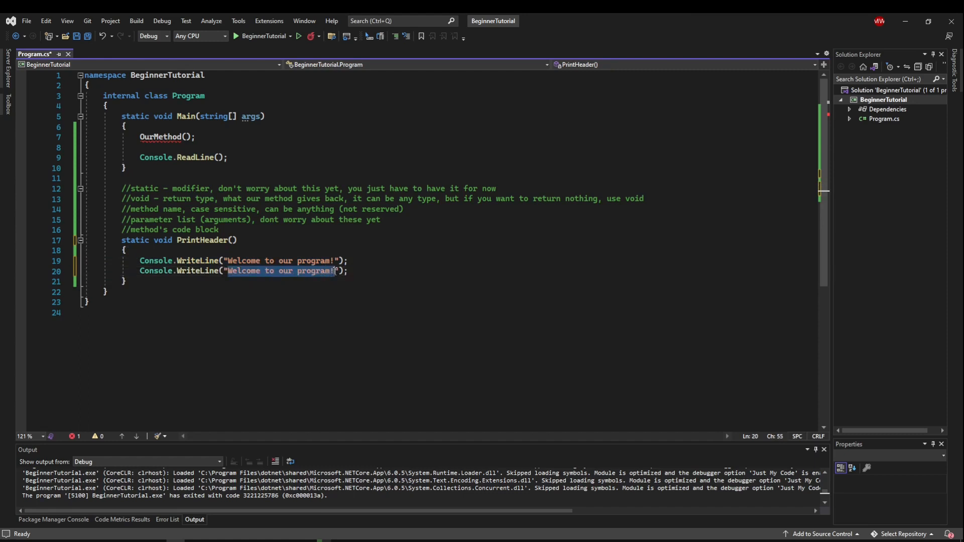
type("-----------------------------------------------------\");")
left_click(451, 137)
type("PrintHeader")
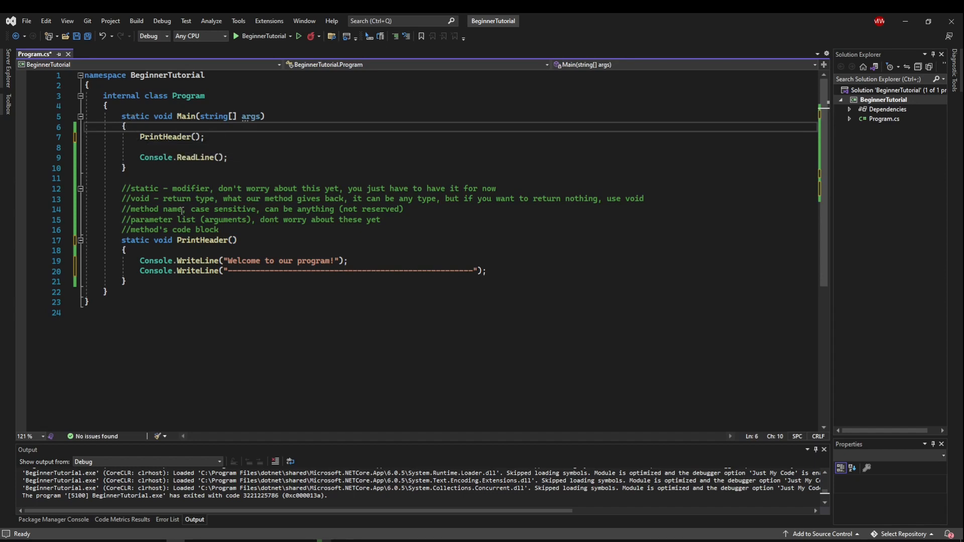
mouse_move(174, 270)
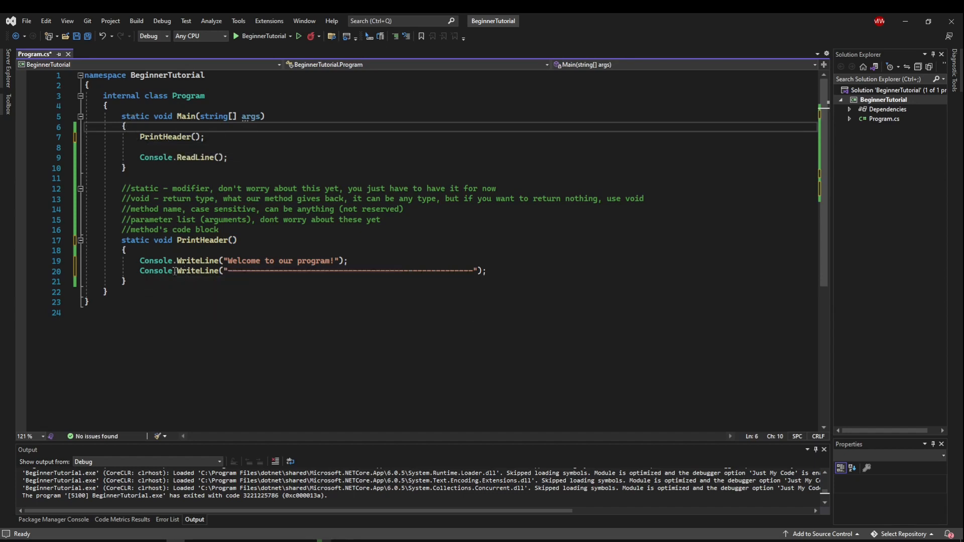
left_click(191, 147)
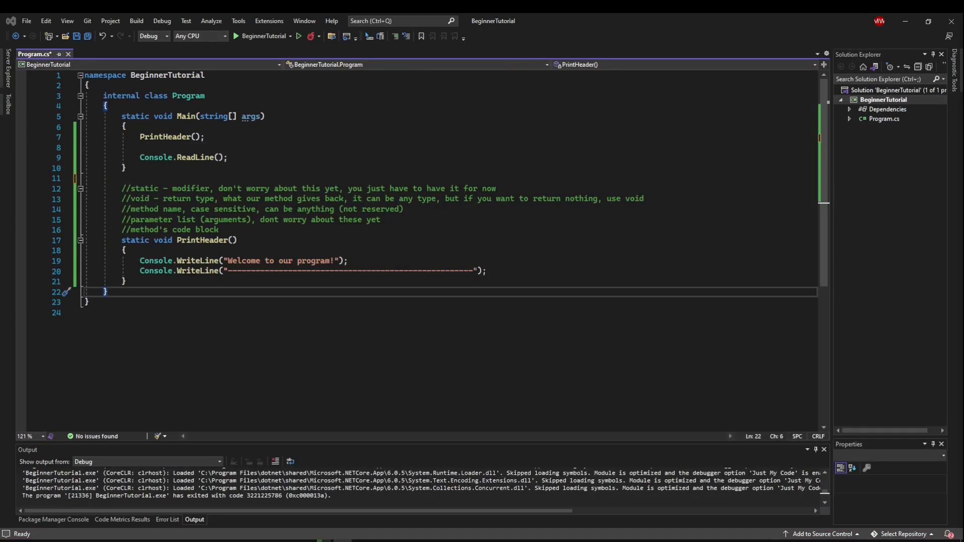
mouse_move(582, 331)
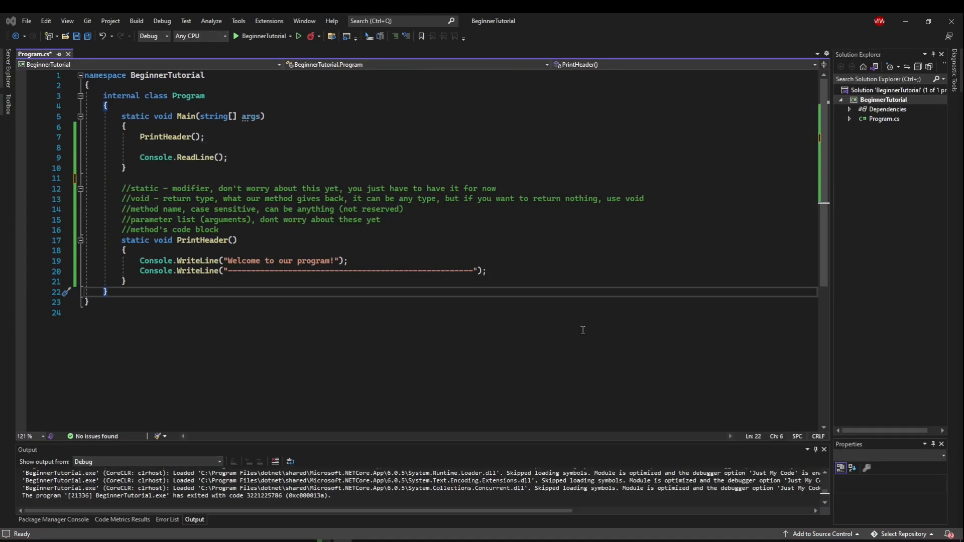
mouse_move(491, 317)
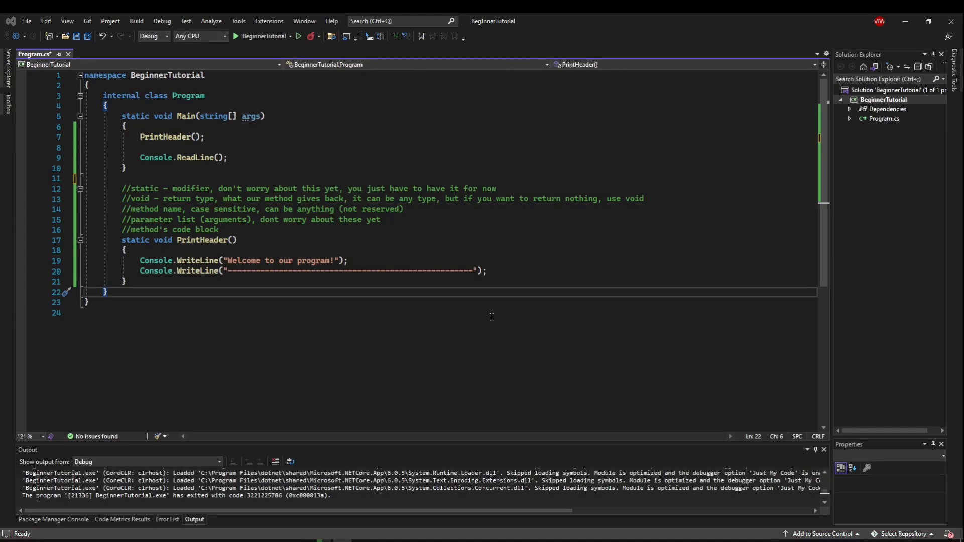
mouse_move(198, 181)
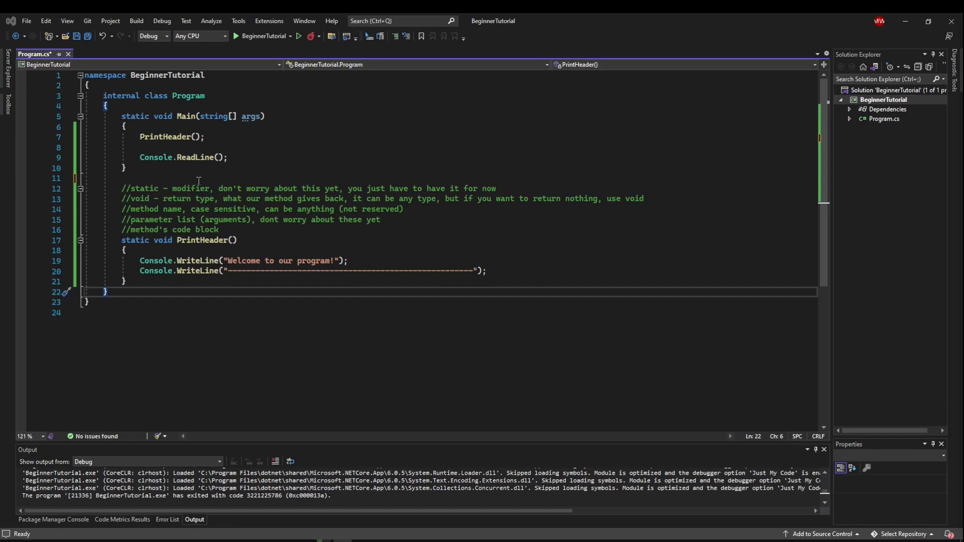
mouse_move(179, 179)
type("//methods c")
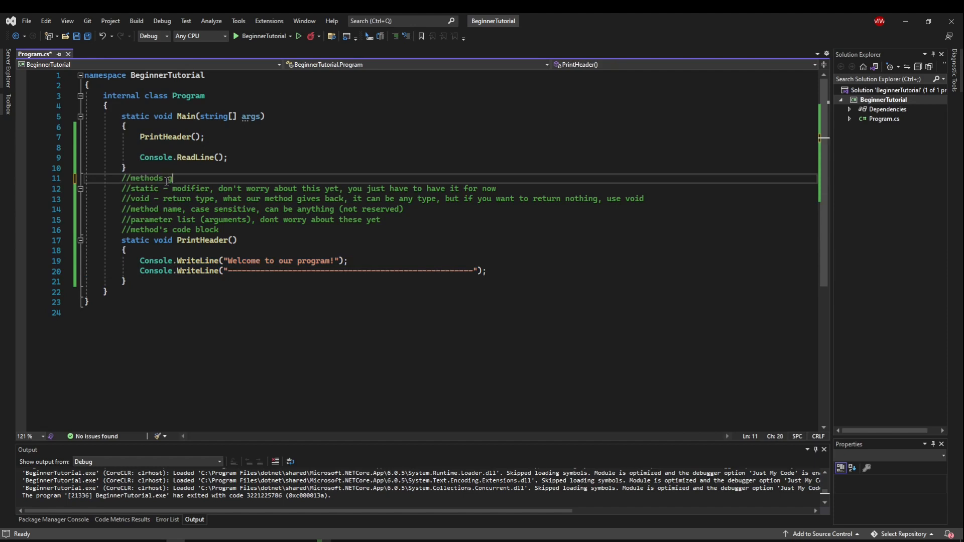
- Comment that methods give reusability, clean code and no duplication; add a blank line after Main
type("give us reusa")
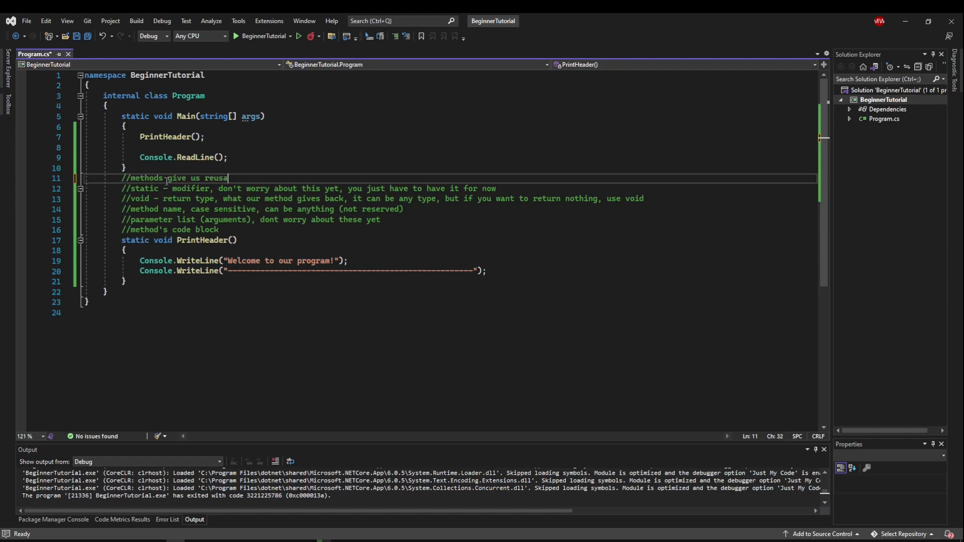
type("bility -")
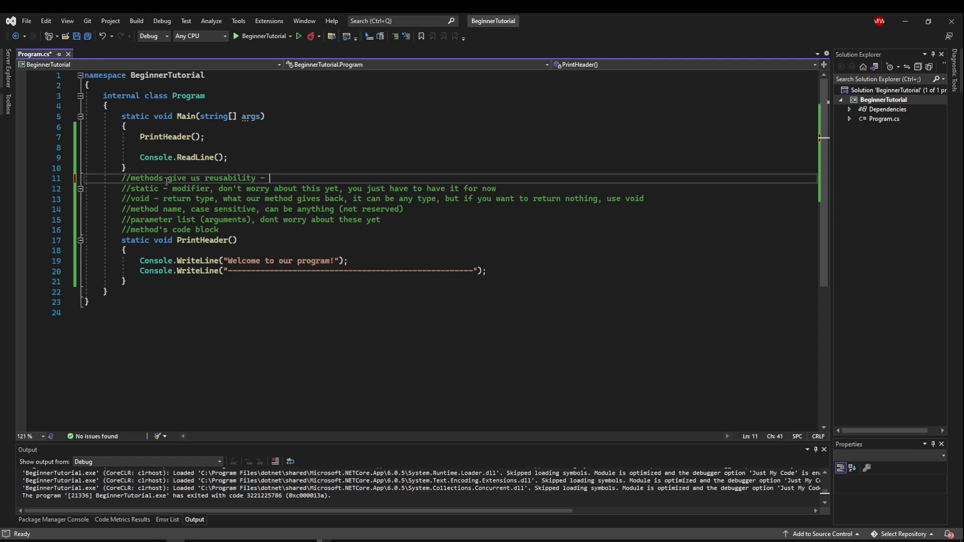
type("clean code and no dupli")
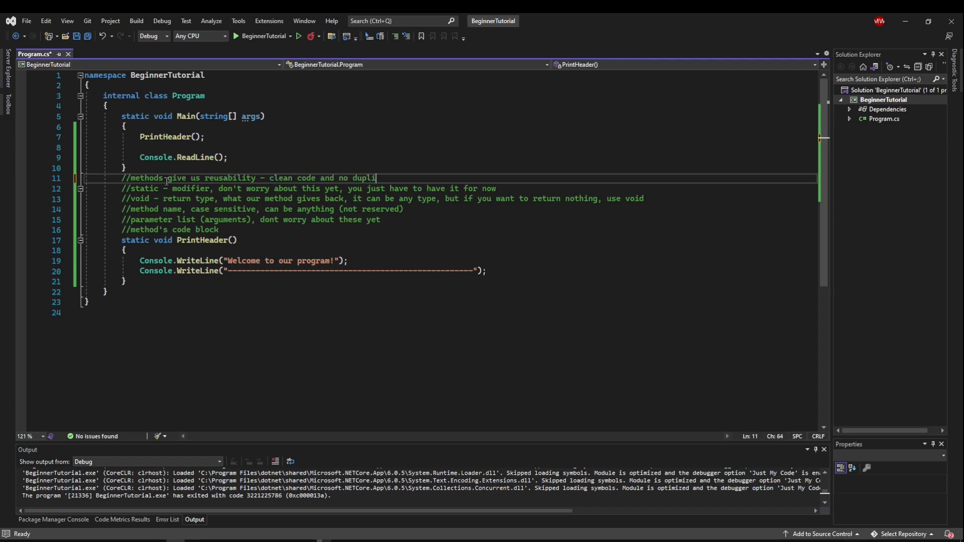
type("cation")
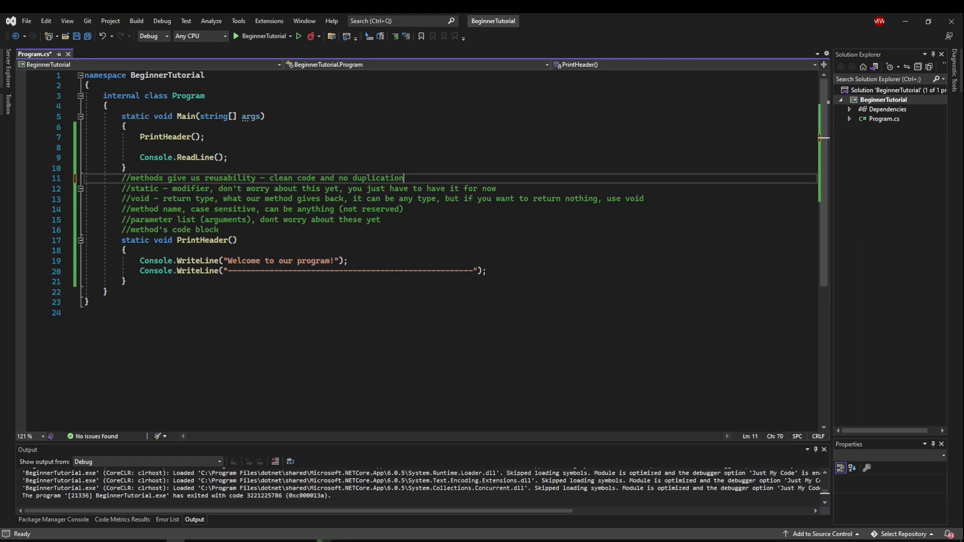
left_click(126, 167)
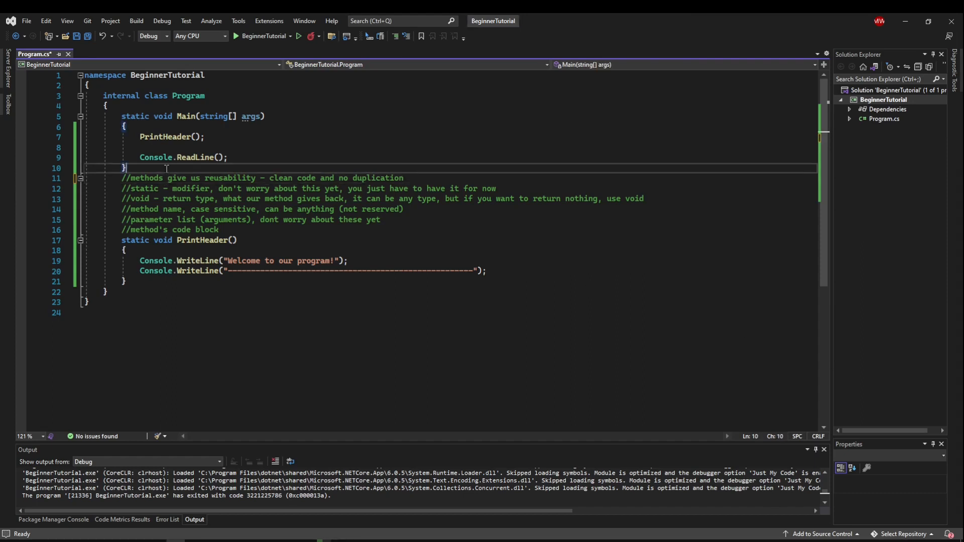
key("enter")
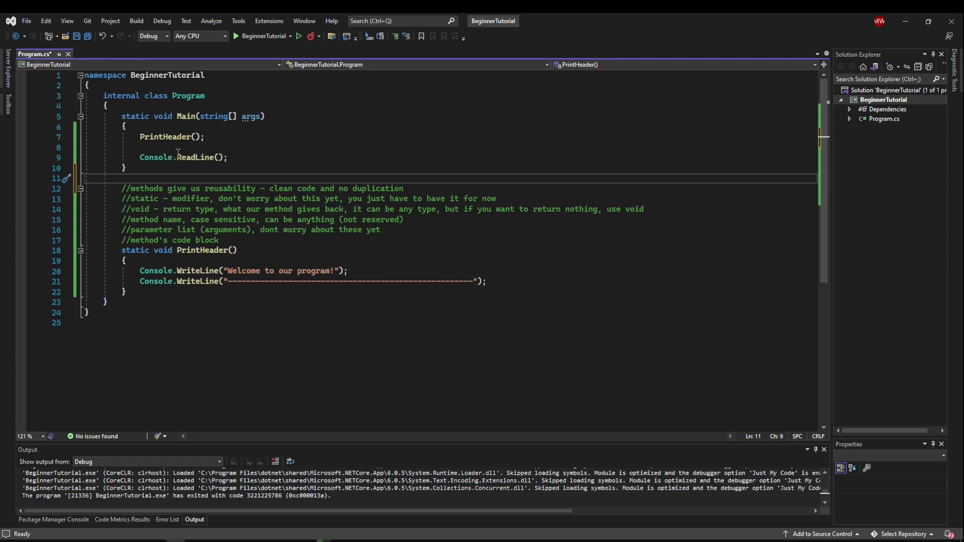
- Prompt "first name: " and read input into string firstName and lastName variables
type("Console.WriteLine(")
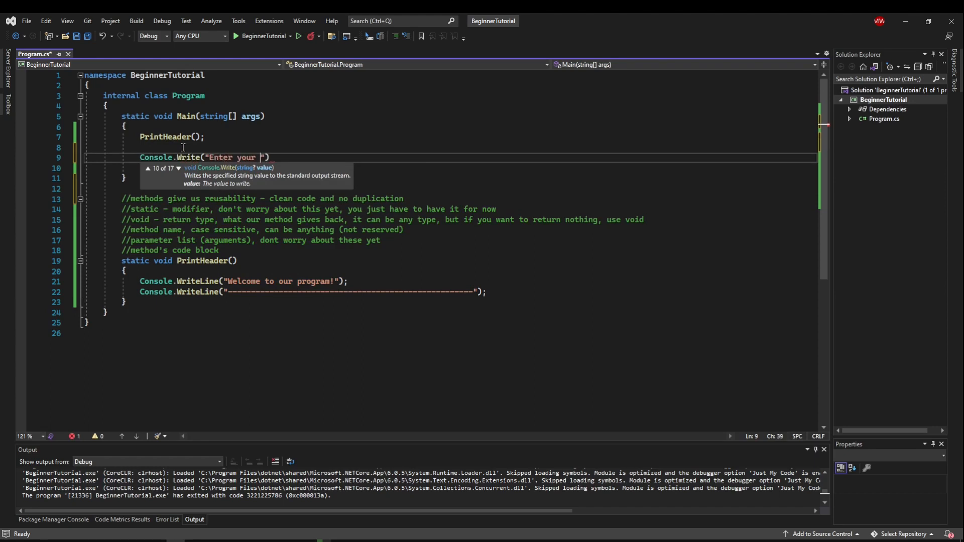
type("first name")
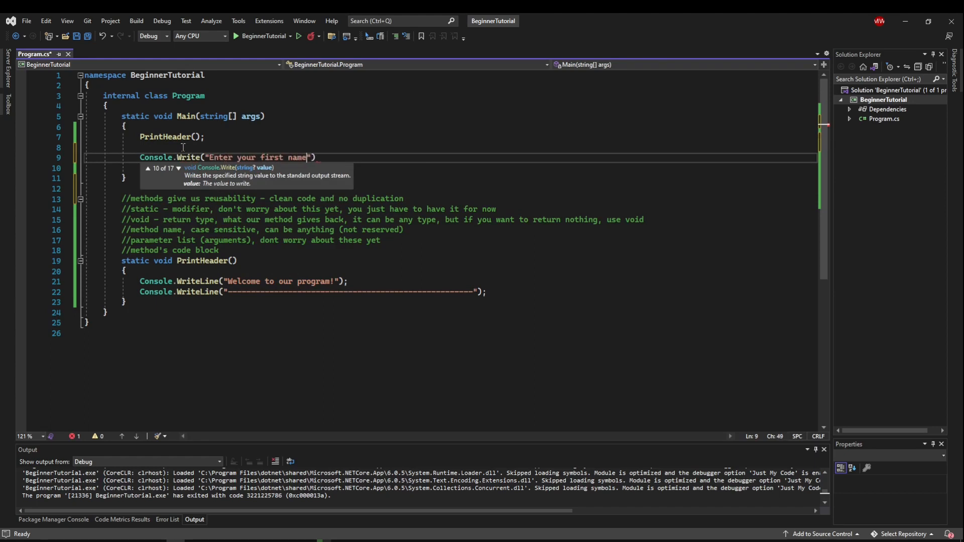
type(": \");")
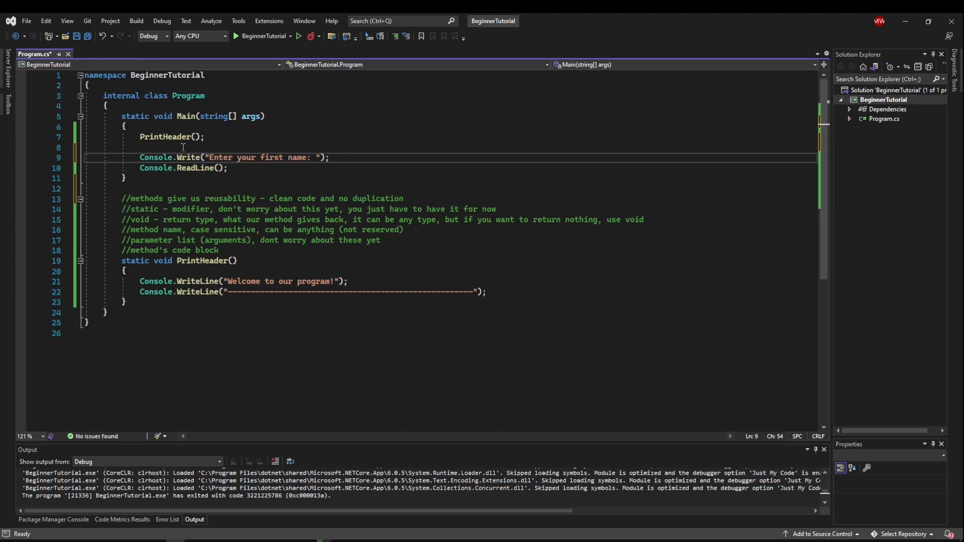
type("string")
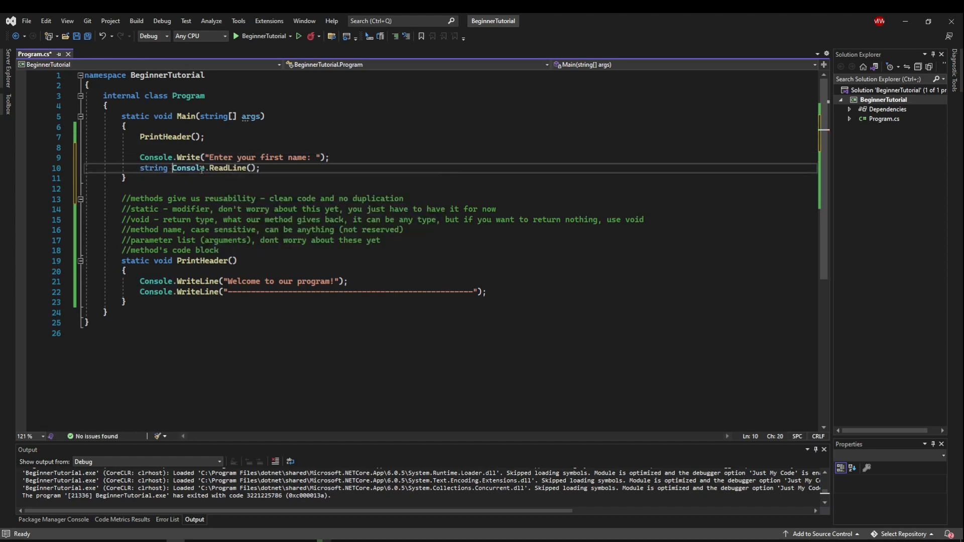
type("firstName =")
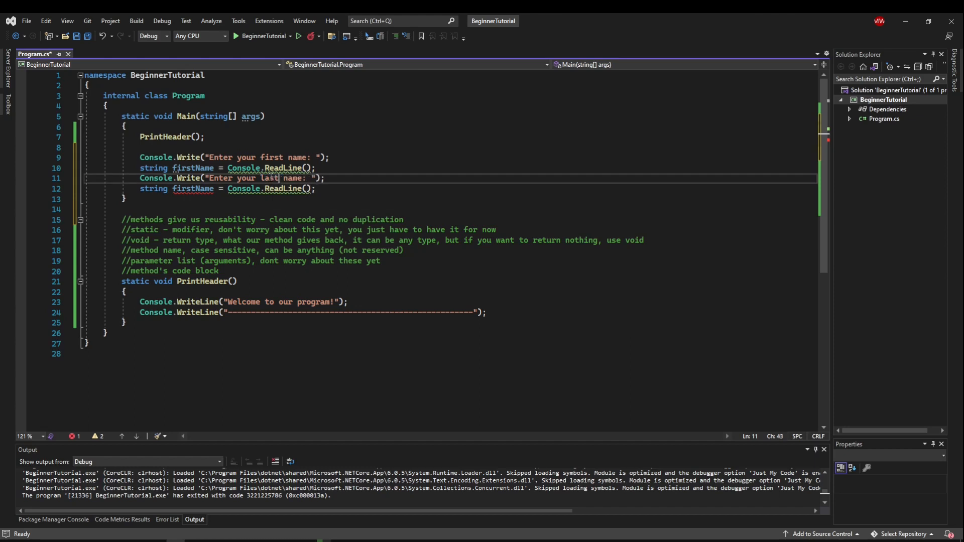
double_click(193, 189)
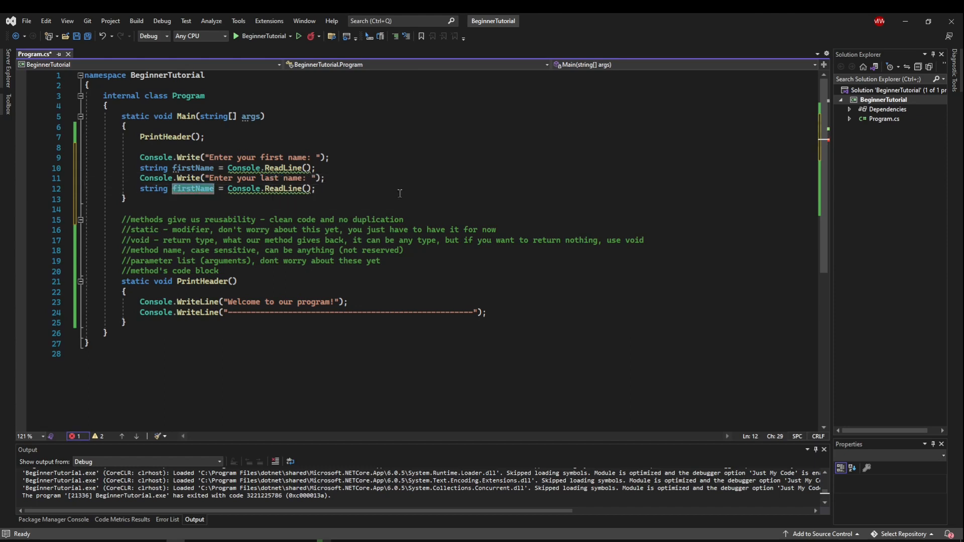
type("lastName")
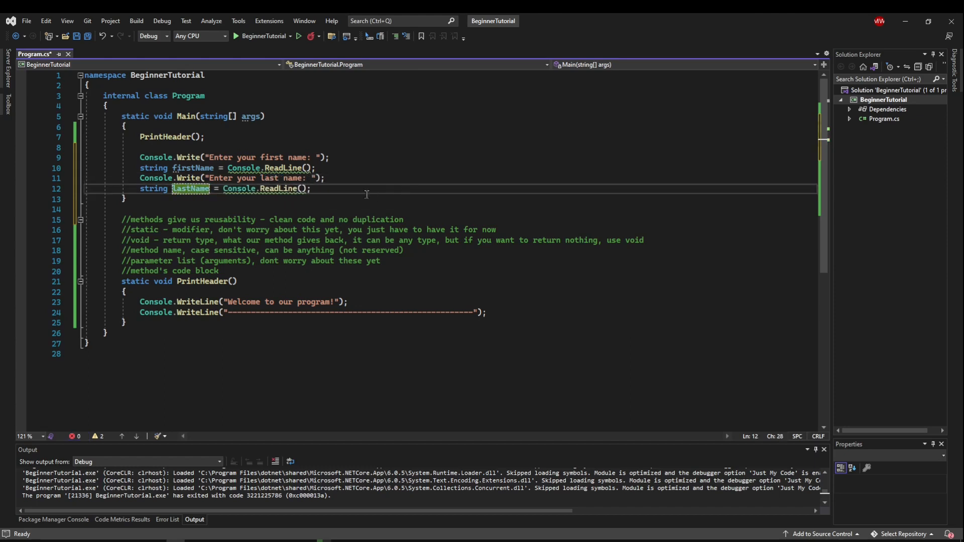
left_click(330, 189)
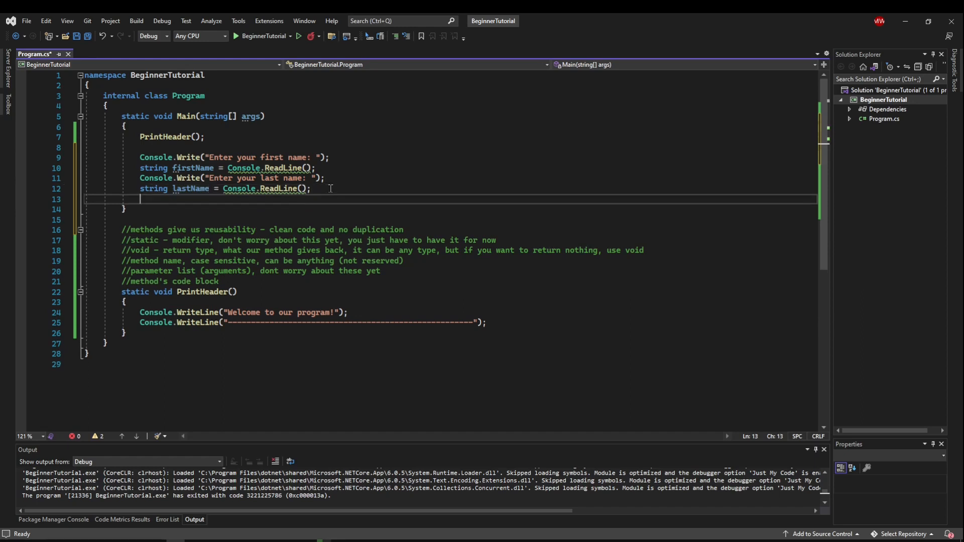
- Declare string fullName = firstName + " " + lastName in Main
type("string")
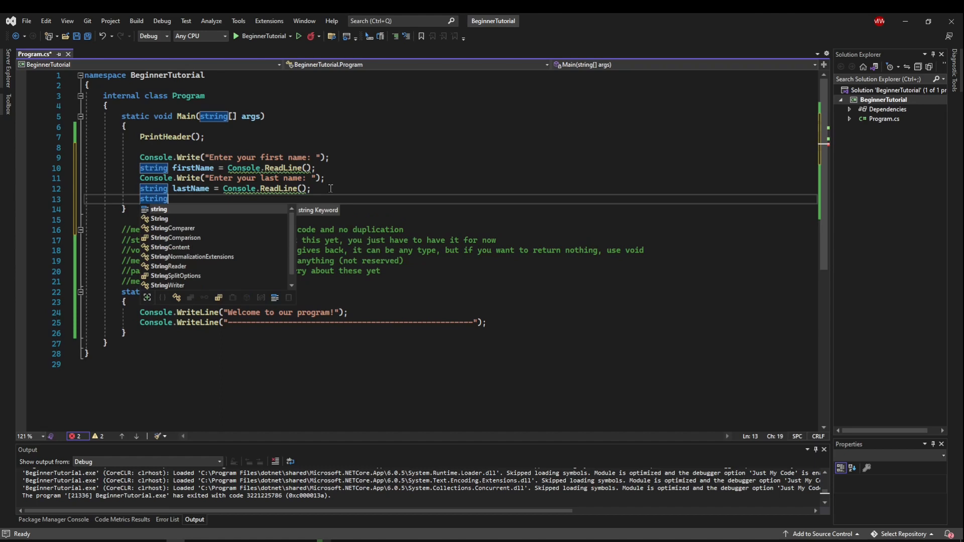
type("fullNam")
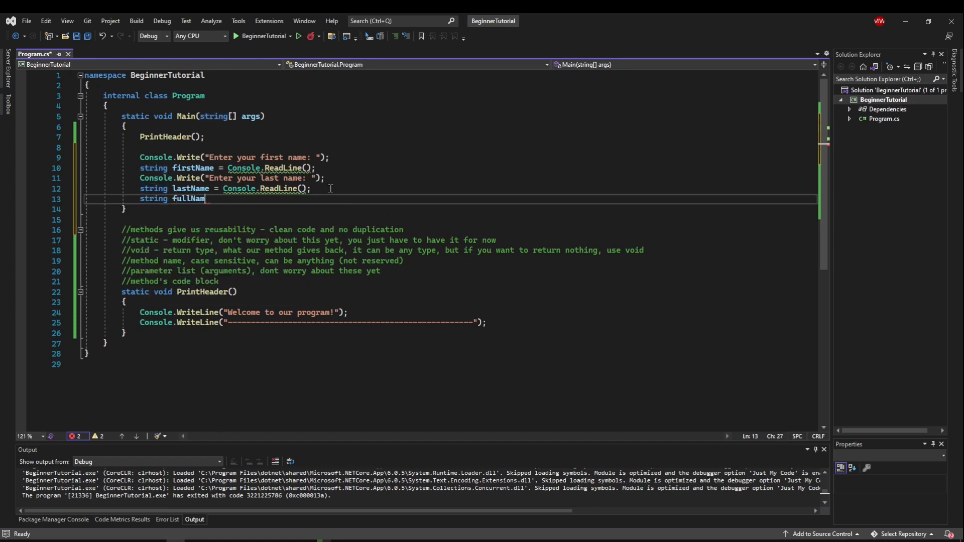
type("= firstName + lastName;")
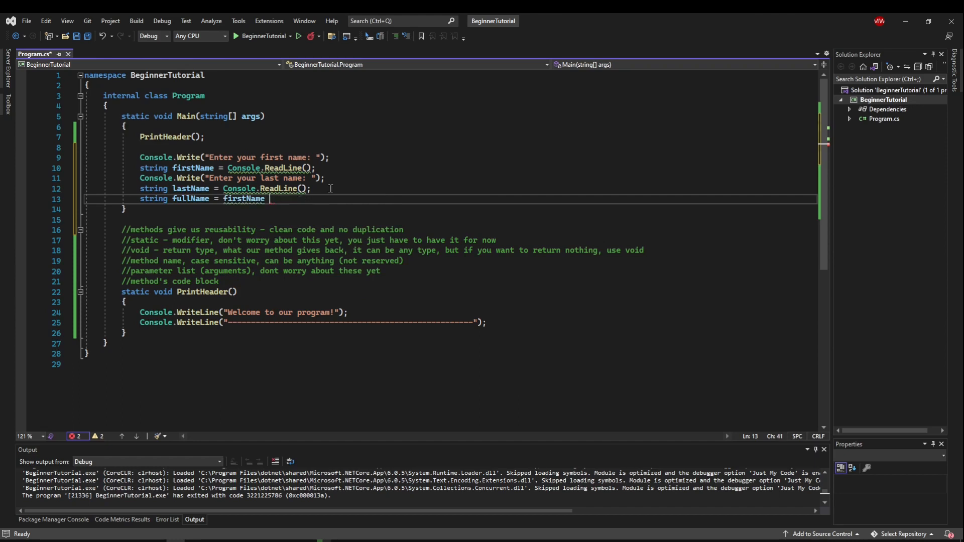
type("+ \" \" + LastName;")
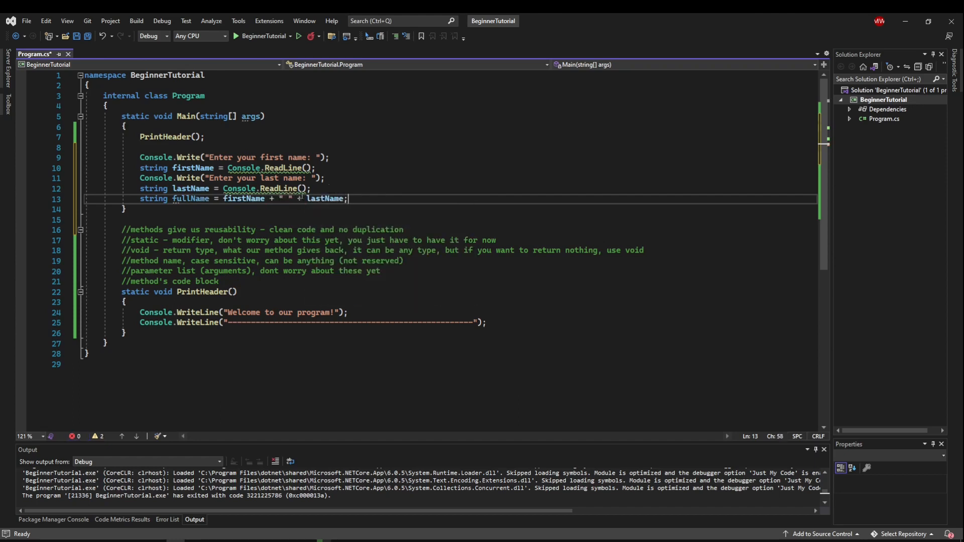
left_click_drag(141, 157, 348, 199)
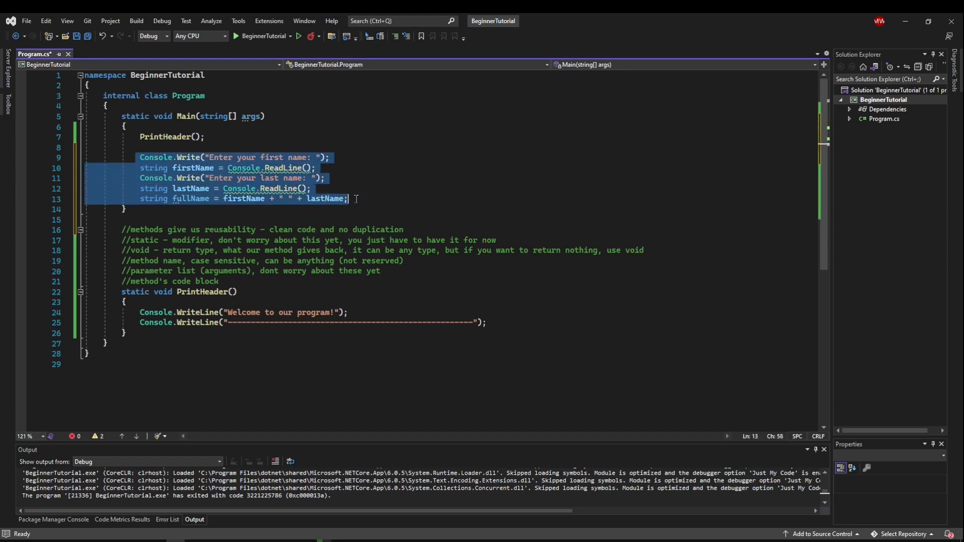
- Wrap the name prompts in a while (true) loop that outputs fullName with Console.Write
left_click(347, 198)
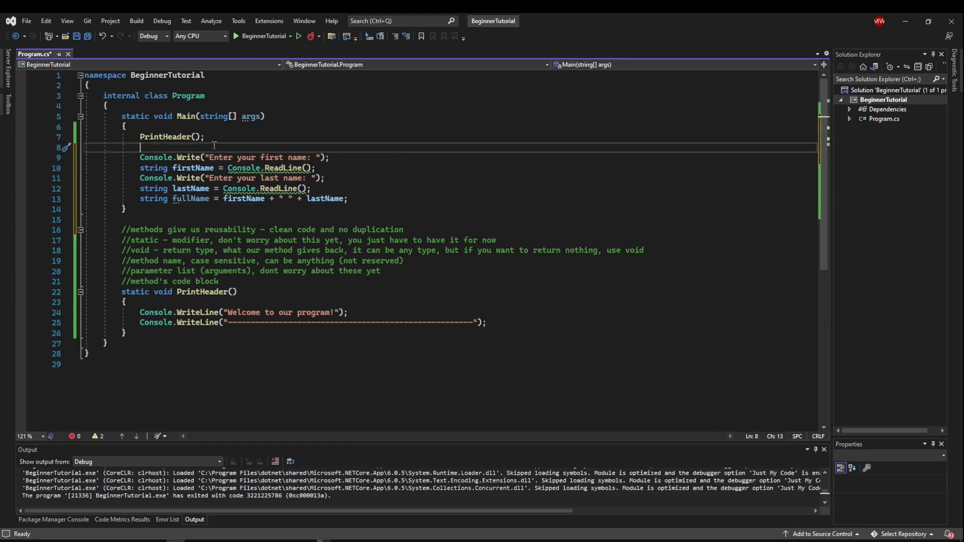
mouse_move(193, 212)
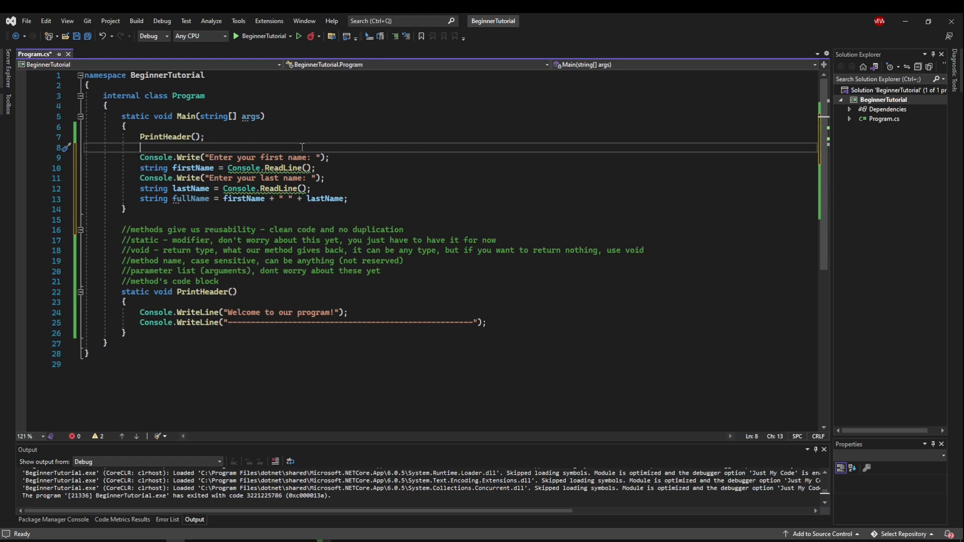
type("while (true")
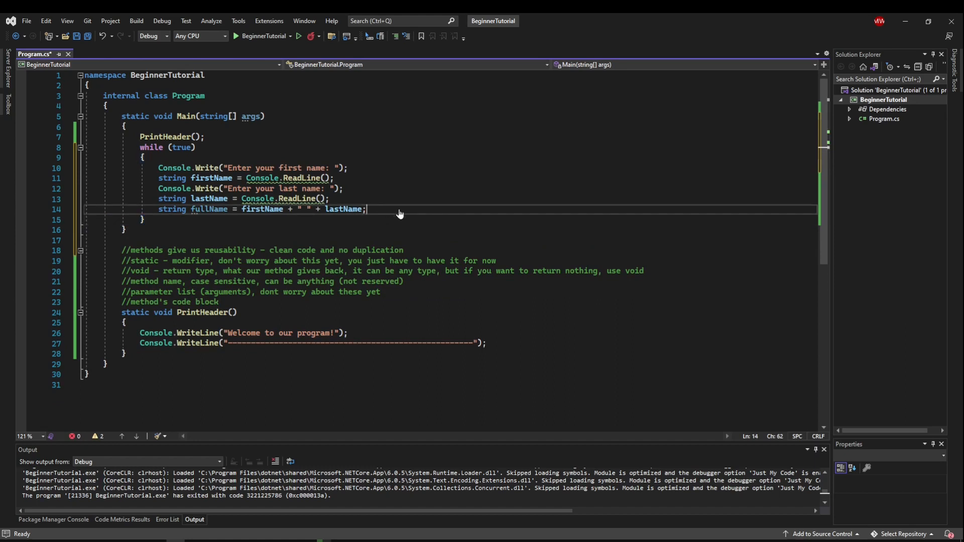
type("Console.Write(fullName);")
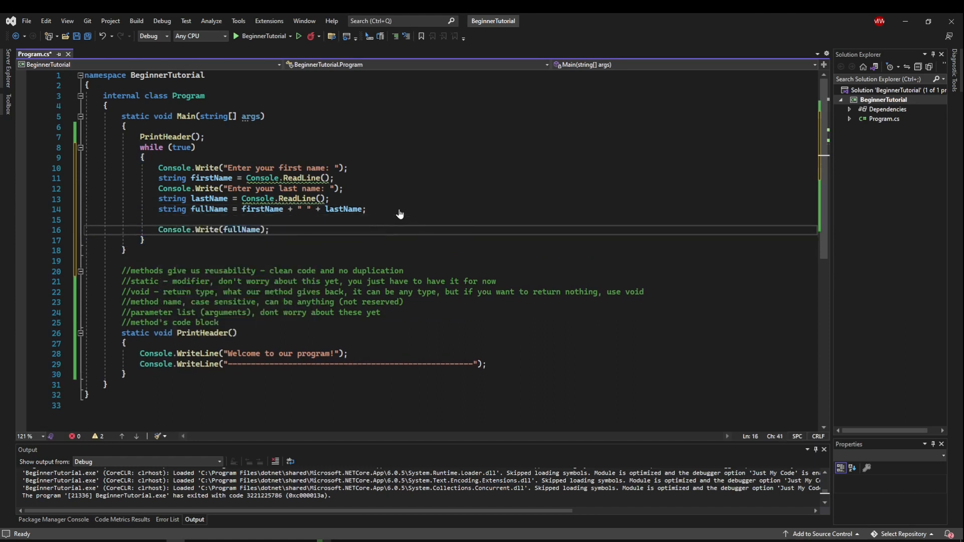
left_click(205, 137)
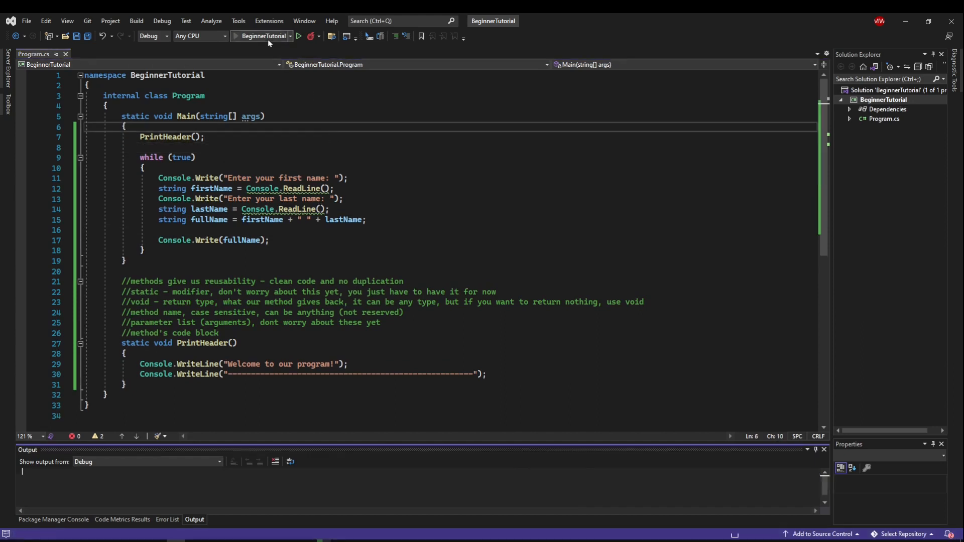
- Run the program and enter Kampa and Plays to test the name loop
left_click(298, 35)
type("Kampa")
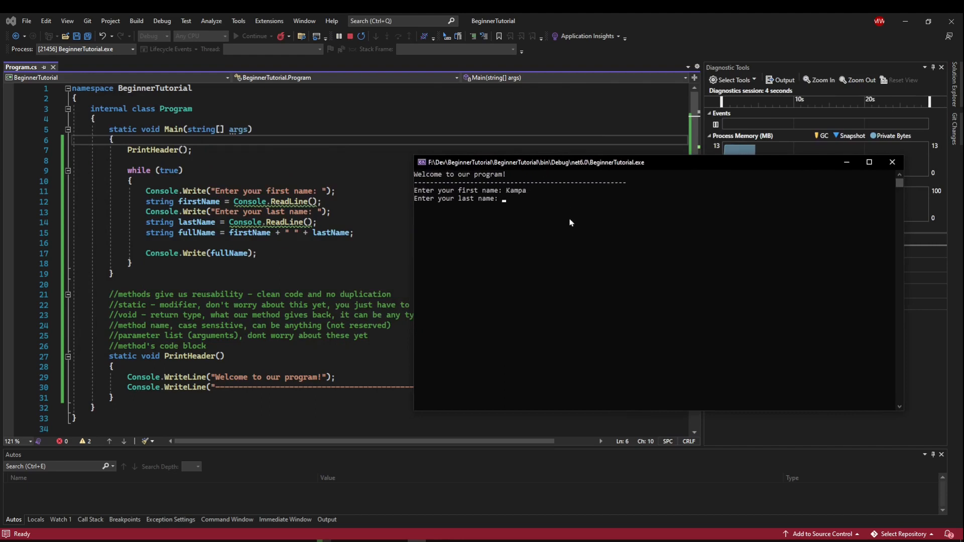
type("Plays")
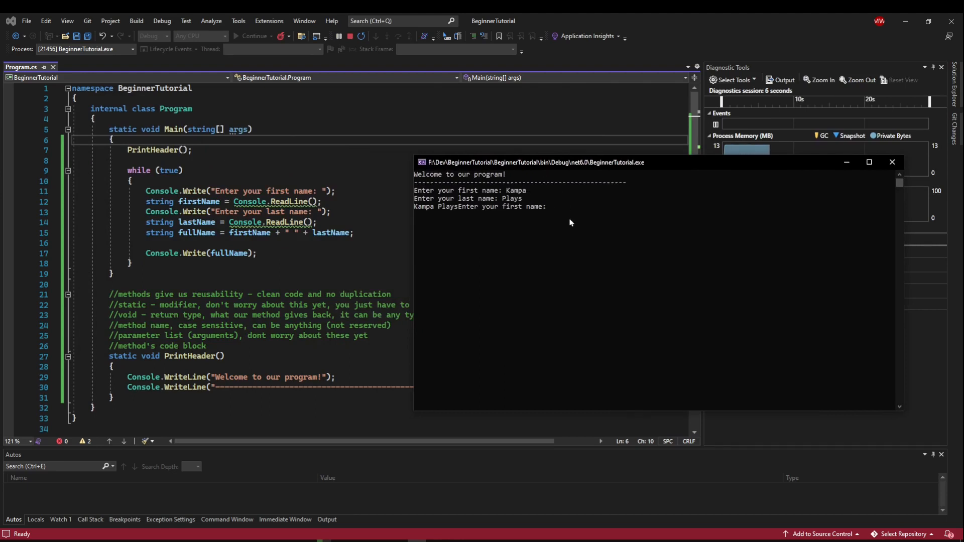
mouse_move(441, 210)
type("Line")
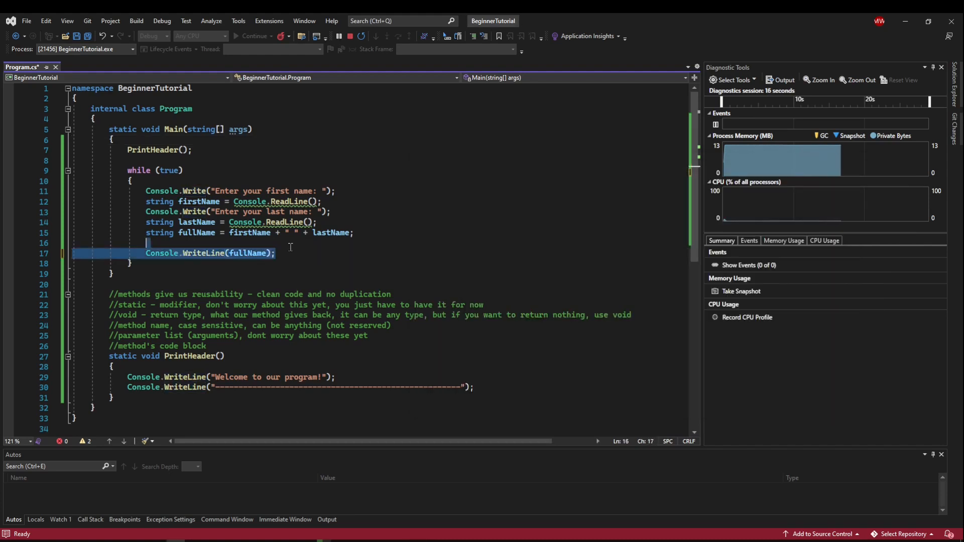
- Output fullName with Console.WriteLine, add a blank-line WriteLine to PrintHeader, then stop debugging
type("Console.WriteLine(fullName);")
type("Console.WriteLine();")
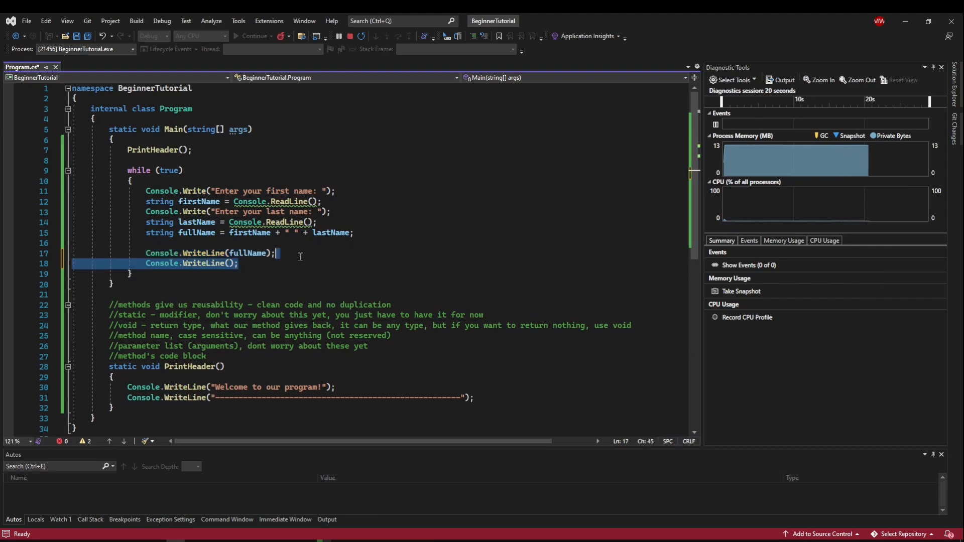
left_click(527, 397)
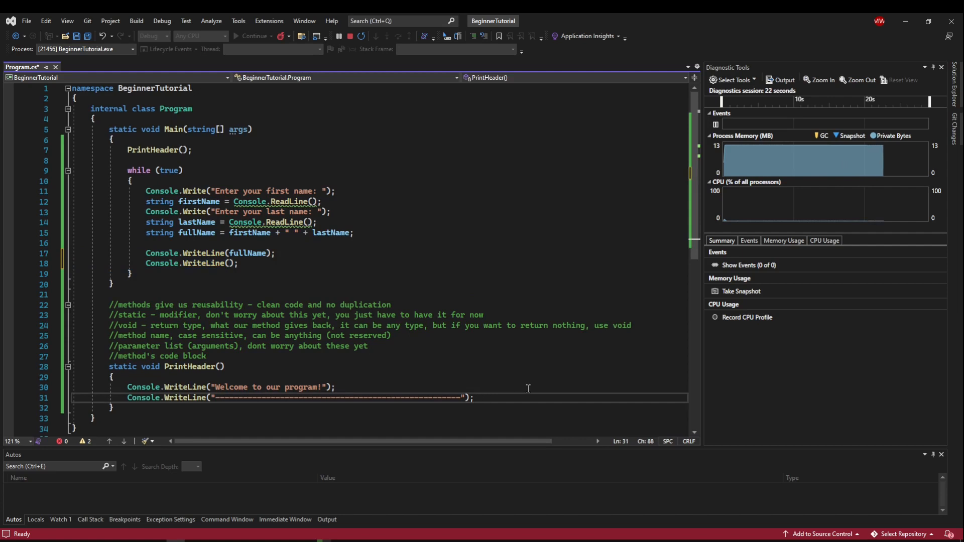
type("Console.WriteLine();")
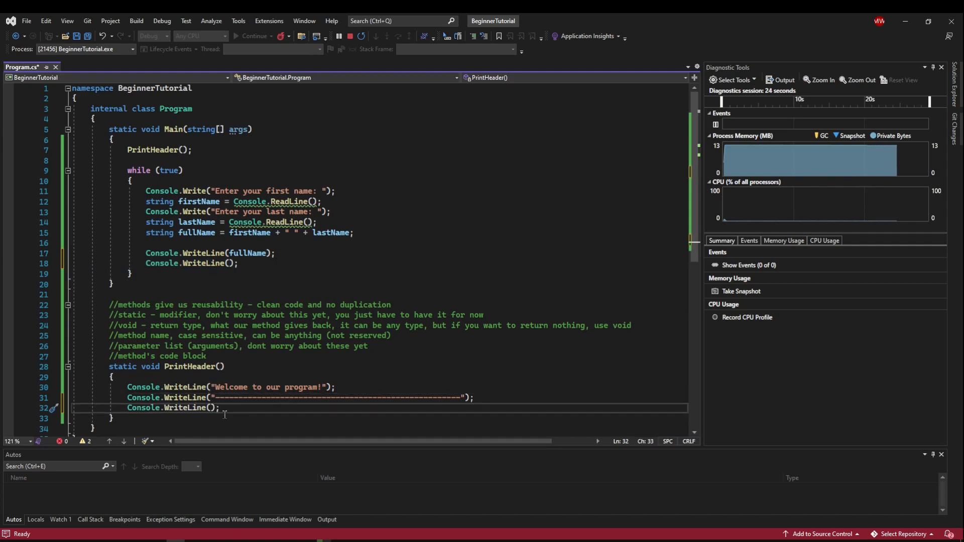
left_click(281, 36)
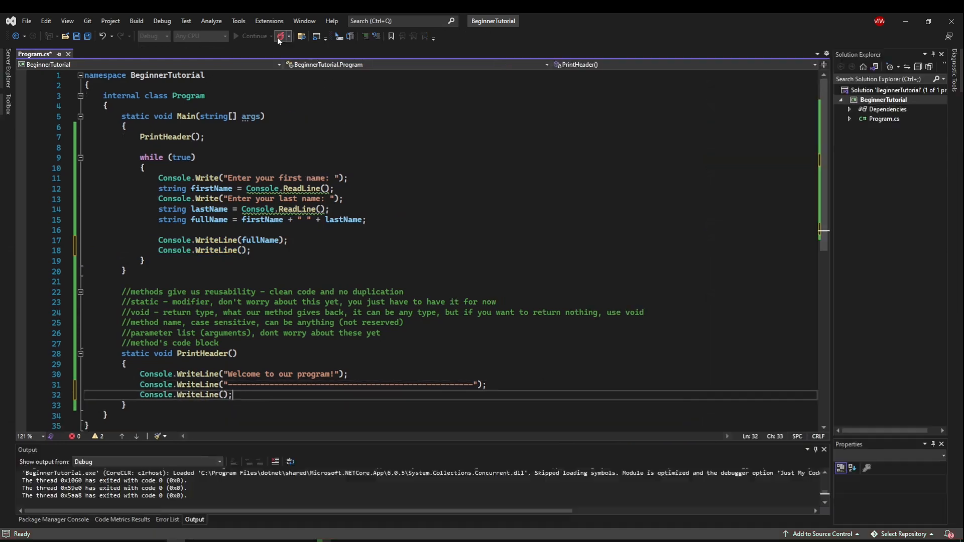
left_click(277, 36)
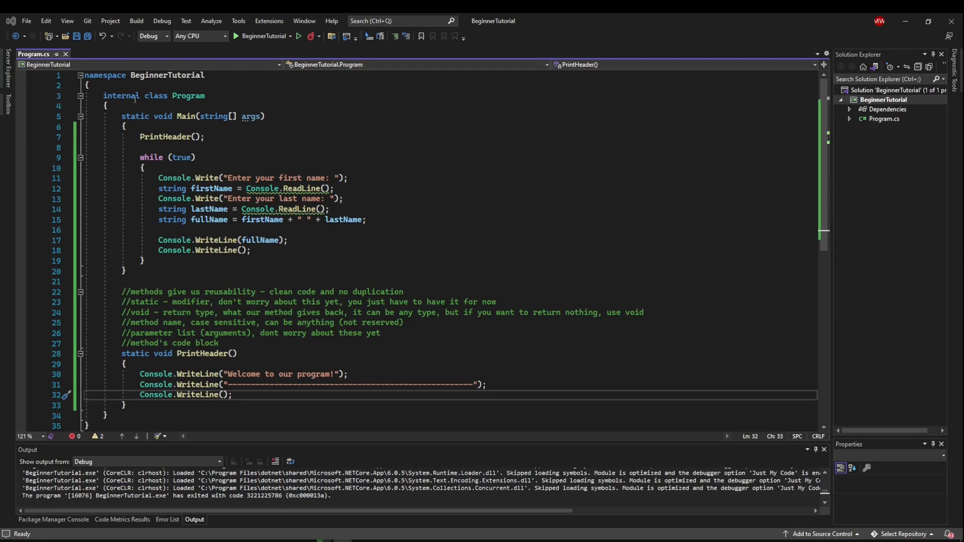
left_click(120, 105)
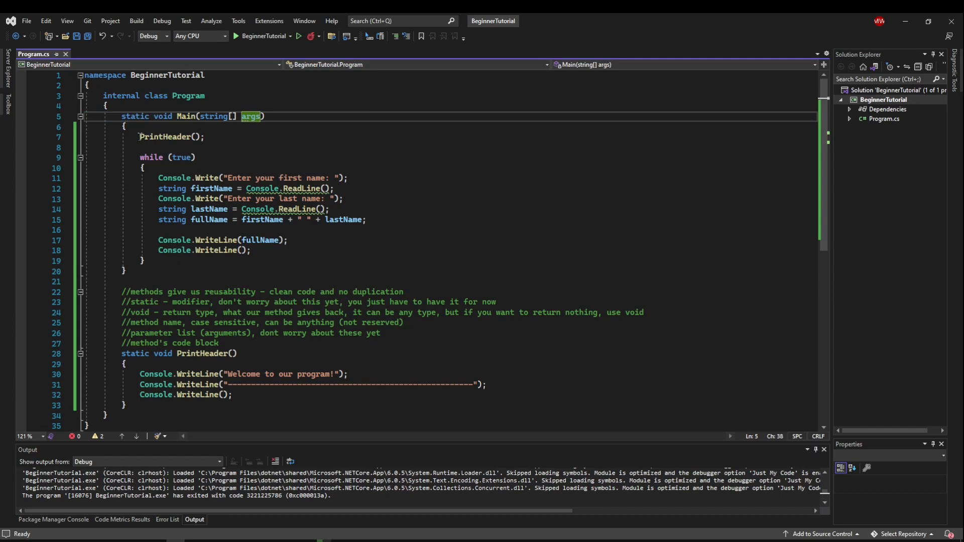
left_click(219, 136)
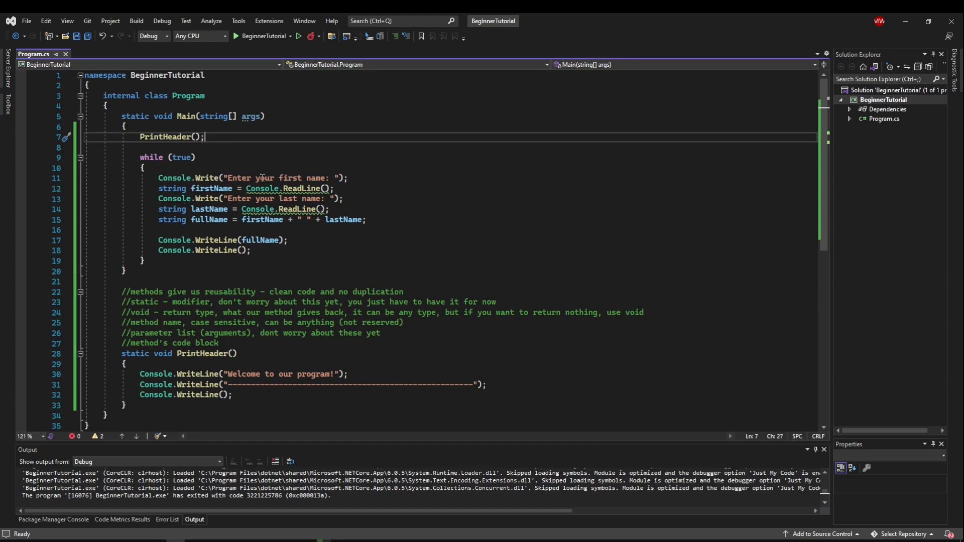
mouse_move(229, 232)
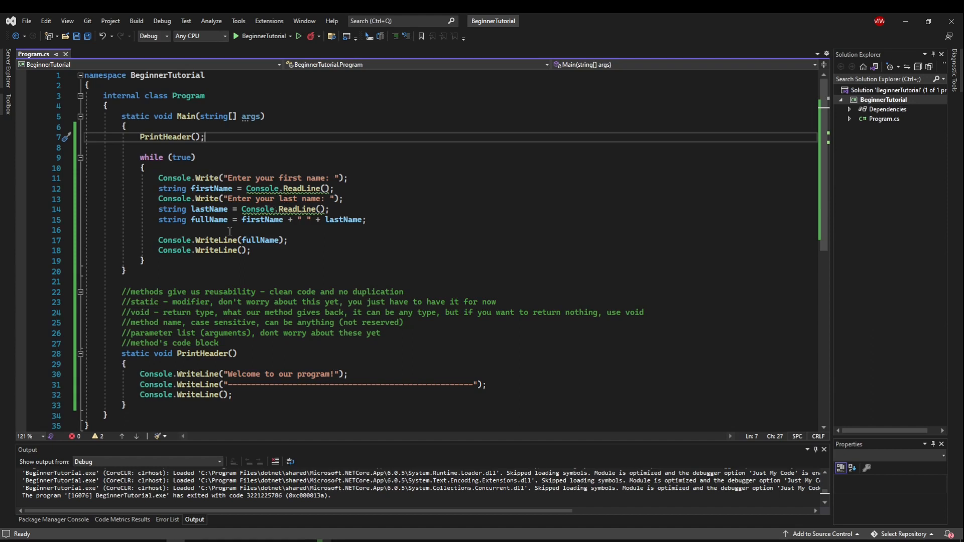
mouse_move(271, 249)
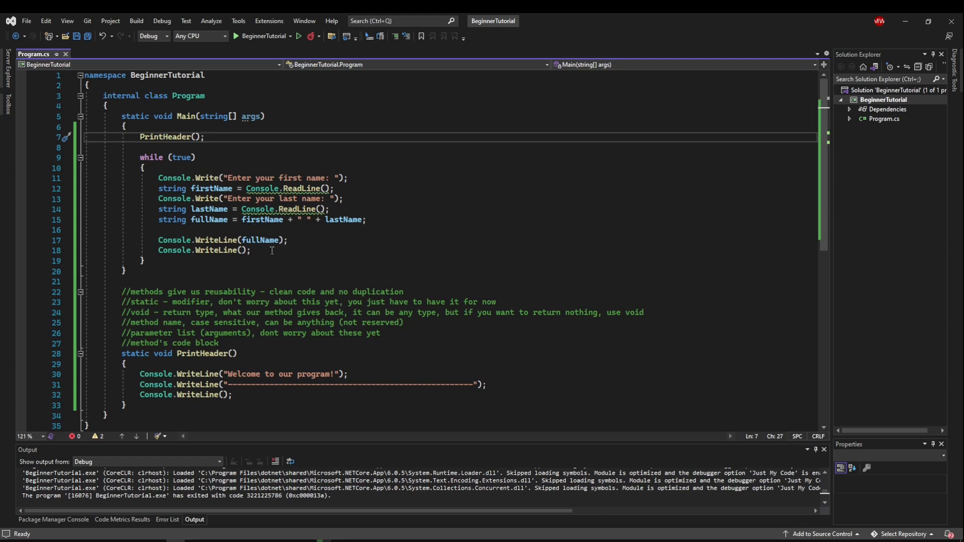
mouse_move(201, 152)
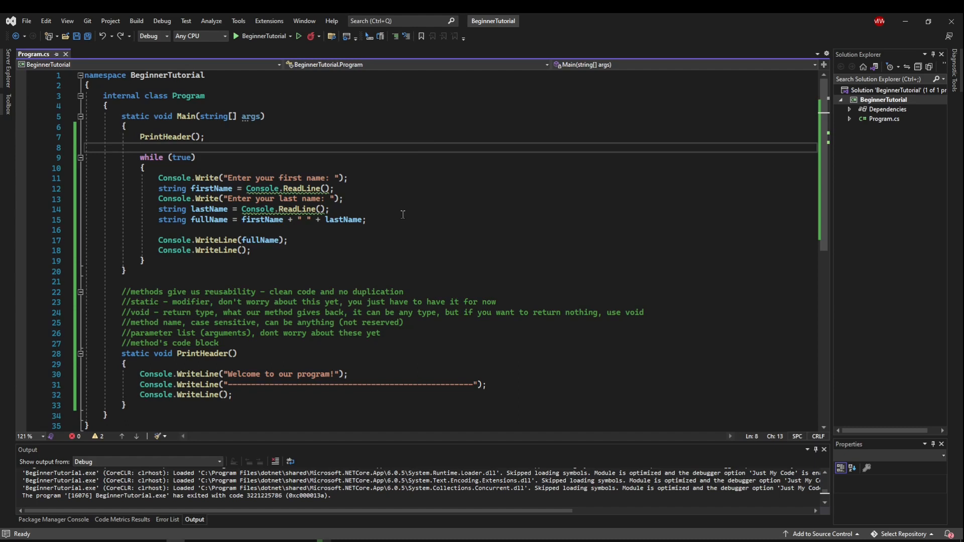
- Add '//more actions here' after the fullName WriteLine and position below PrintHeader's closing brace
left_click(139, 147)
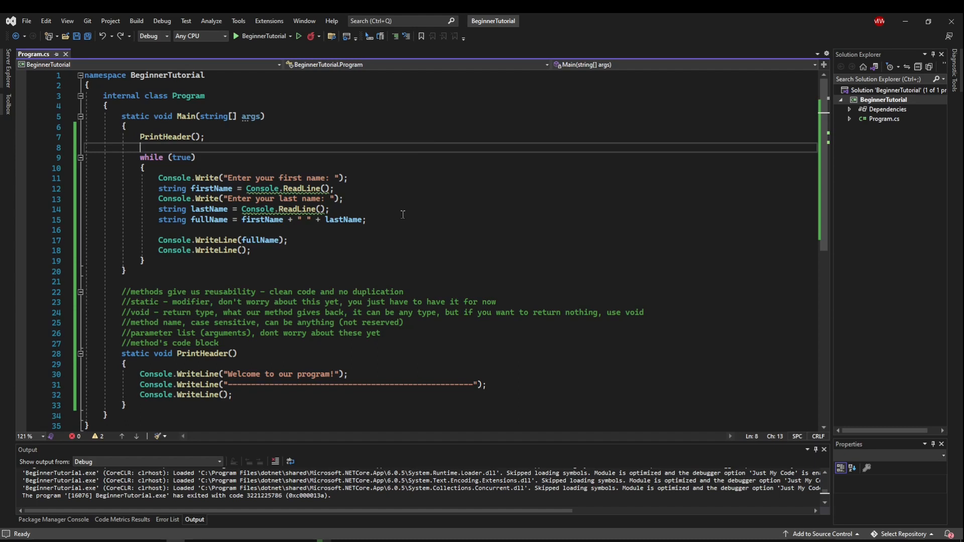
left_click(287, 240)
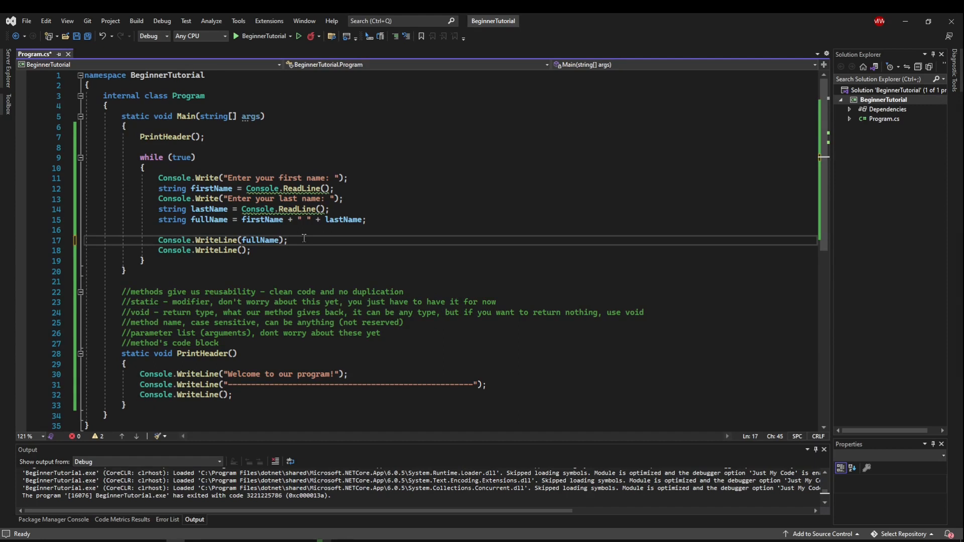
type("//more ac")
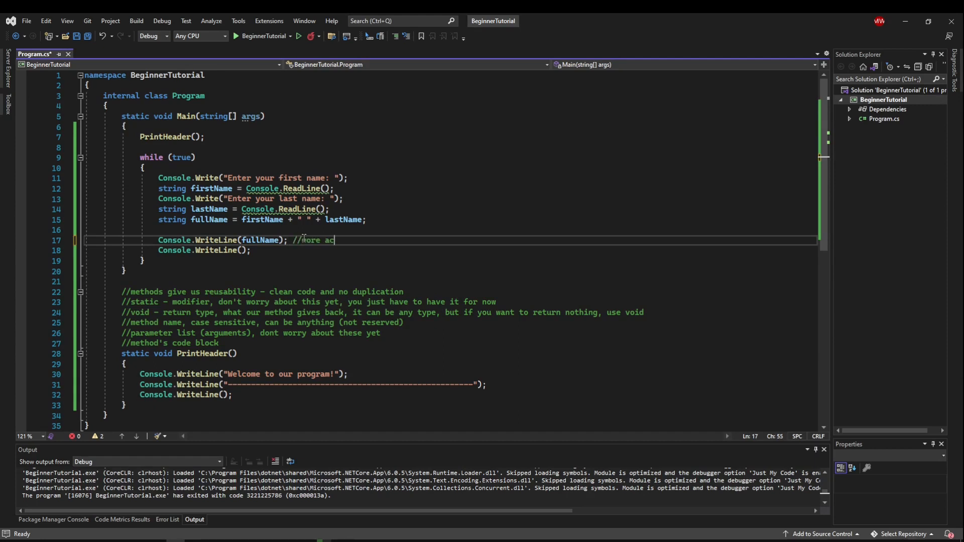
type("tions here")
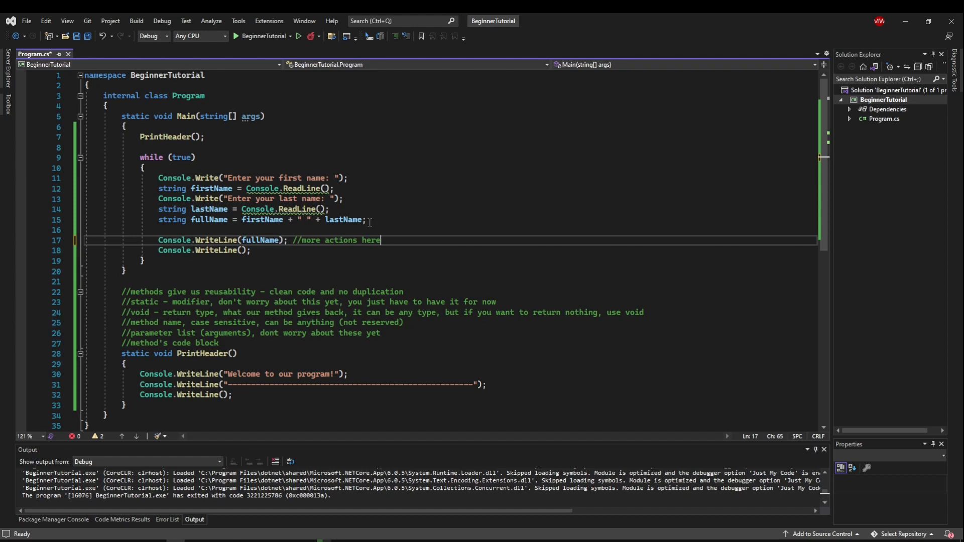
mouse_move(258, 341)
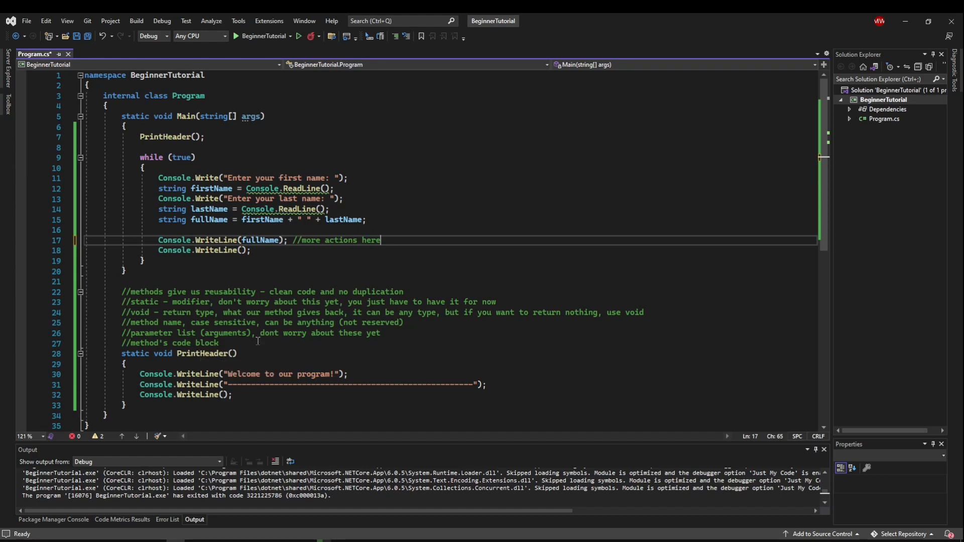
left_click_drag(157, 178, 368, 220)
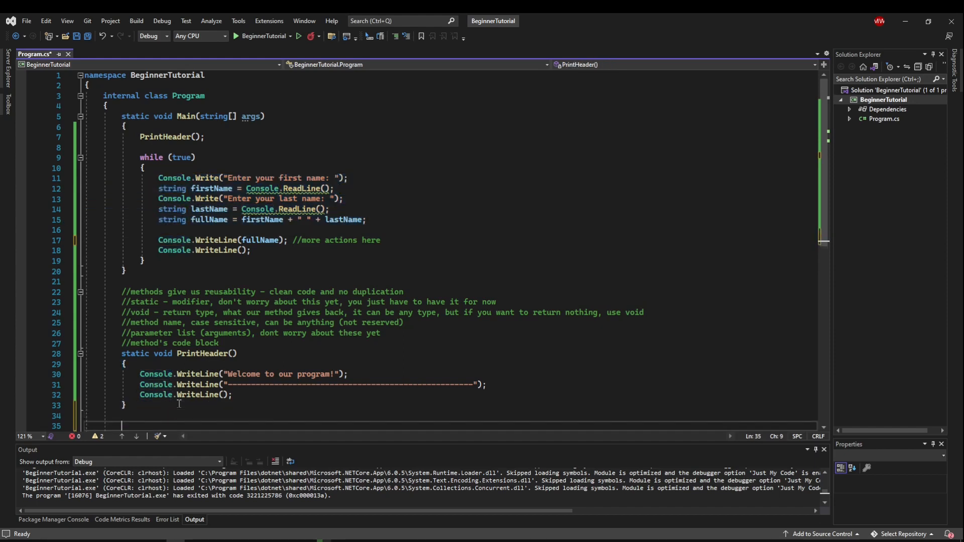
- Type the empty method static void GetUsersFullName() with its braces below PrintHeader
scroll("down", 3)
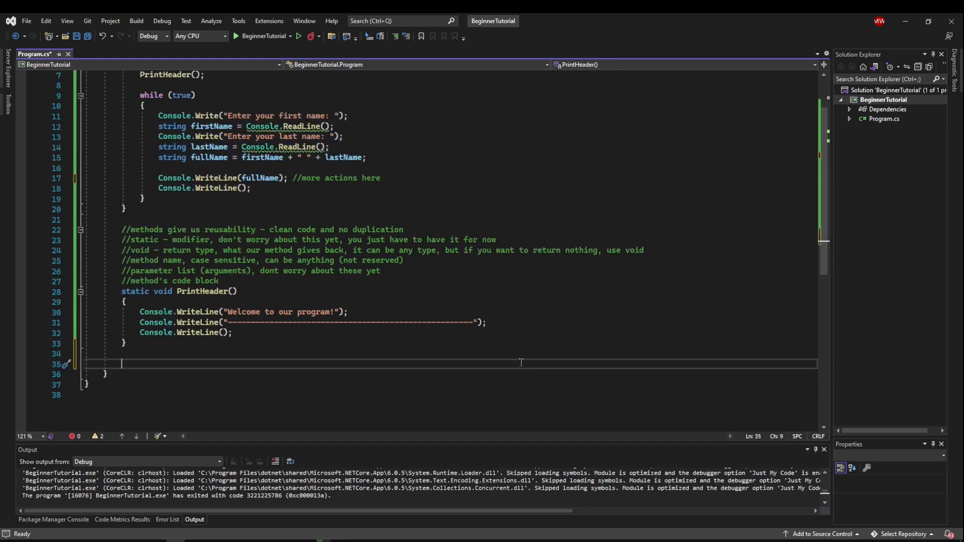
type("static")
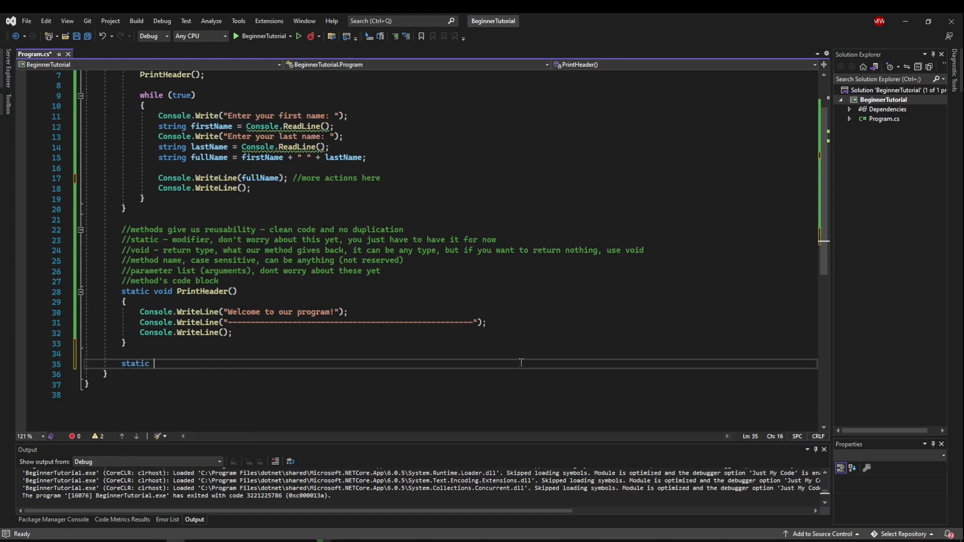
type("void GetU")
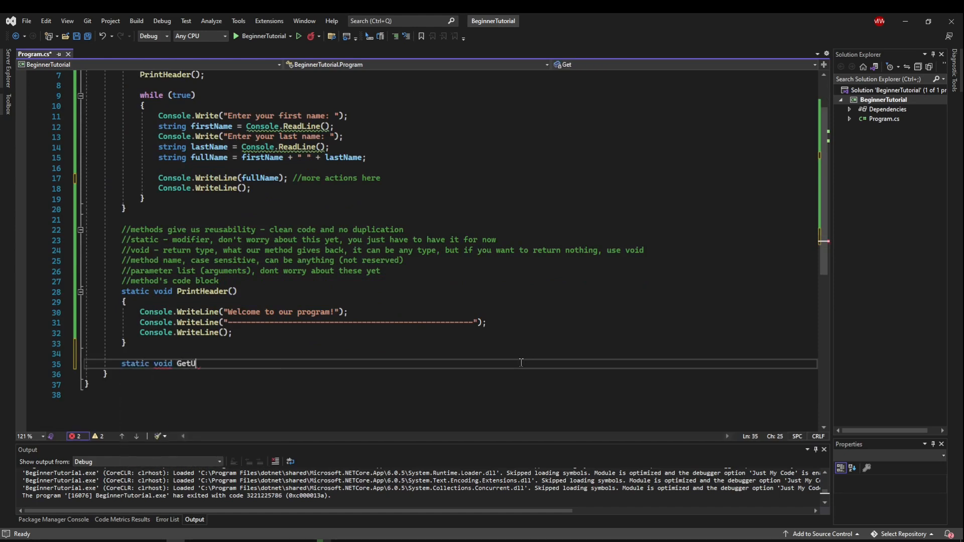
type("sersFullName")
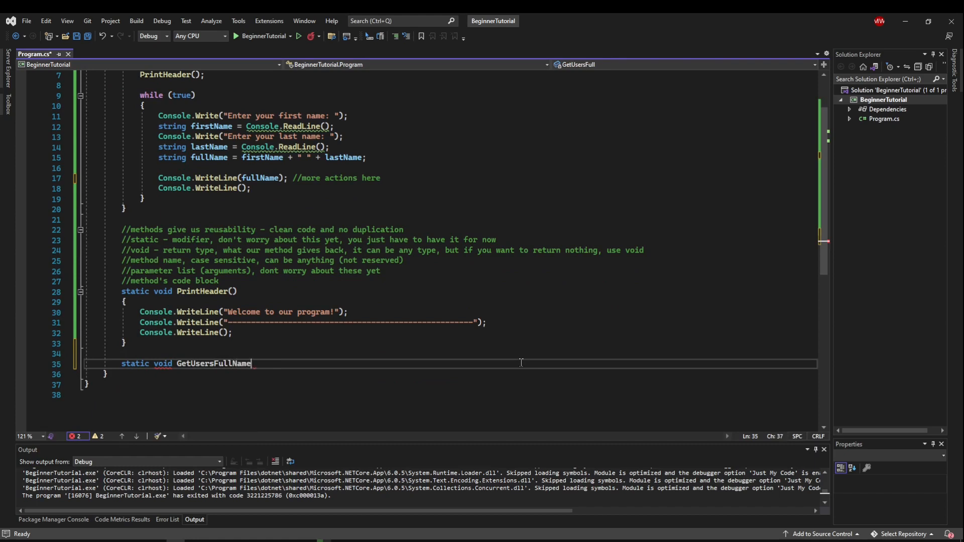
type("()")
type("{")
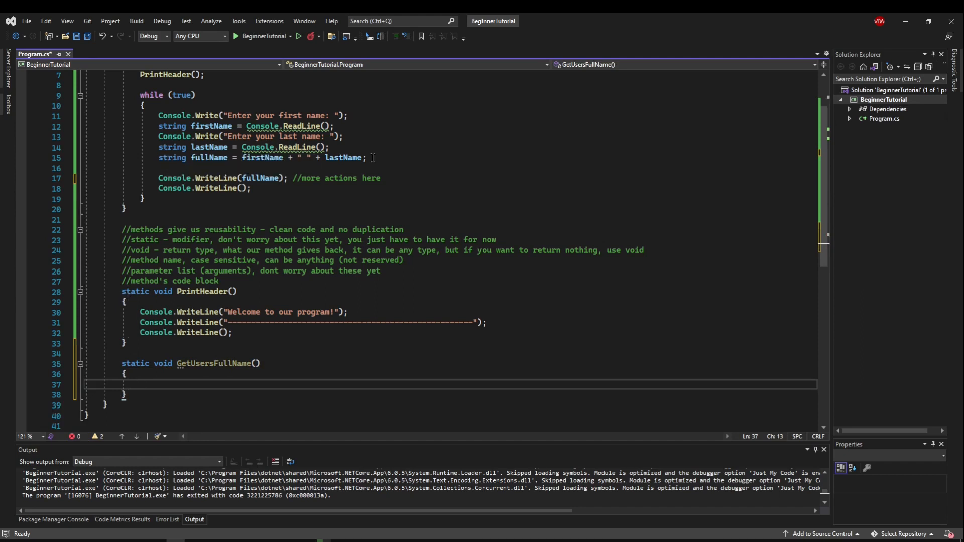
- Move the name-prompt lines into GetUsersFullName and assign string fullName = GetUsersFullName() in the loop
left_click_drag(366, 157, 159, 115)
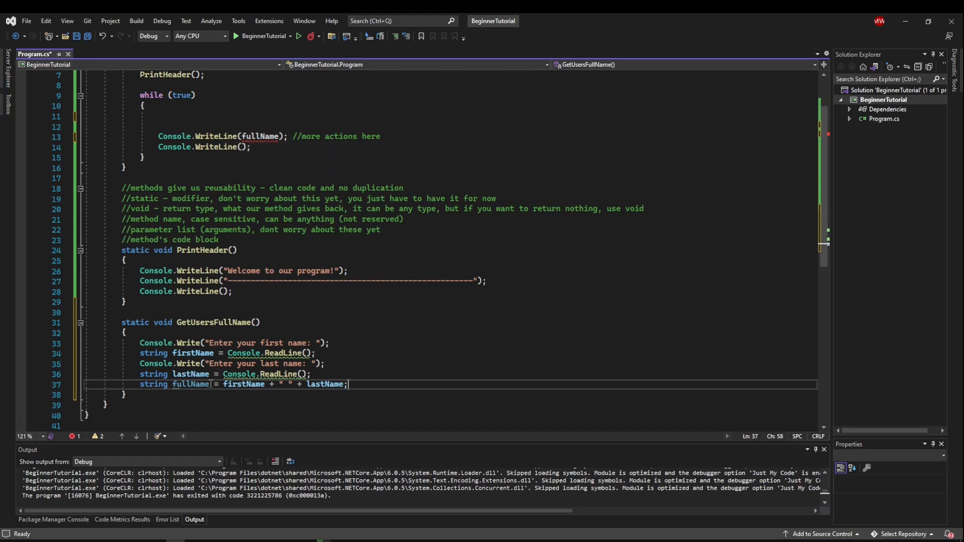
mouse_move(690, 451)
type("GetUsersFullName();")
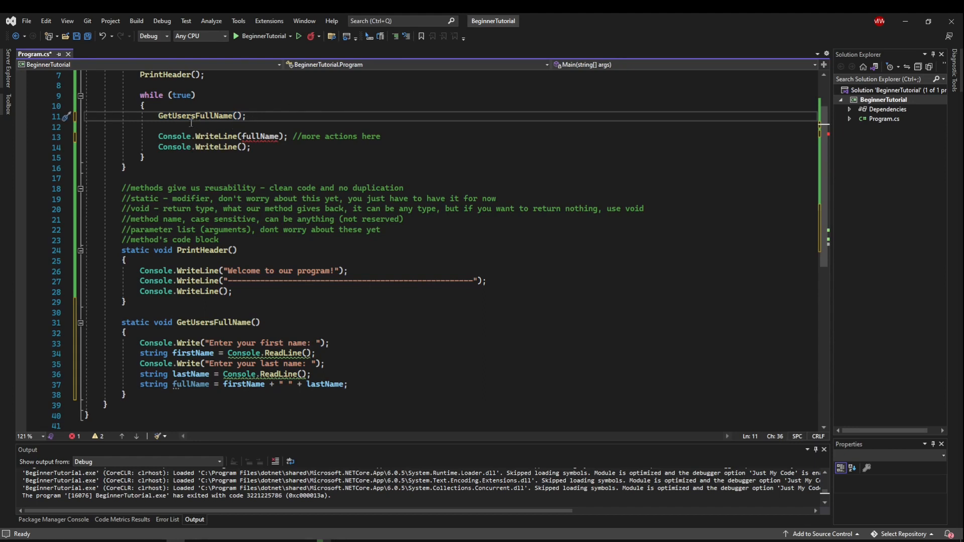
type("string fullName =")
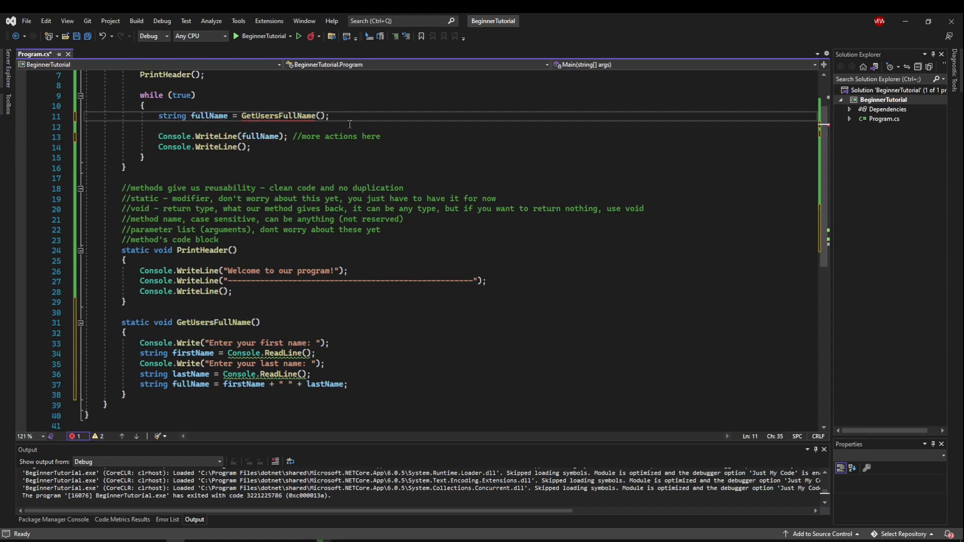
left_click(278, 116)
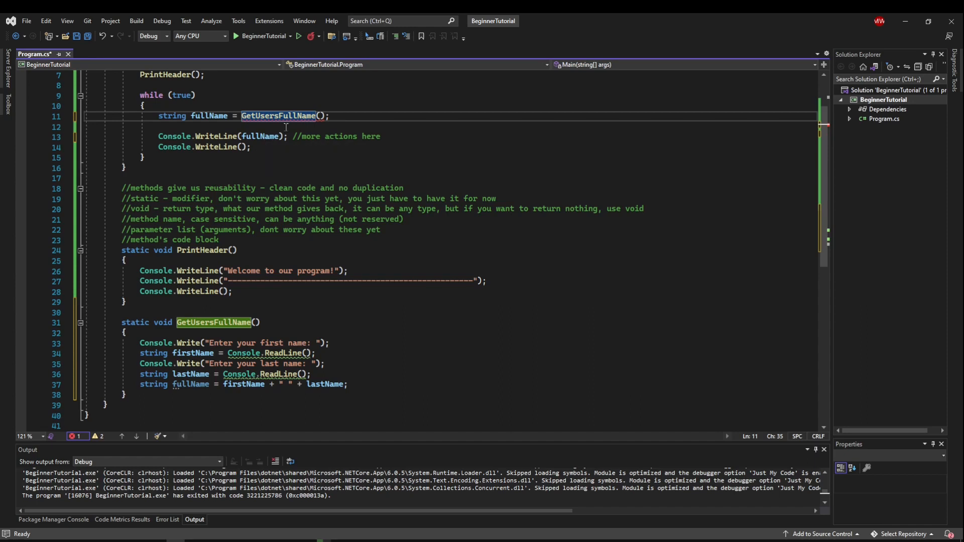
mouse_move(279, 115)
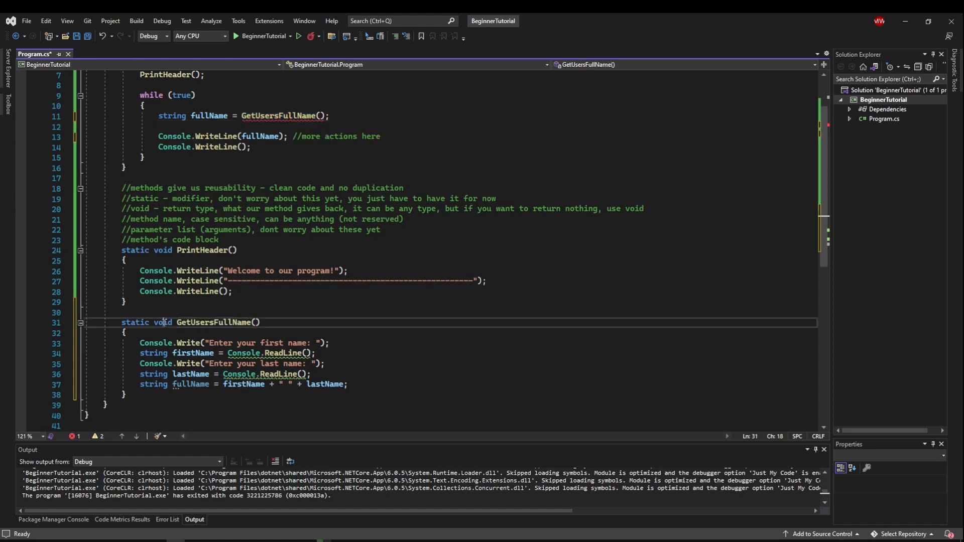
left_click(188, 312)
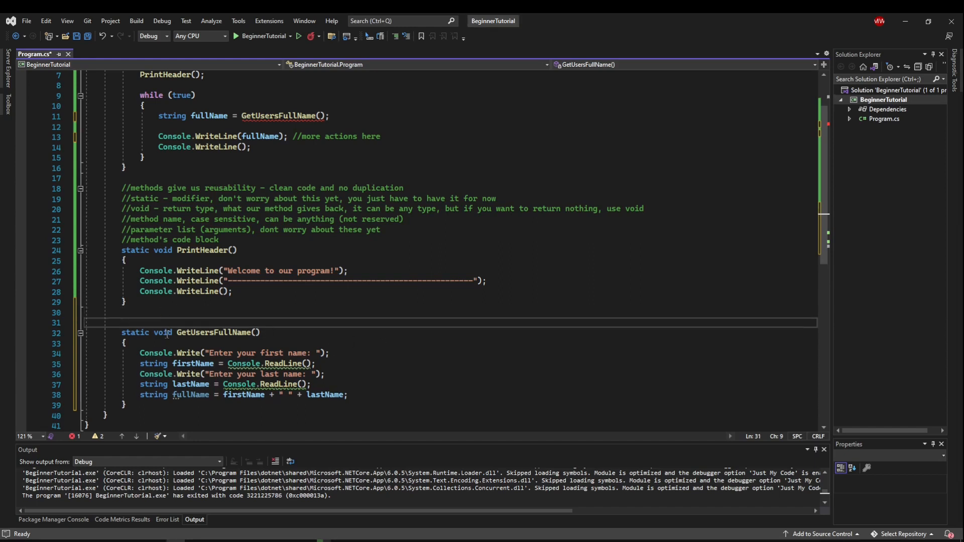
- Change GetUsersFullName's return type to string and add a comment requiring return statements for non-void methods
type("string")
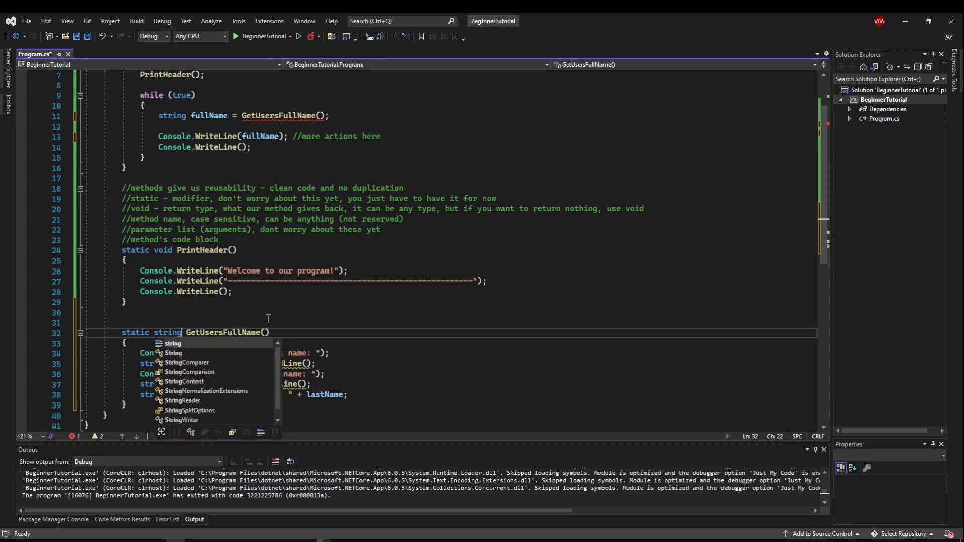
key("Escape")
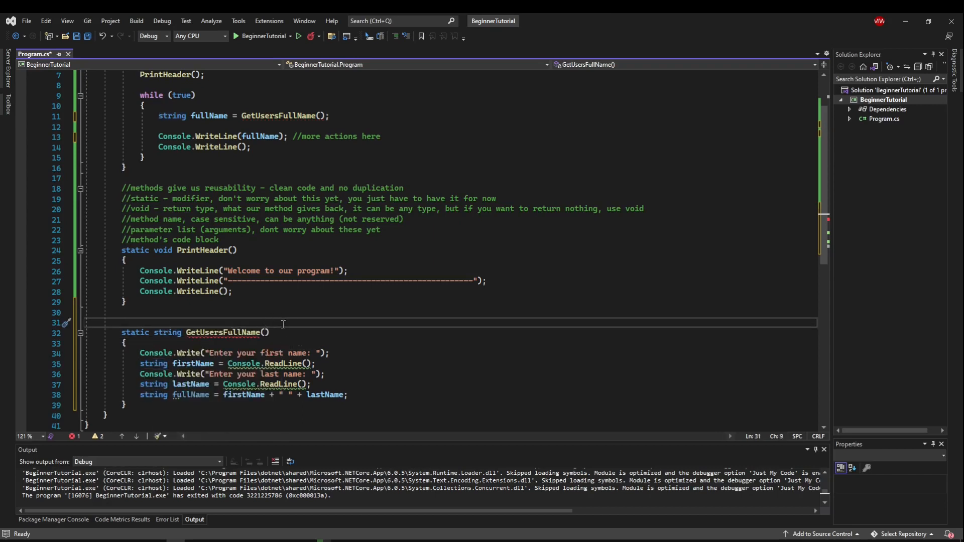
type("//if")
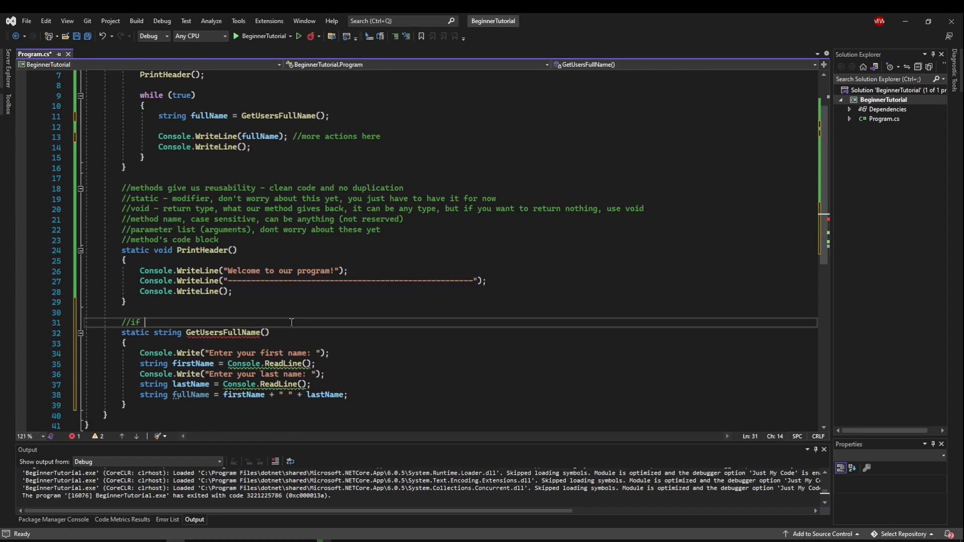
type("your return type if")
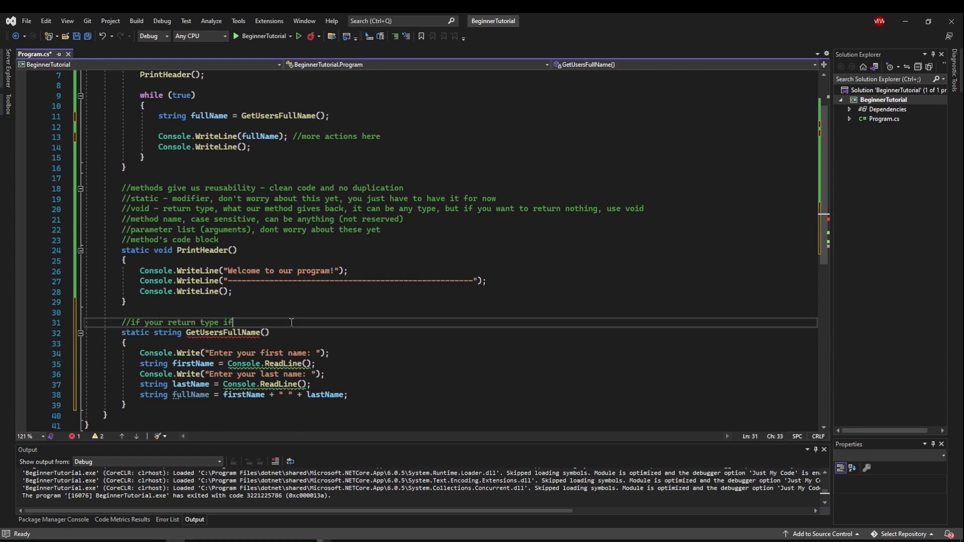
type("is NOT void, yo")
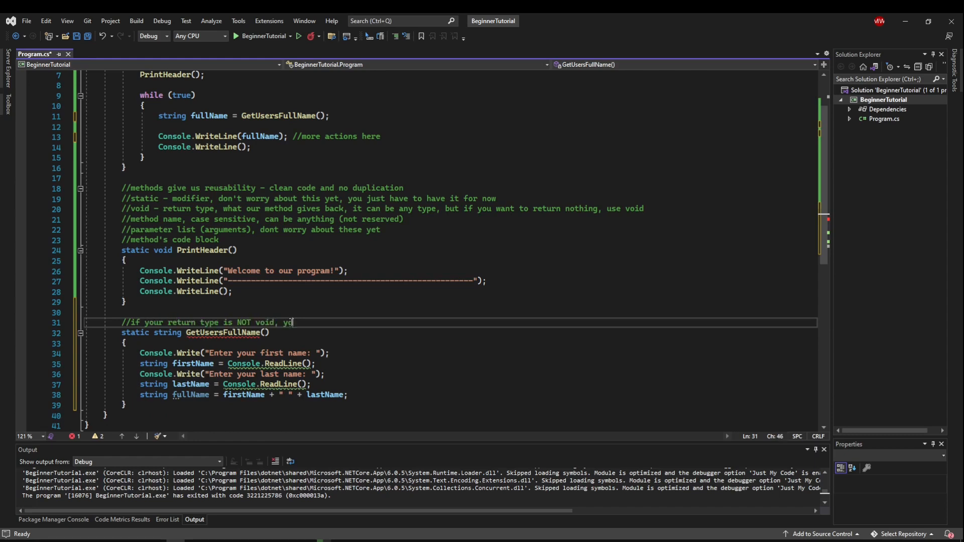
type("u must have a ret")
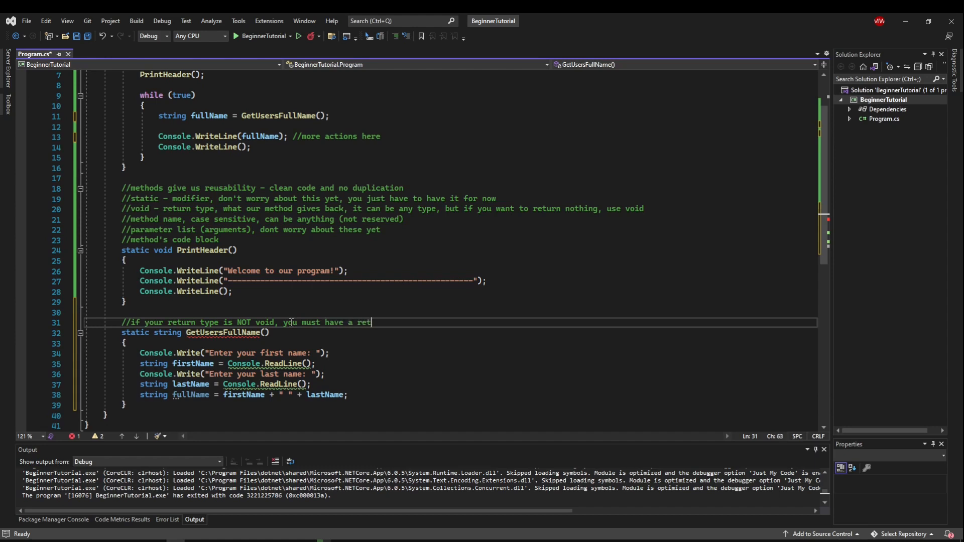
type("urn statement")
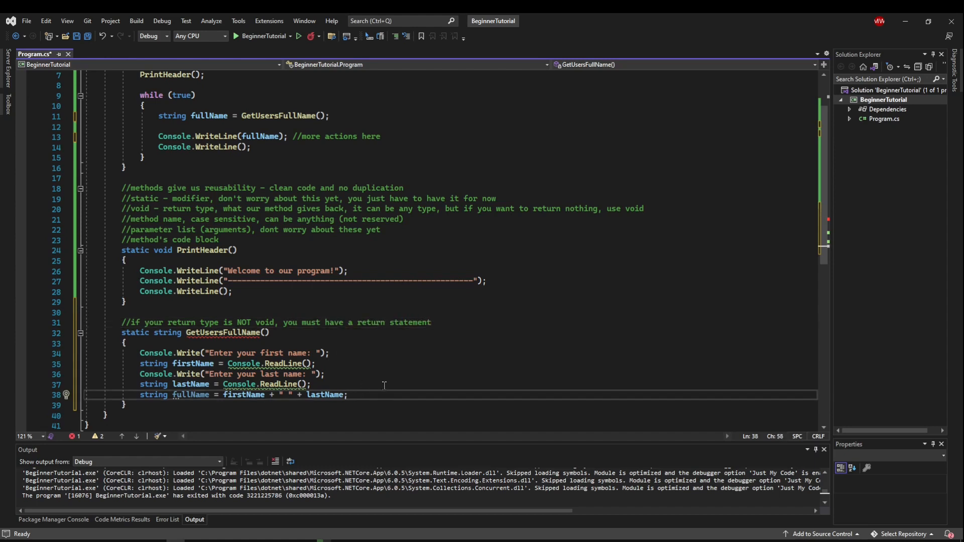
- Finish GetUsersFullName with 'return fullName;' returning the space-joined first and last name
type("return fullName;")
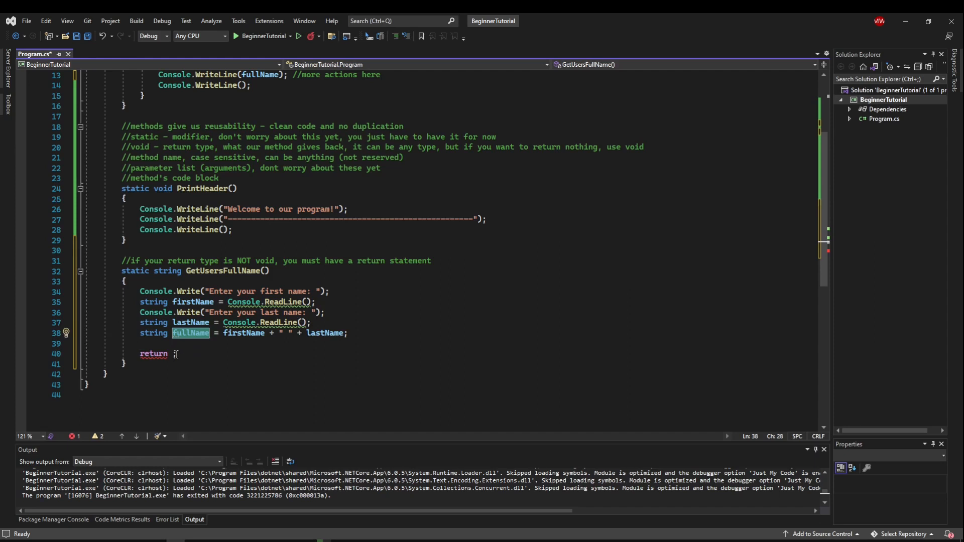
type("fullName")
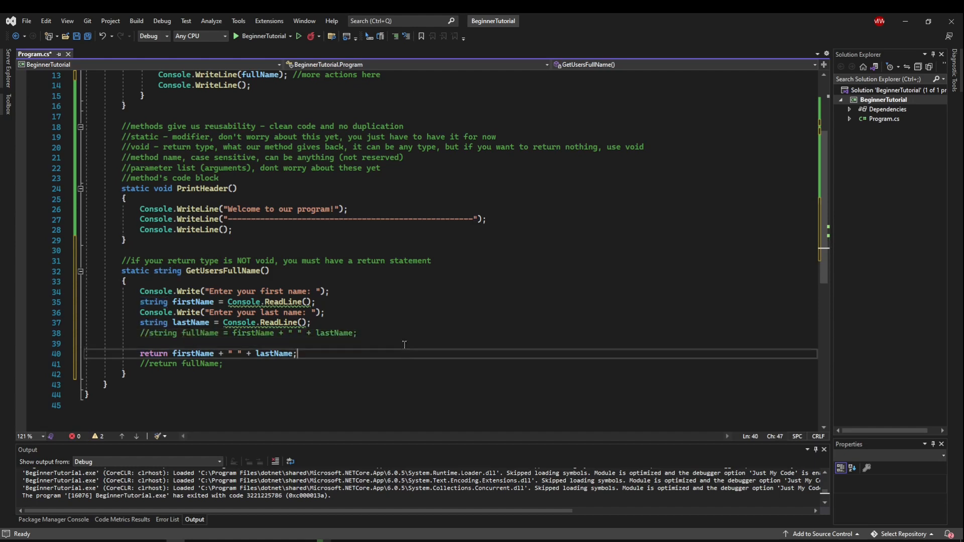
double_click(153, 353)
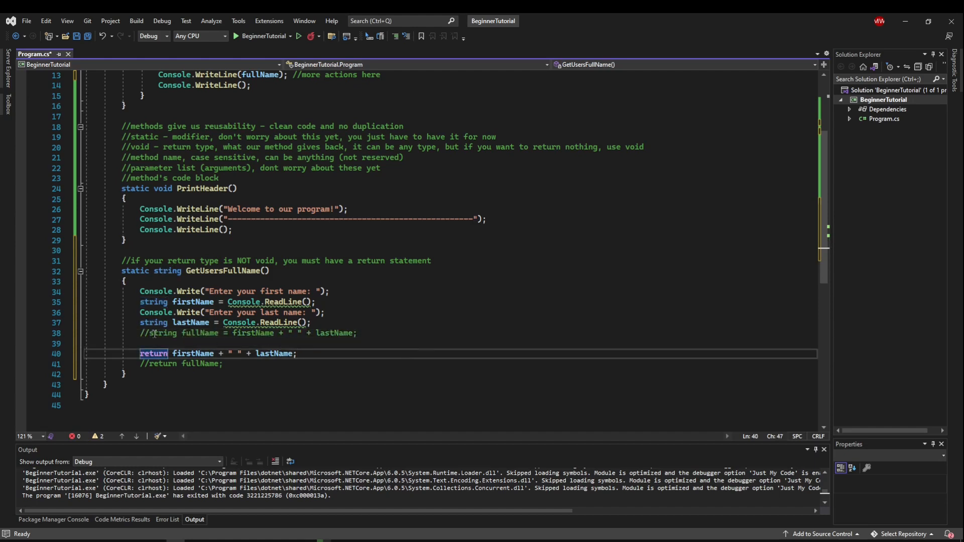
double_click(201, 332)
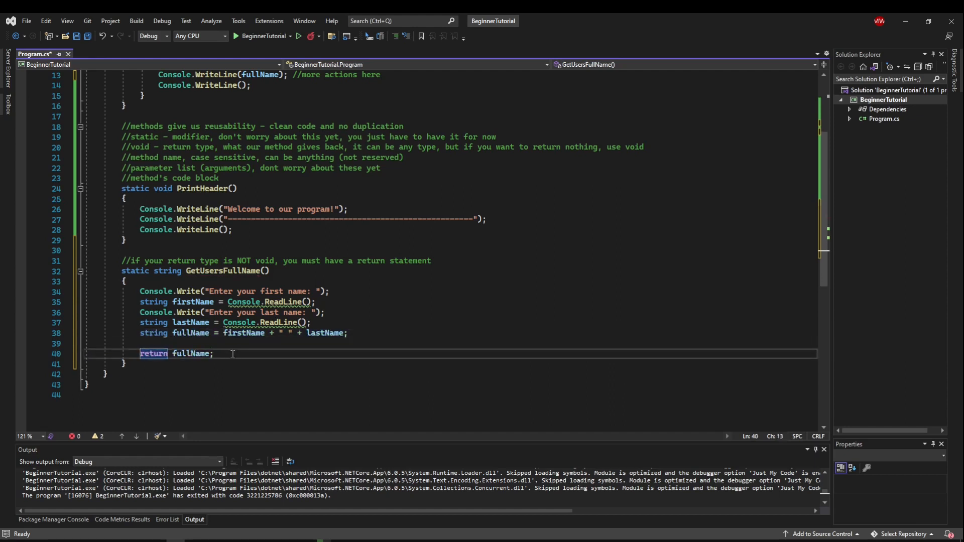
left_click(213, 354)
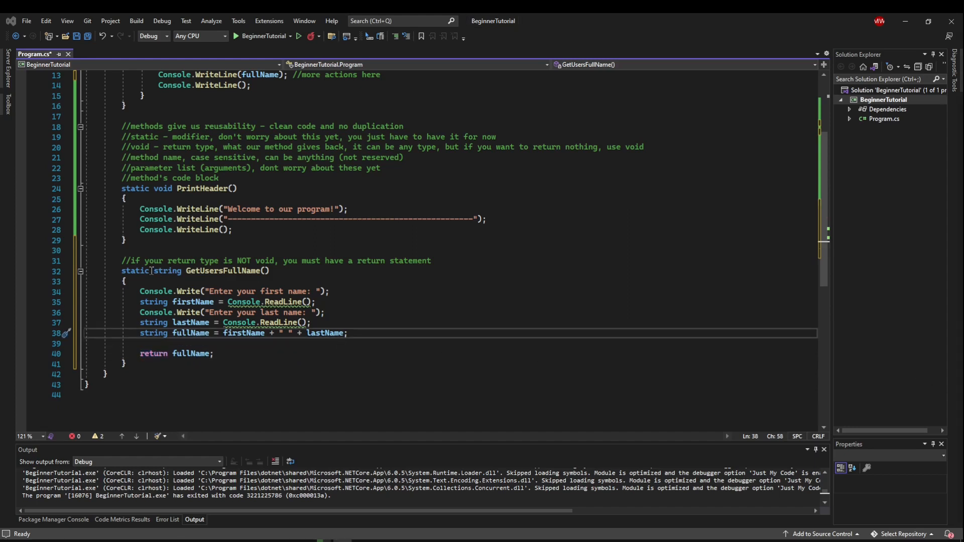
double_click(169, 270)
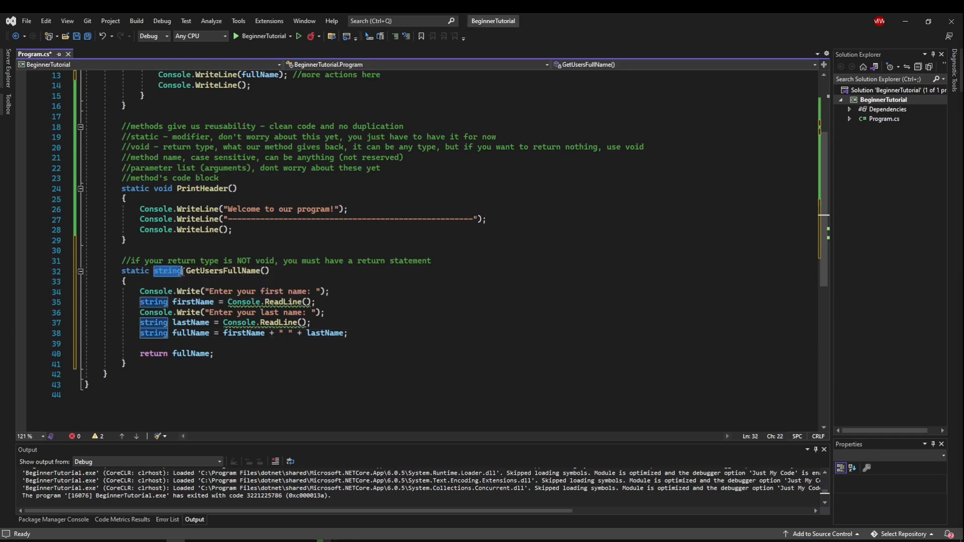
mouse_move(174, 275)
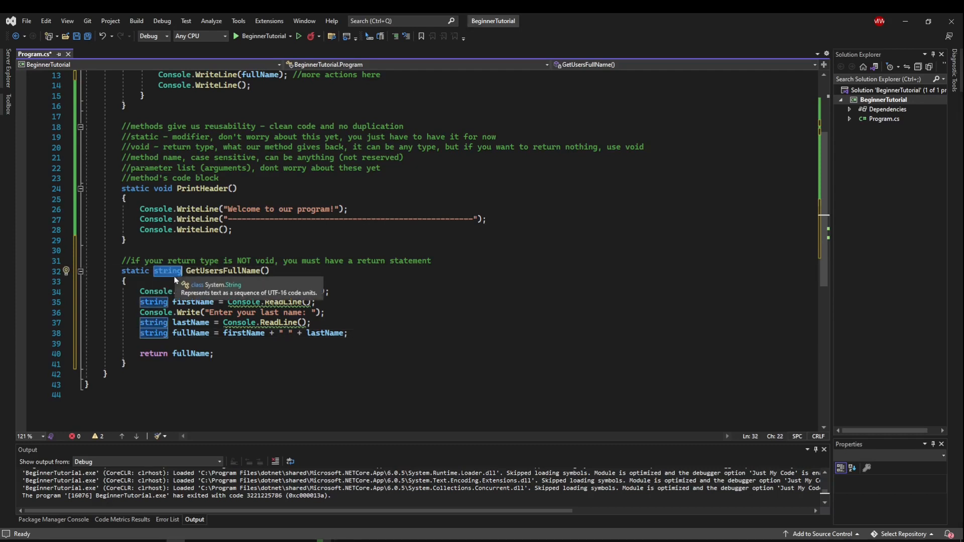
left_click(153, 353)
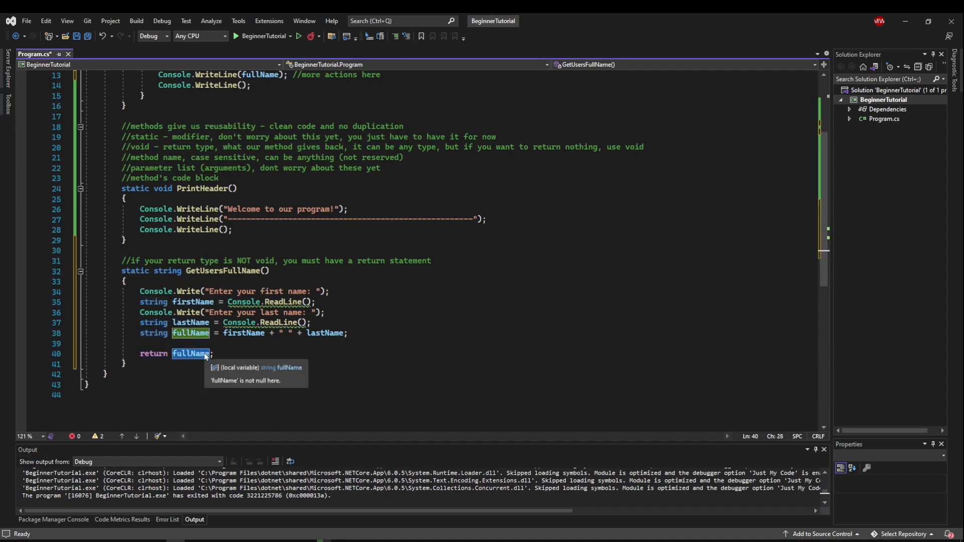
left_click(168, 271)
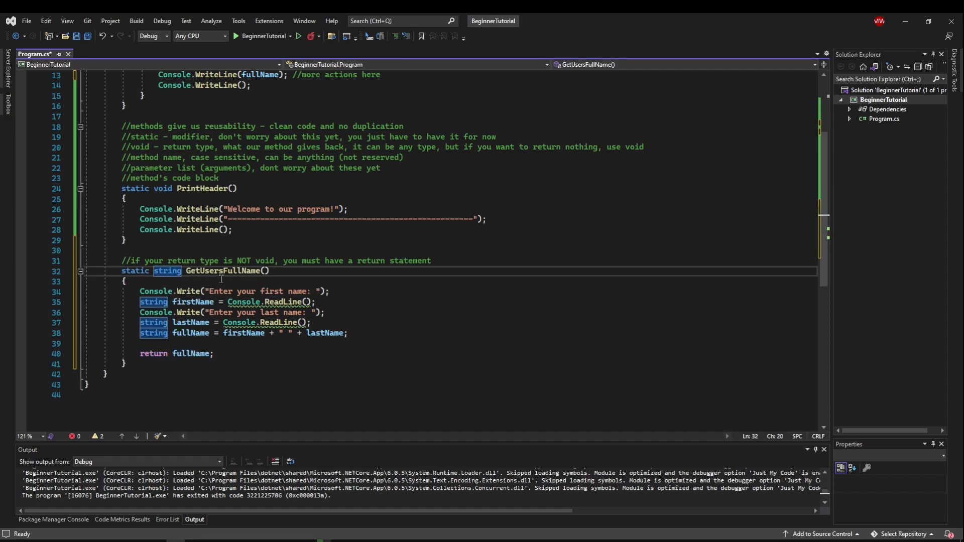
left_click(191, 353)
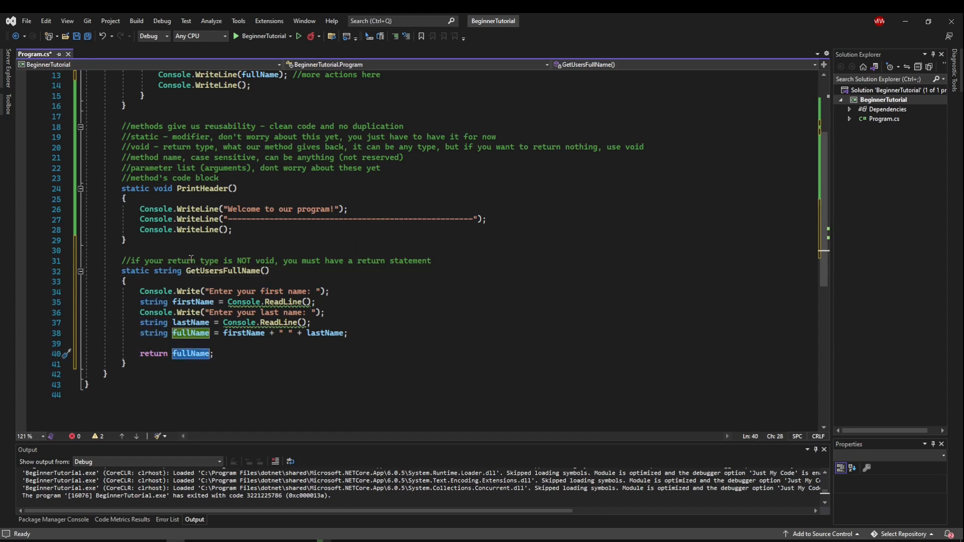
scroll("up", 3)
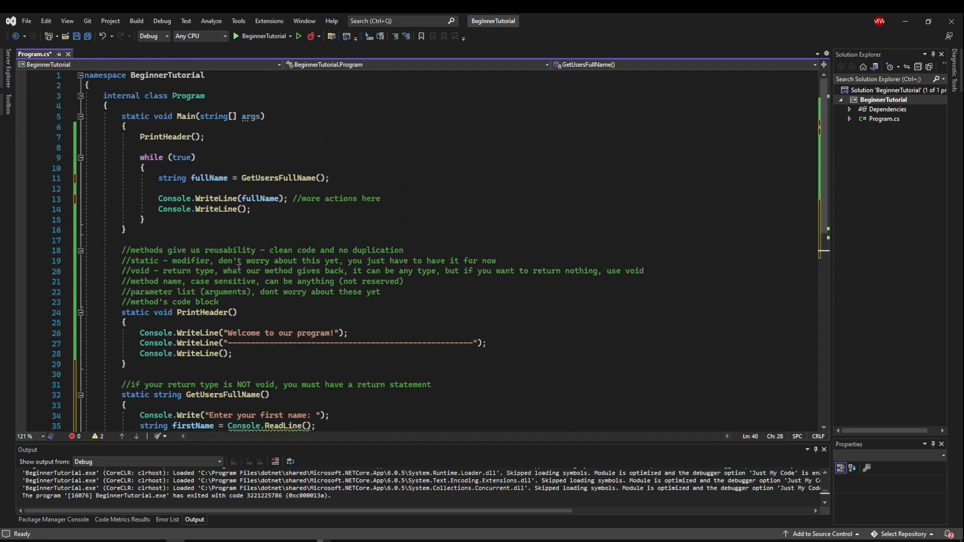
double_click(277, 178)
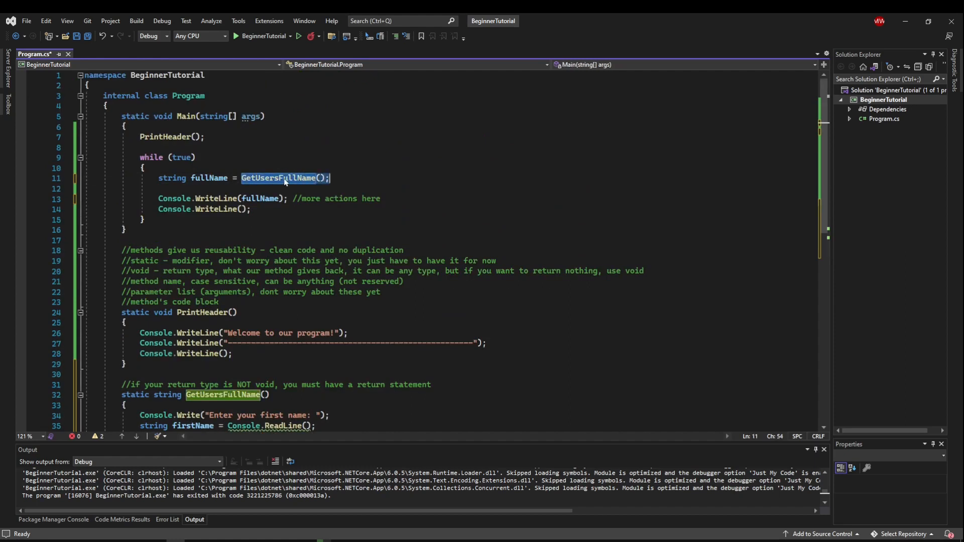
left_click(206, 178)
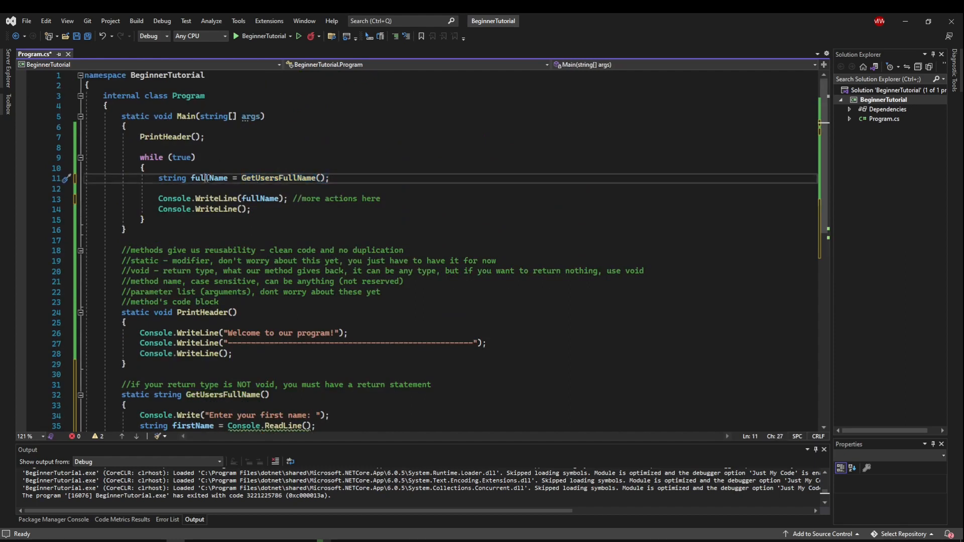
double_click(211, 178)
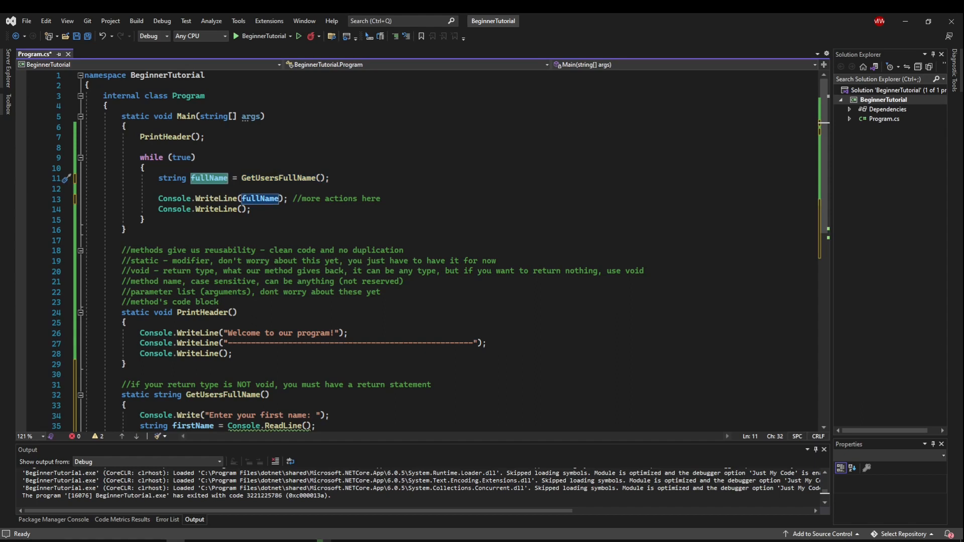
left_click(251, 208)
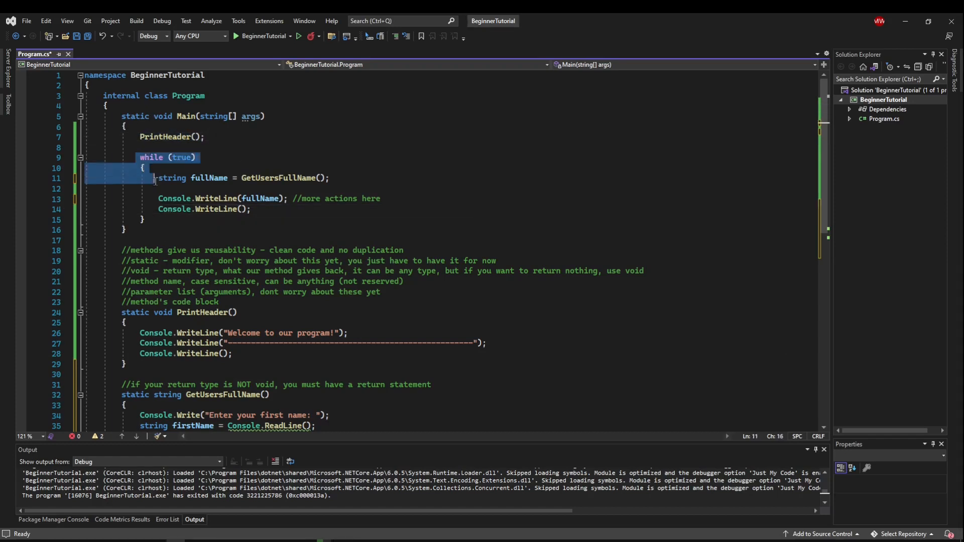
left_click(320, 178)
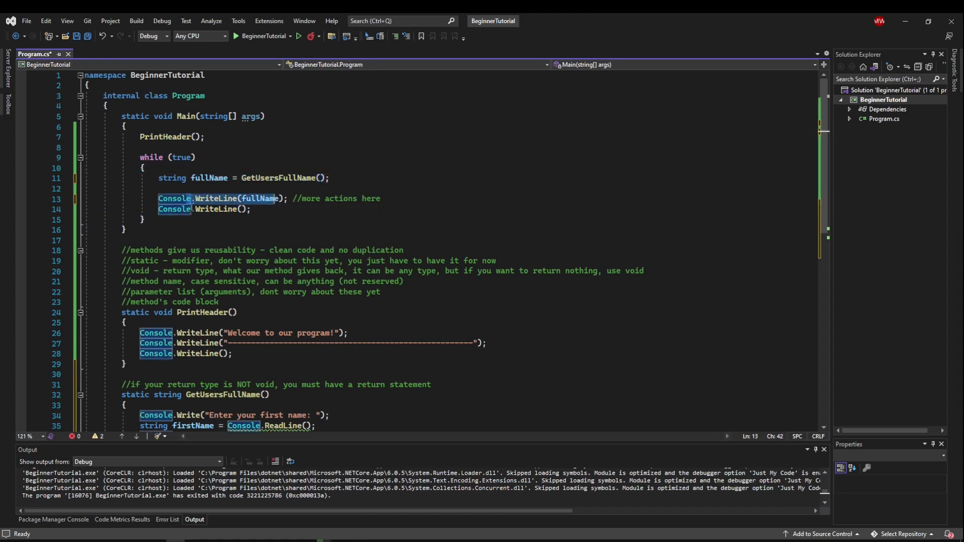
left_click(251, 209)
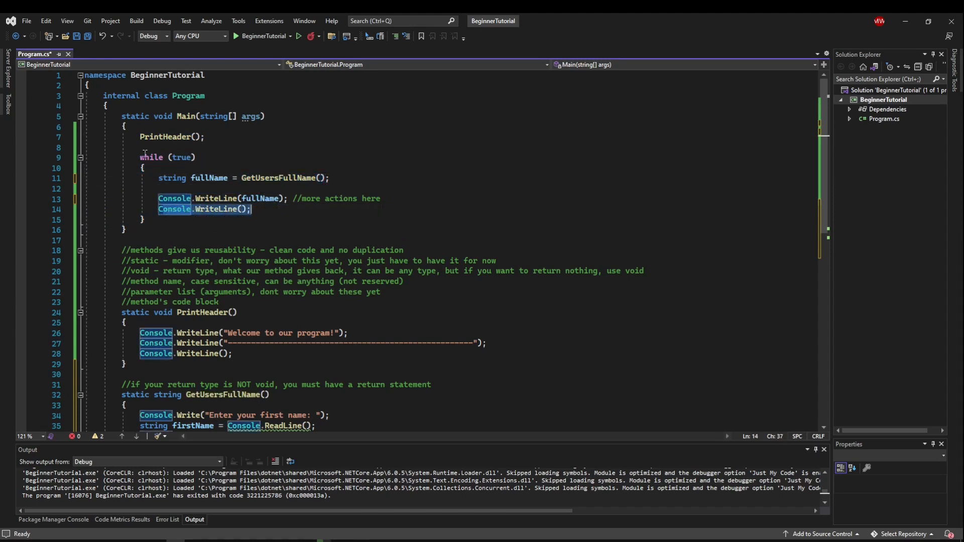
left_click(172, 178)
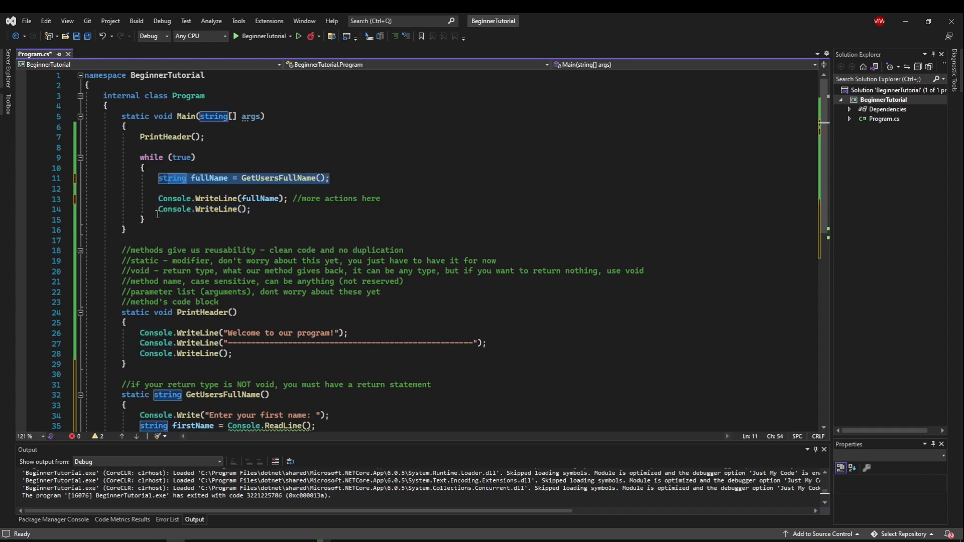
scroll("down", 3)
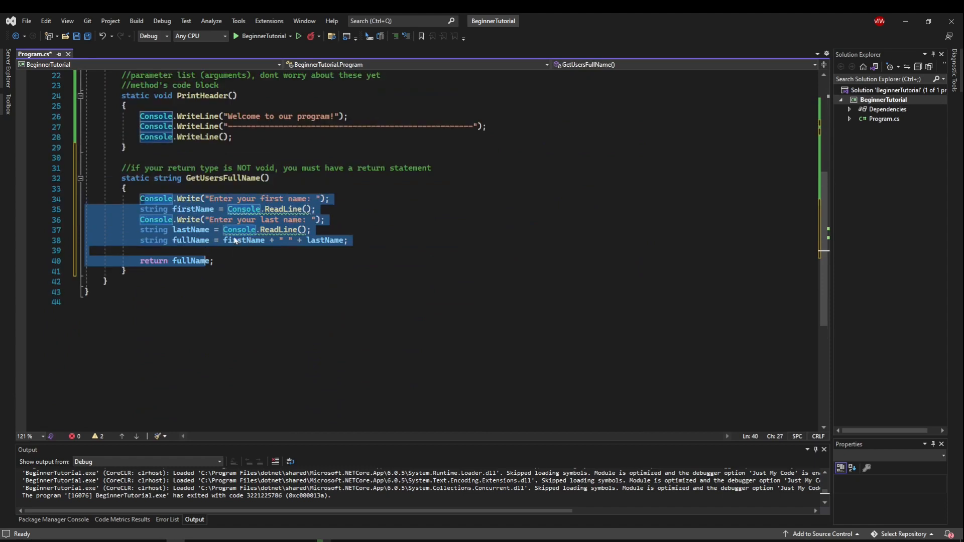
scroll("up", 3)
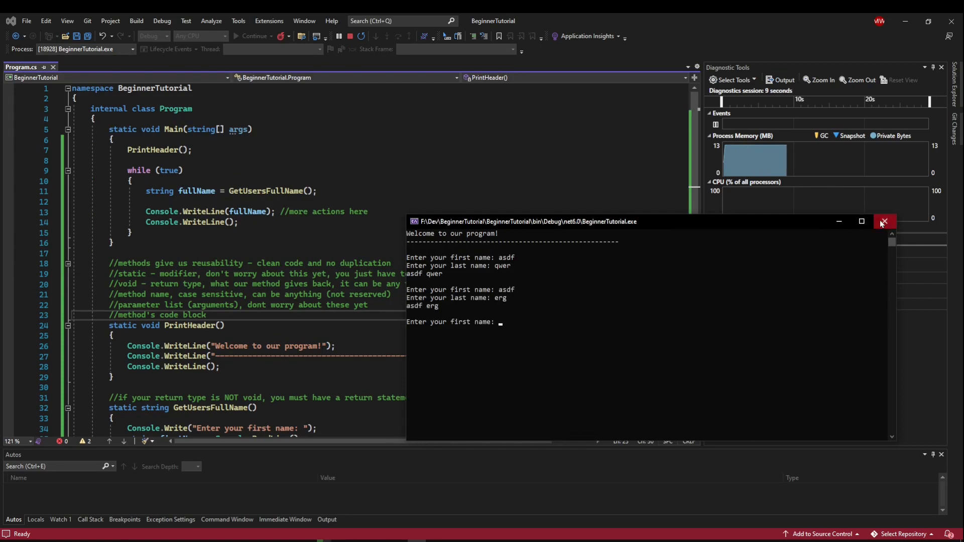
- Close the running console window to end the debug session
left_click(883, 222)
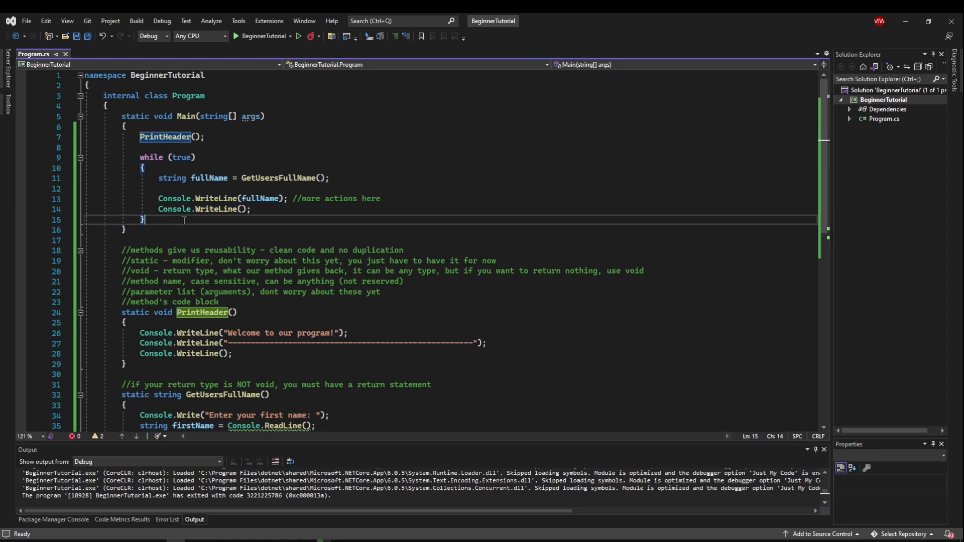
mouse_move(196, 235)
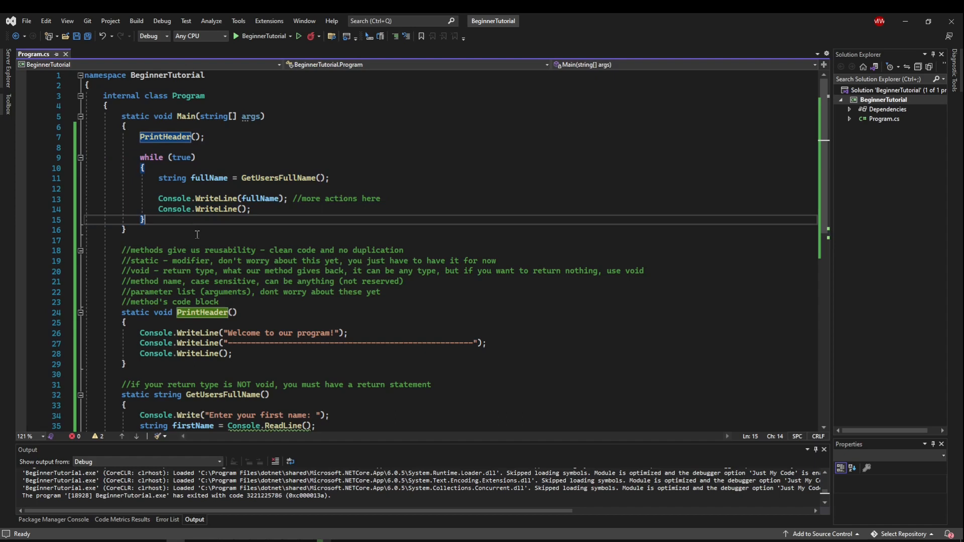
left_click(247, 343)
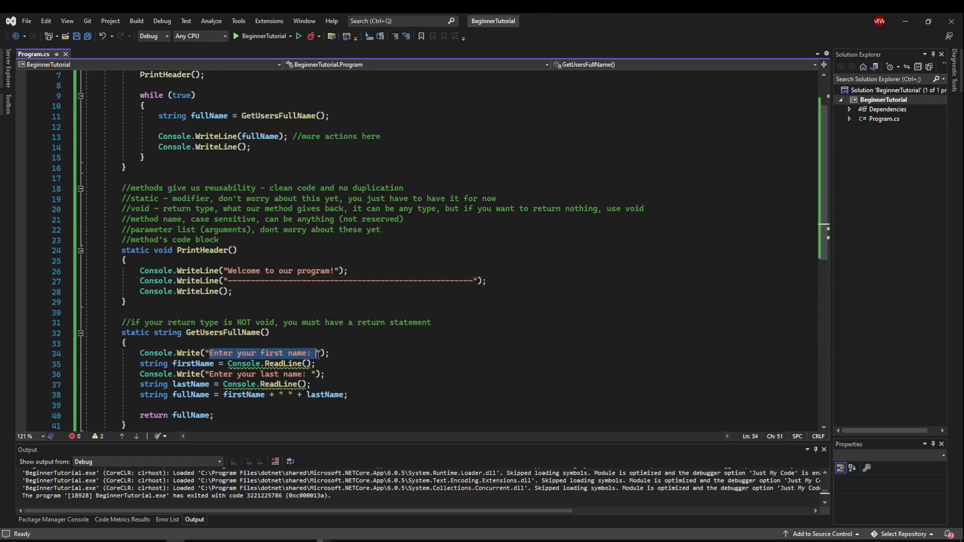
left_click(320, 374)
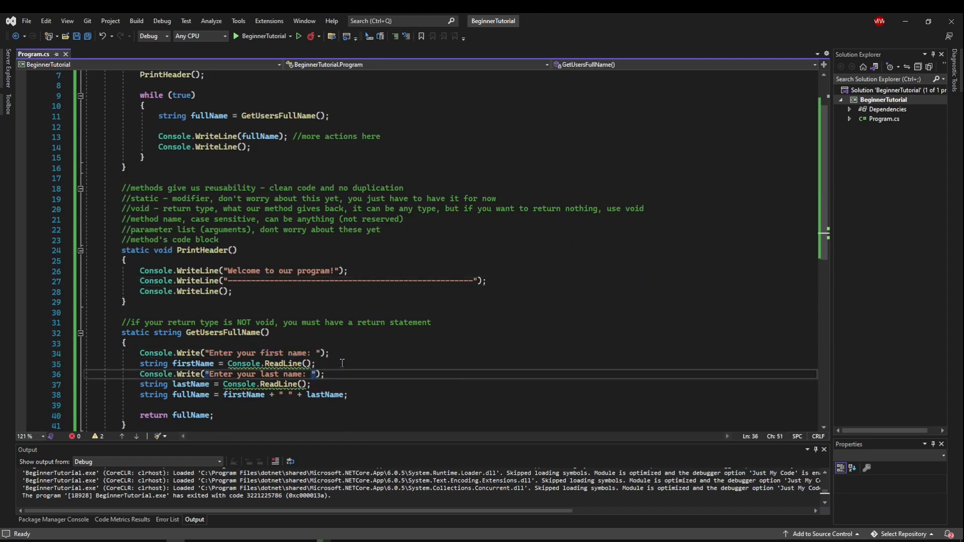
scroll("up", 3)
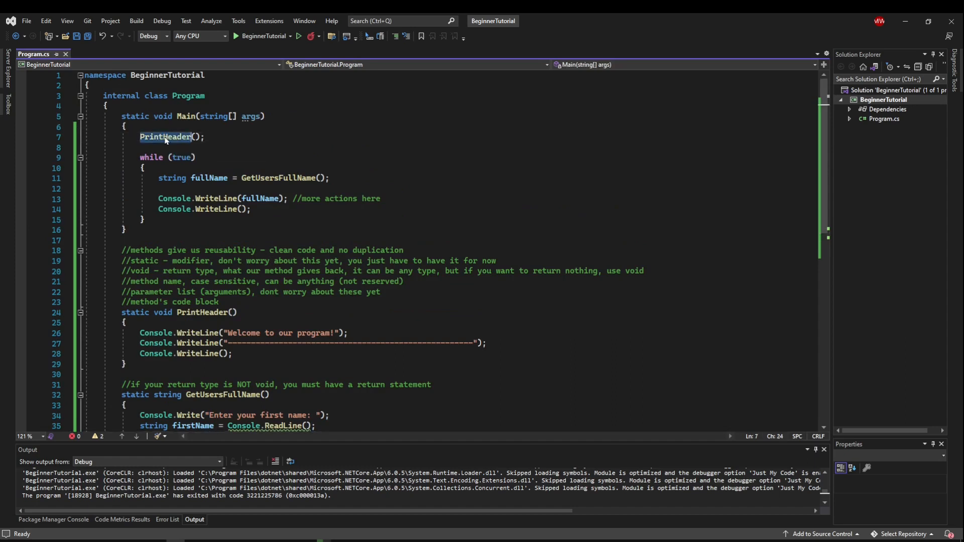
right_click(165, 136)
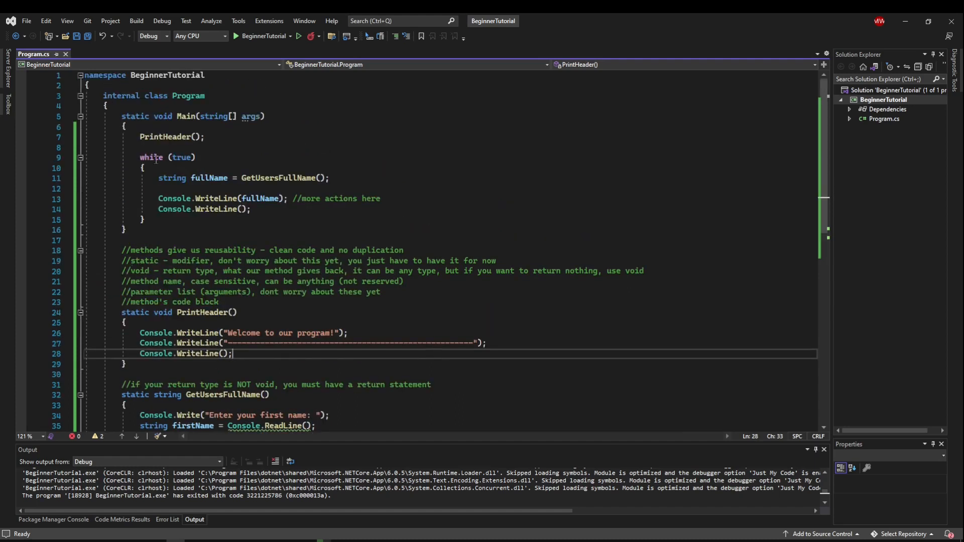
left_click_drag(139, 137, 146, 220)
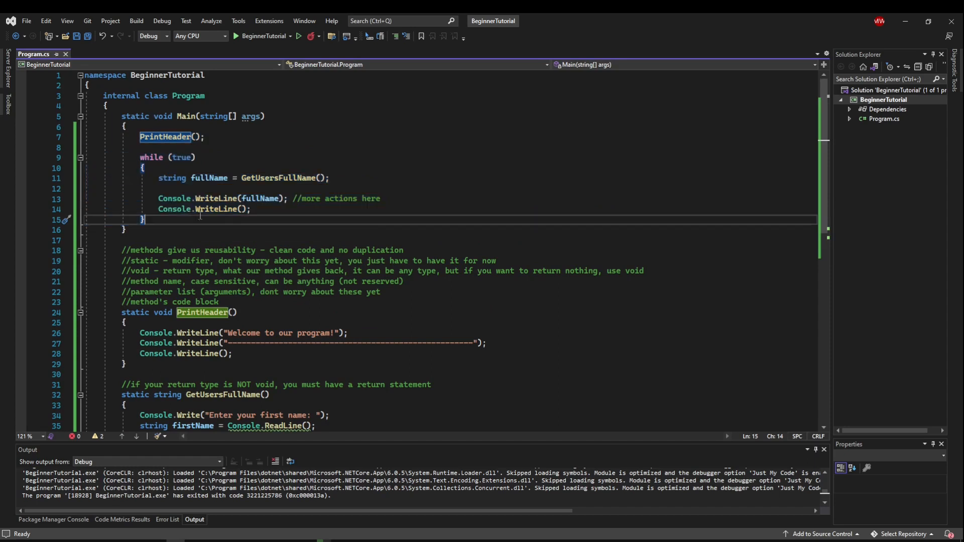
right_click(280, 177)
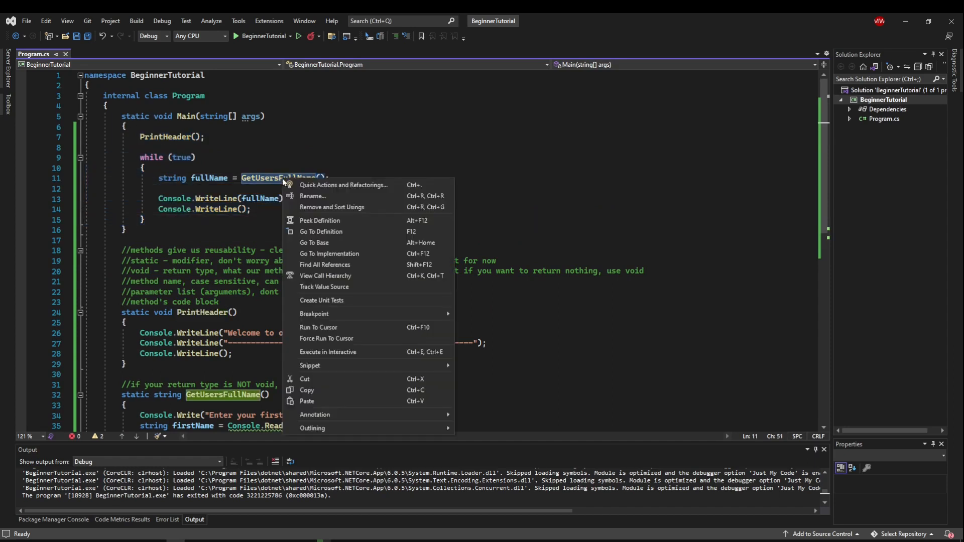
left_click(320, 231)
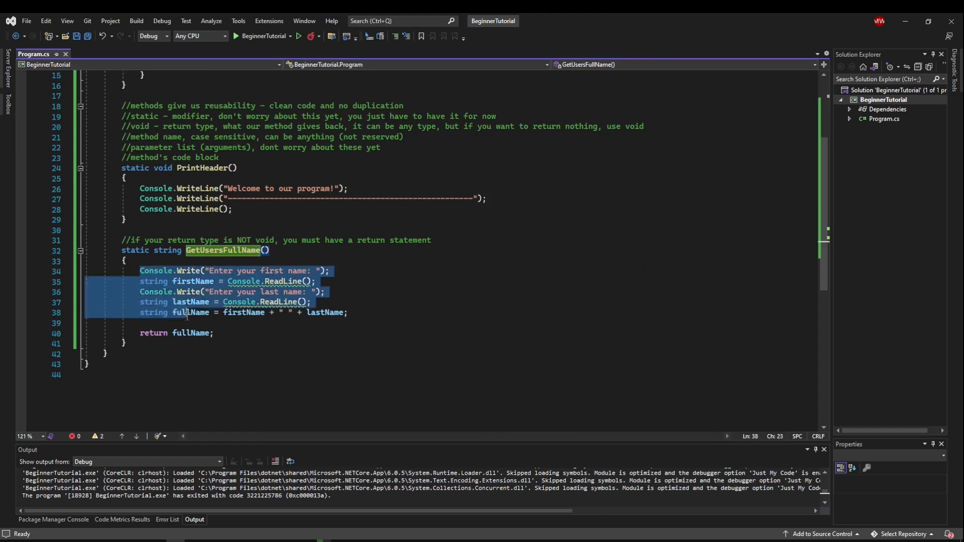
scroll("up", 3)
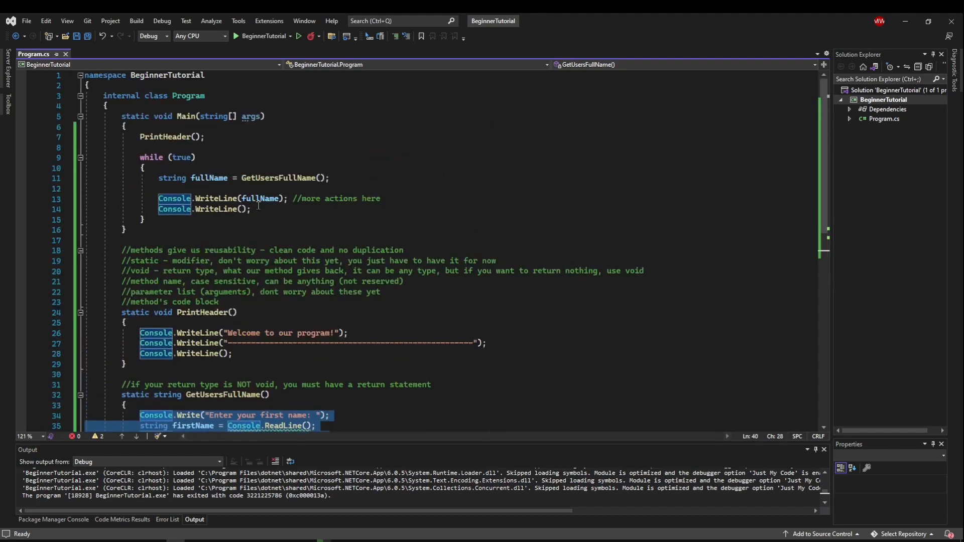